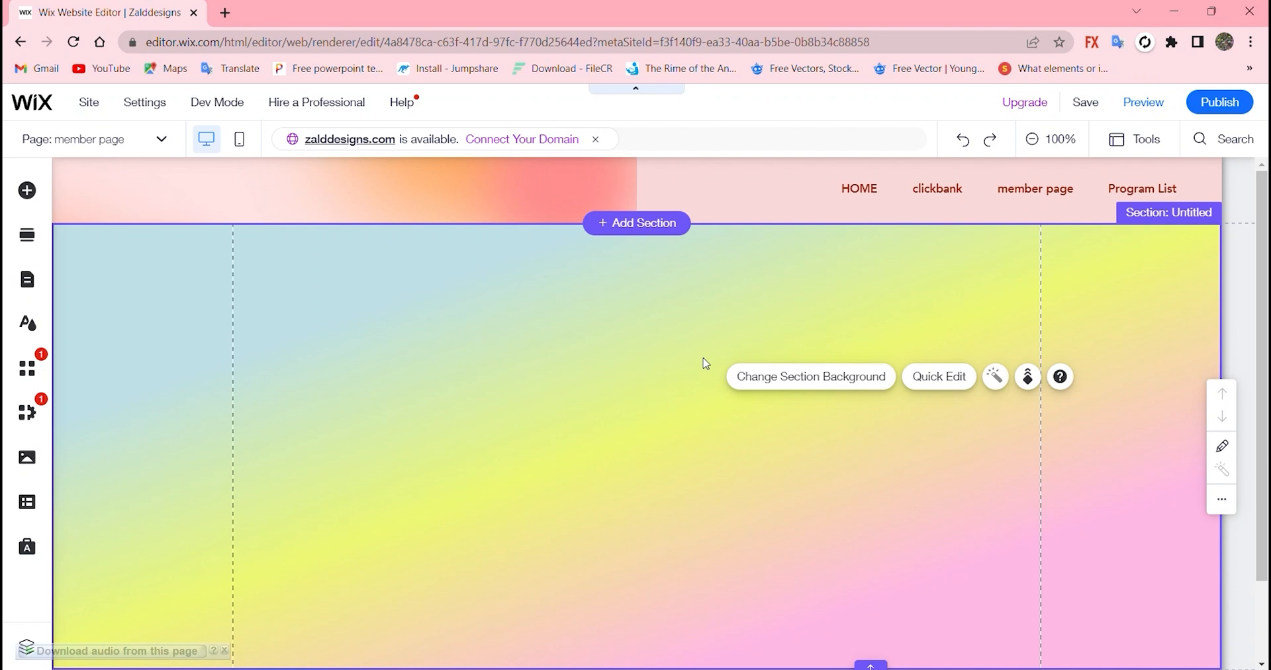
mouse_move(8, 14)
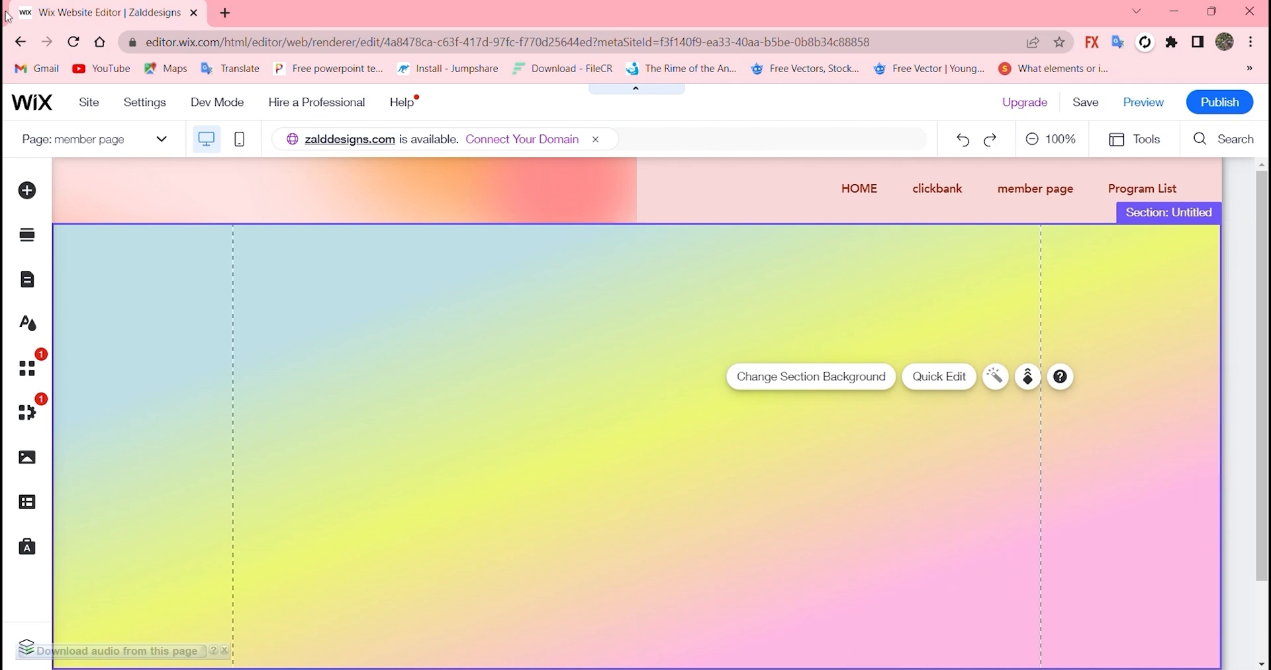
mouse_move(26, 191)
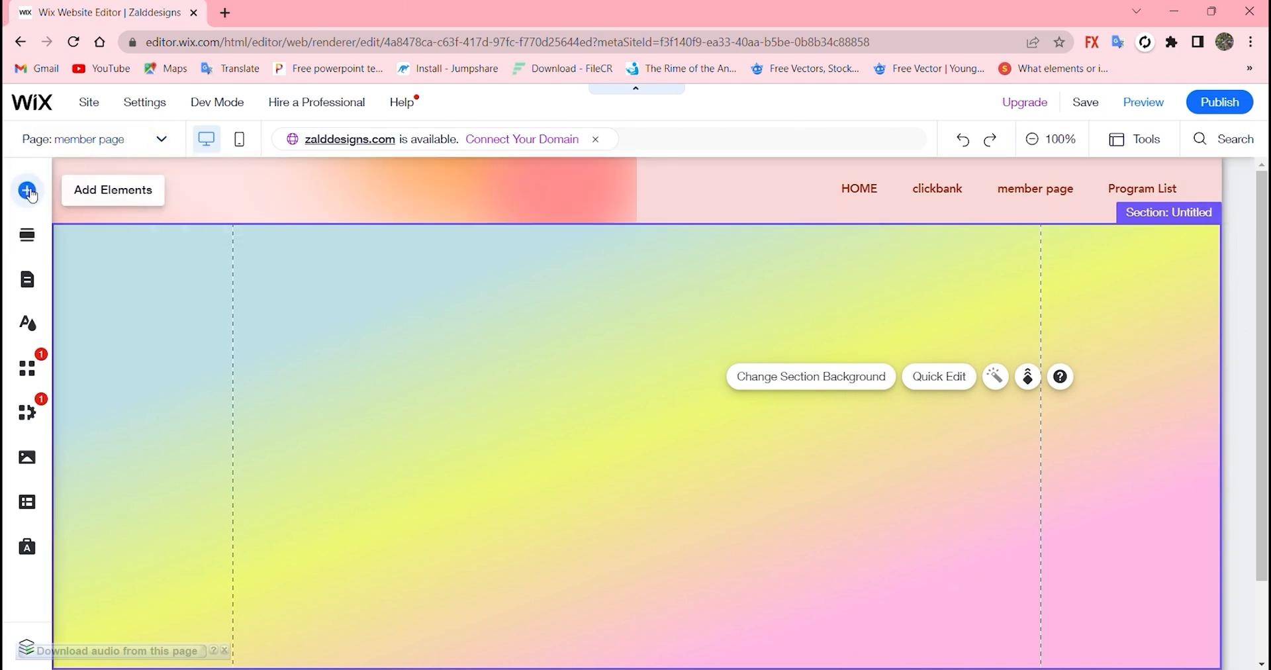
- Browse Add Elements to the Community members elements where the Login Bar lives
click(26, 189)
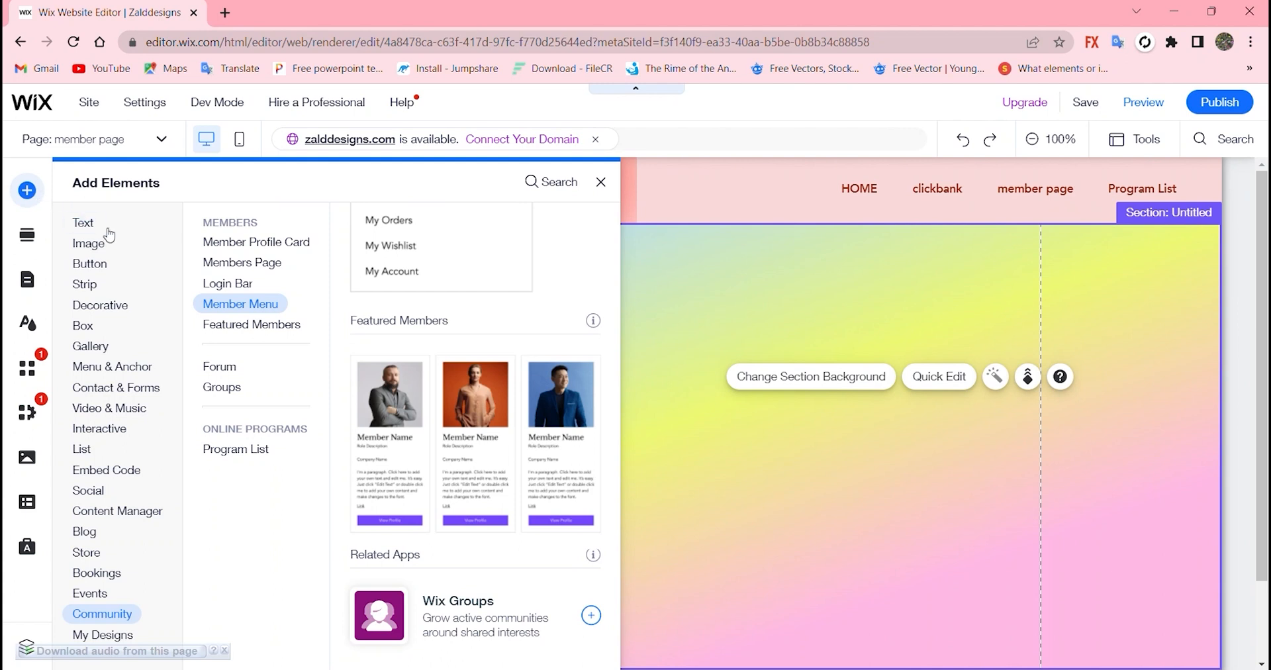
click(115, 387)
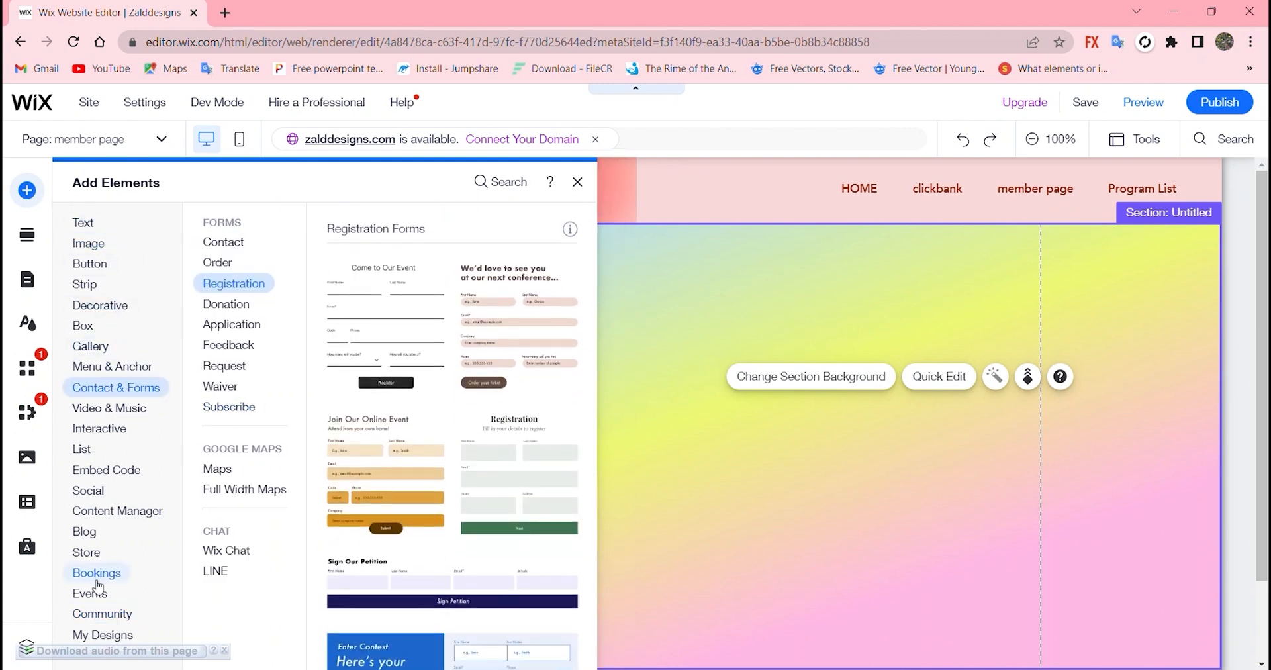
click(102, 613)
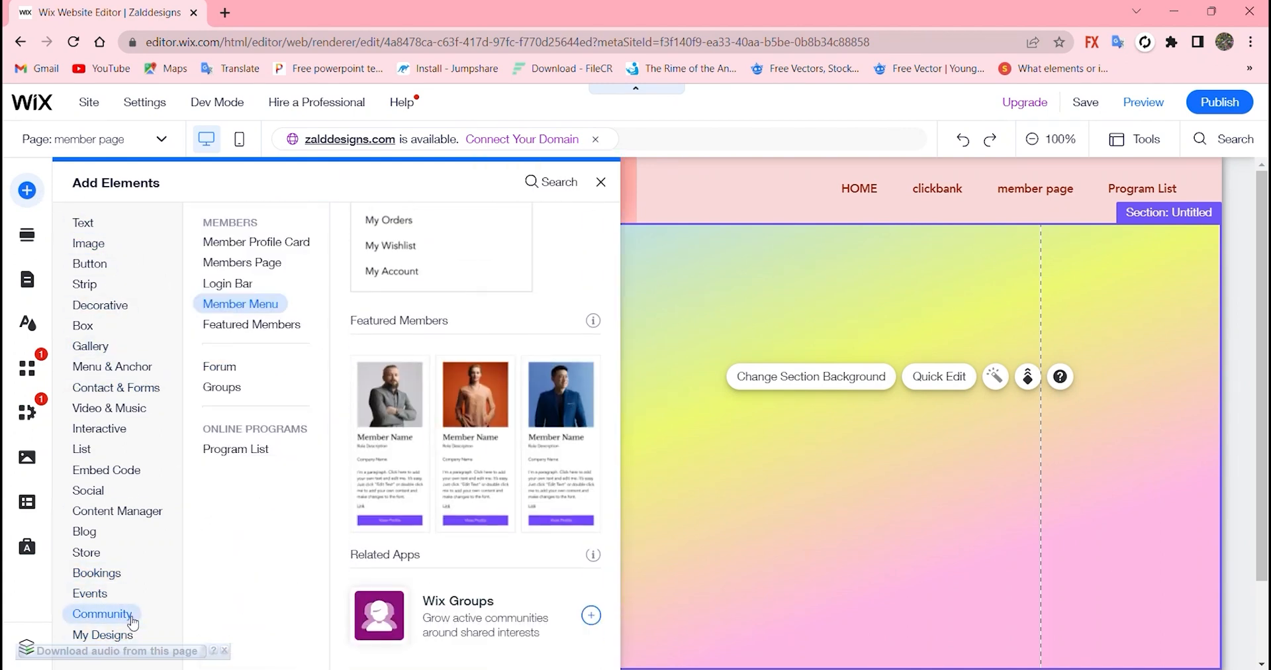
mouse_move(278, 376)
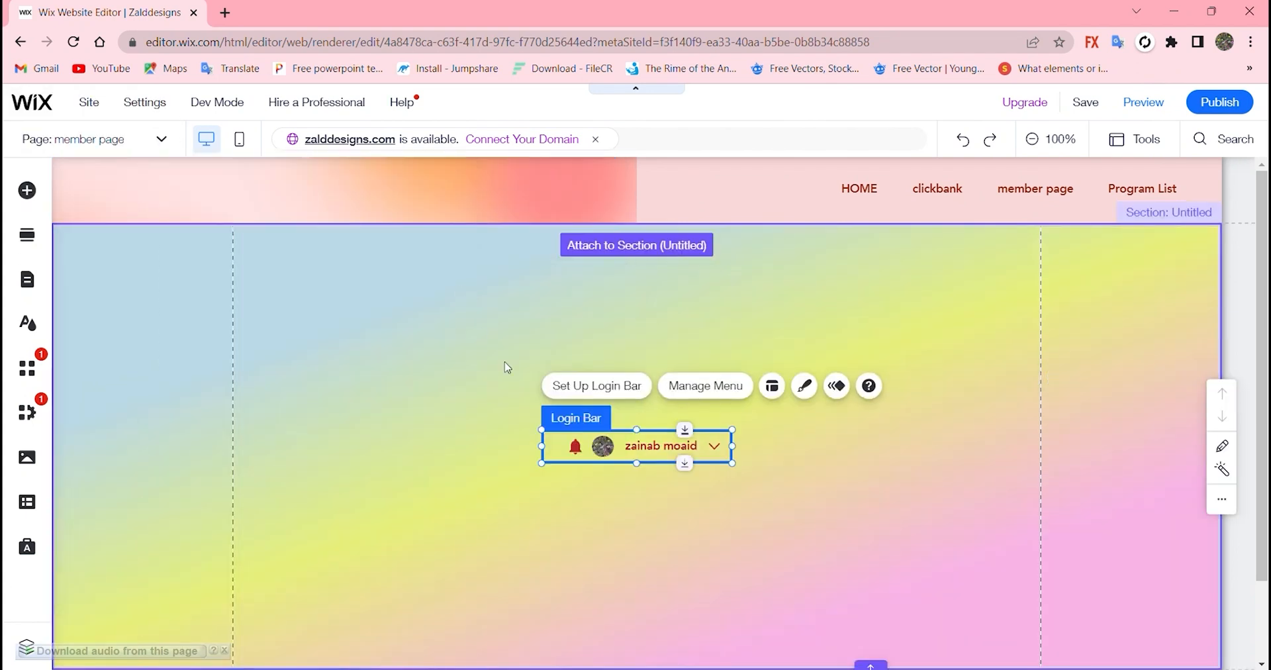
- Move the login bar to the section's top right and choose the full avatar-plus-name layout
drag(637, 445, 938, 252)
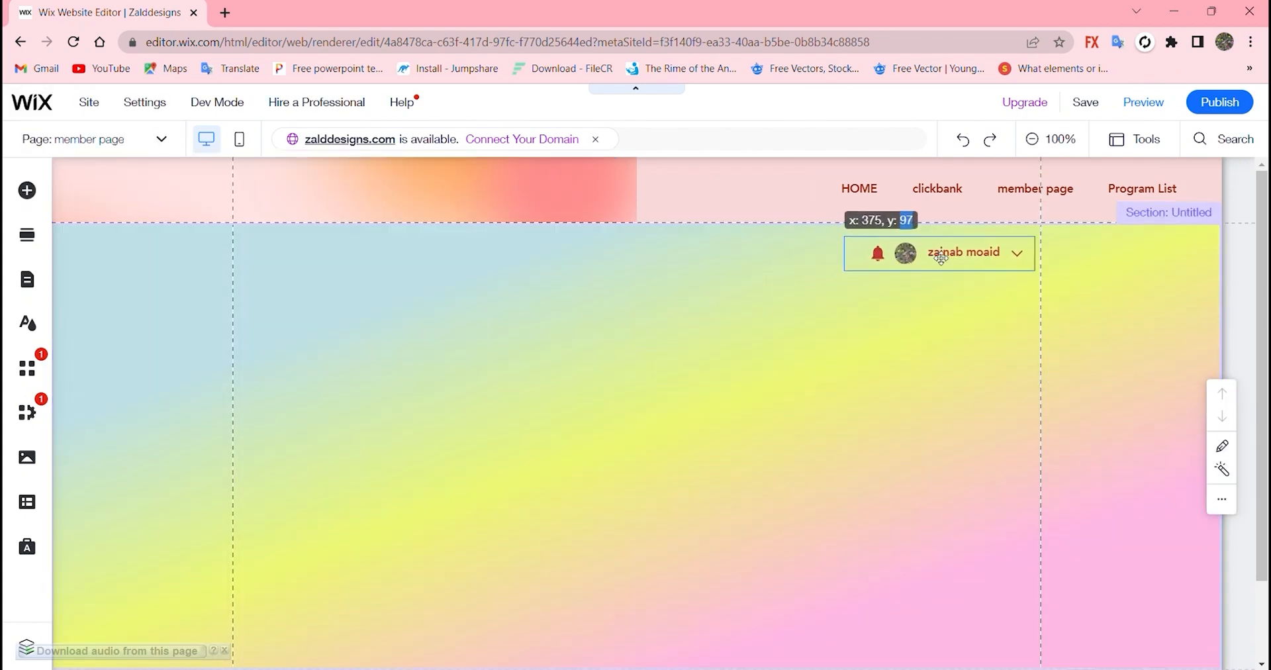
click(937, 253)
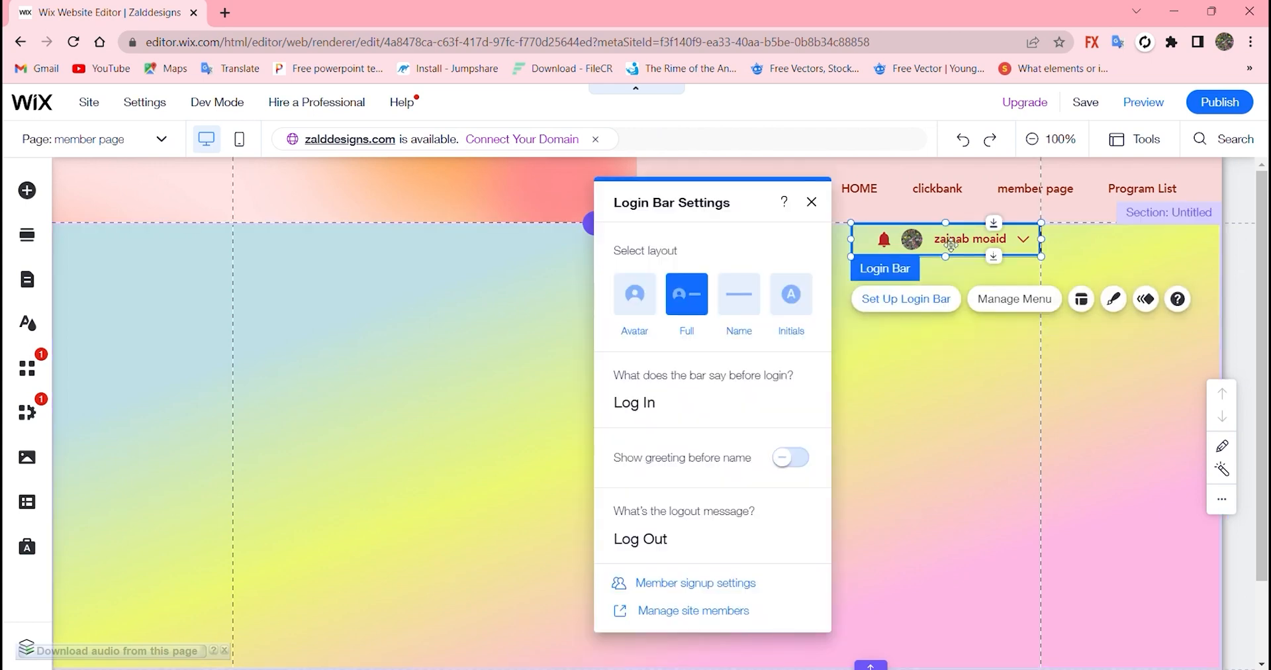
click(634, 294)
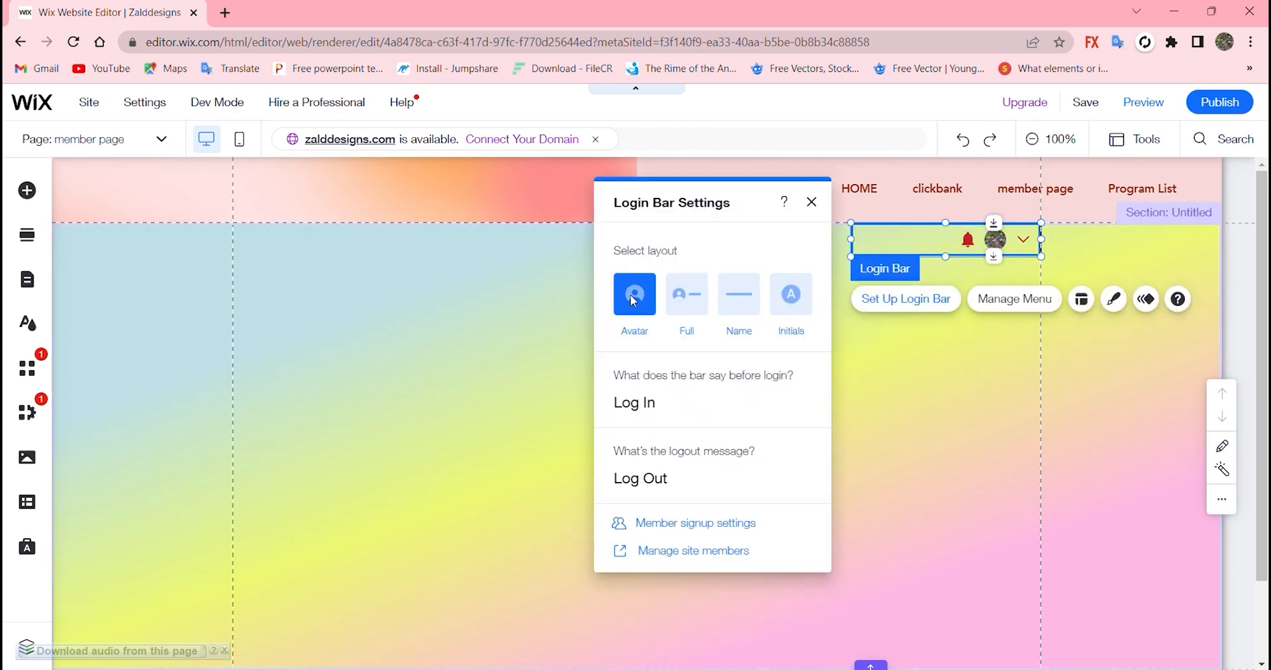
click(737, 294)
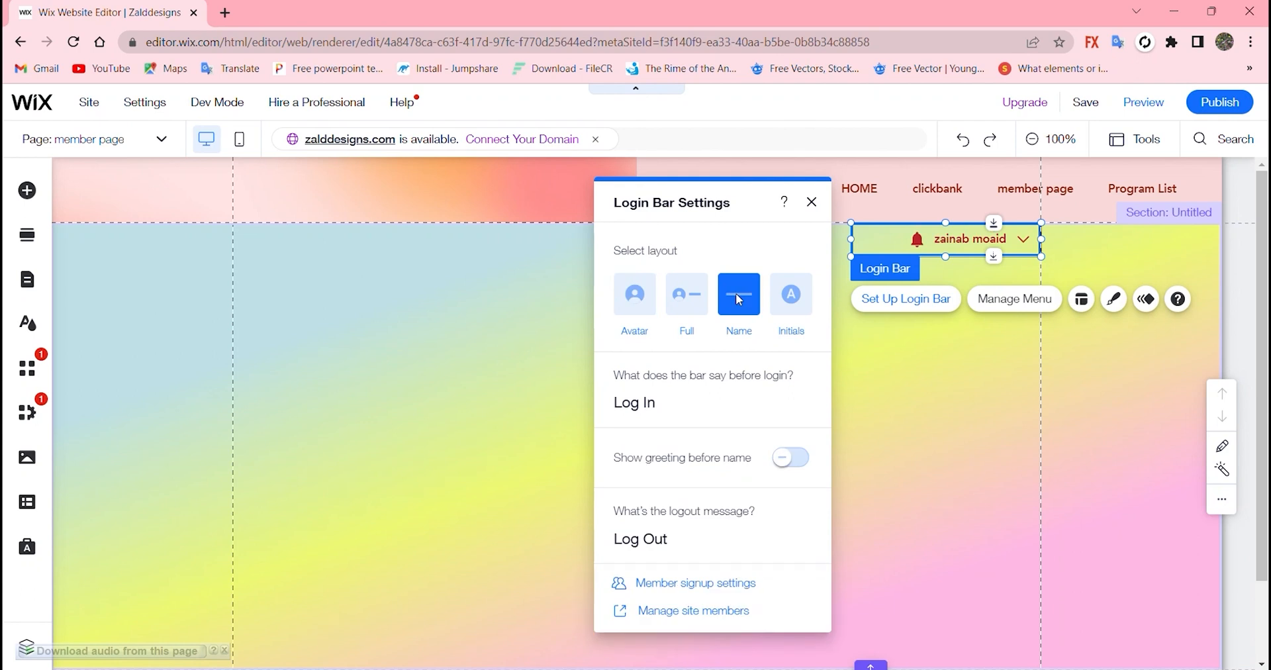
click(790, 294)
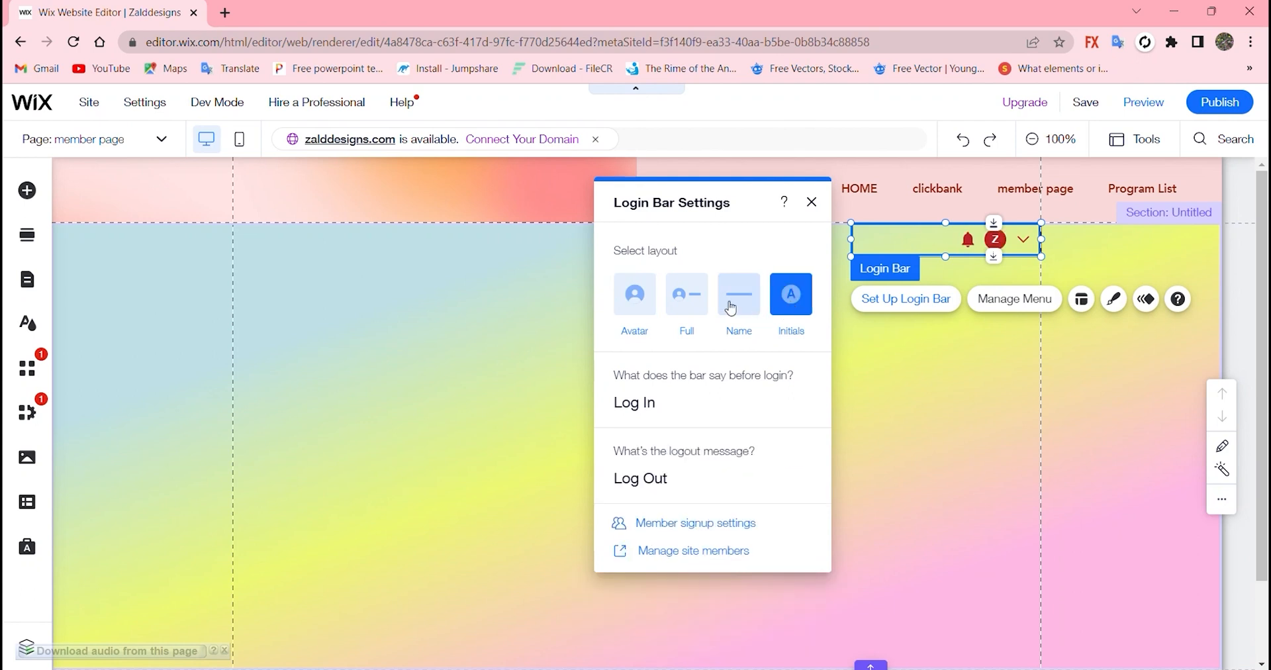
click(686, 294)
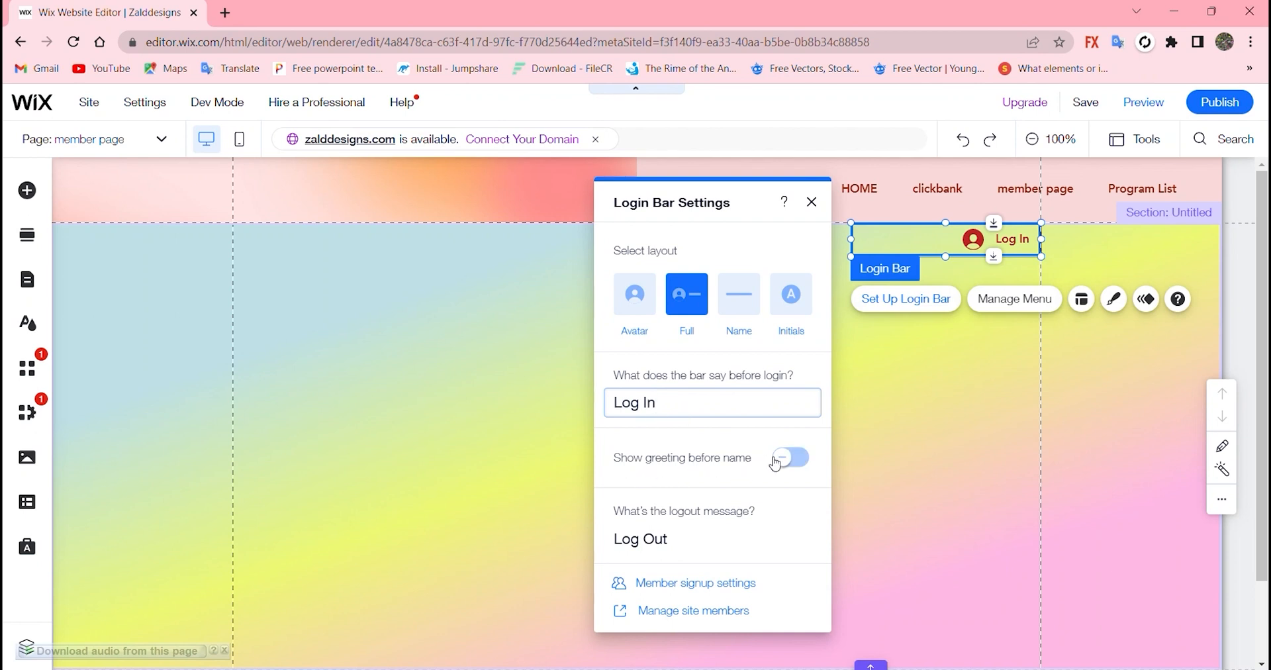
- Try the Hello greeting before the member name and leave it switched off
click(787, 457)
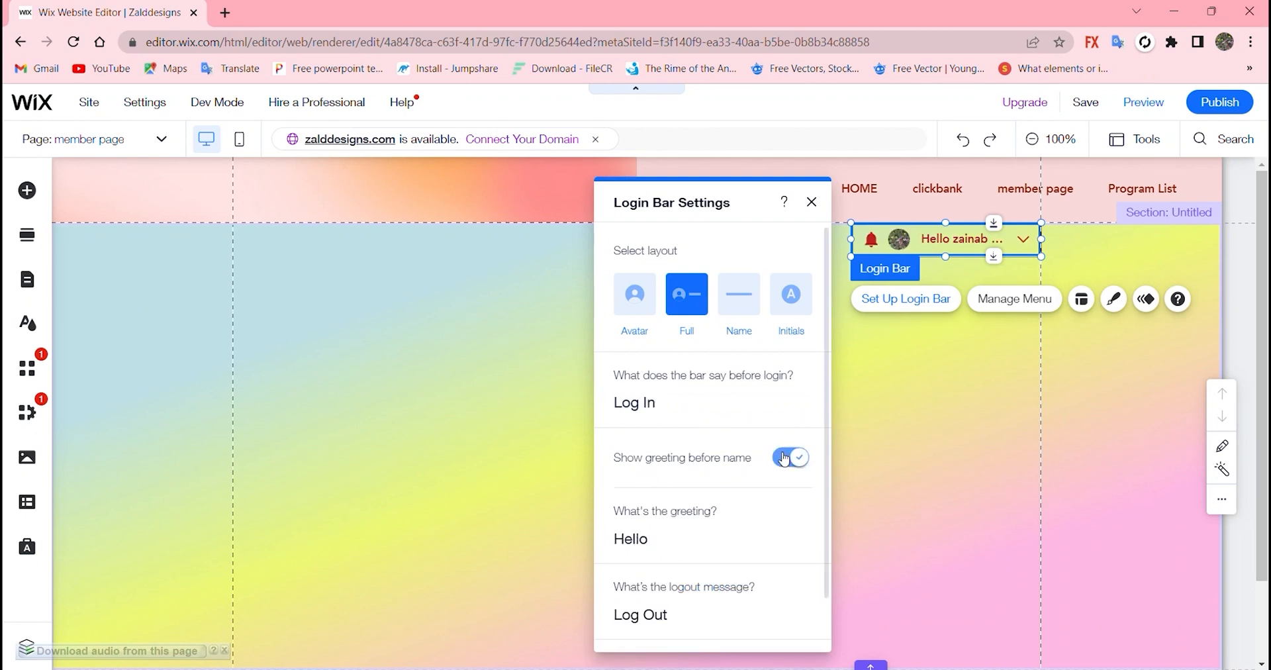
click(790, 457)
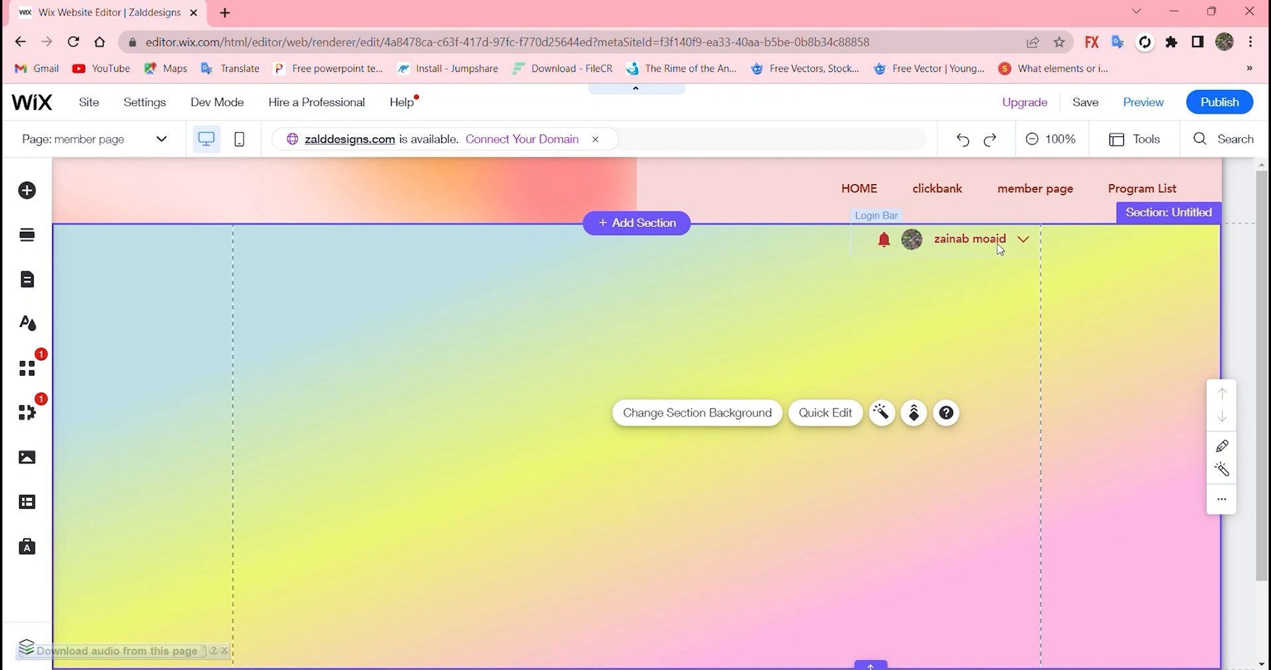
- In Member signup settings, review social login and policy links, leaving only the terms of use link on
click(969, 239)
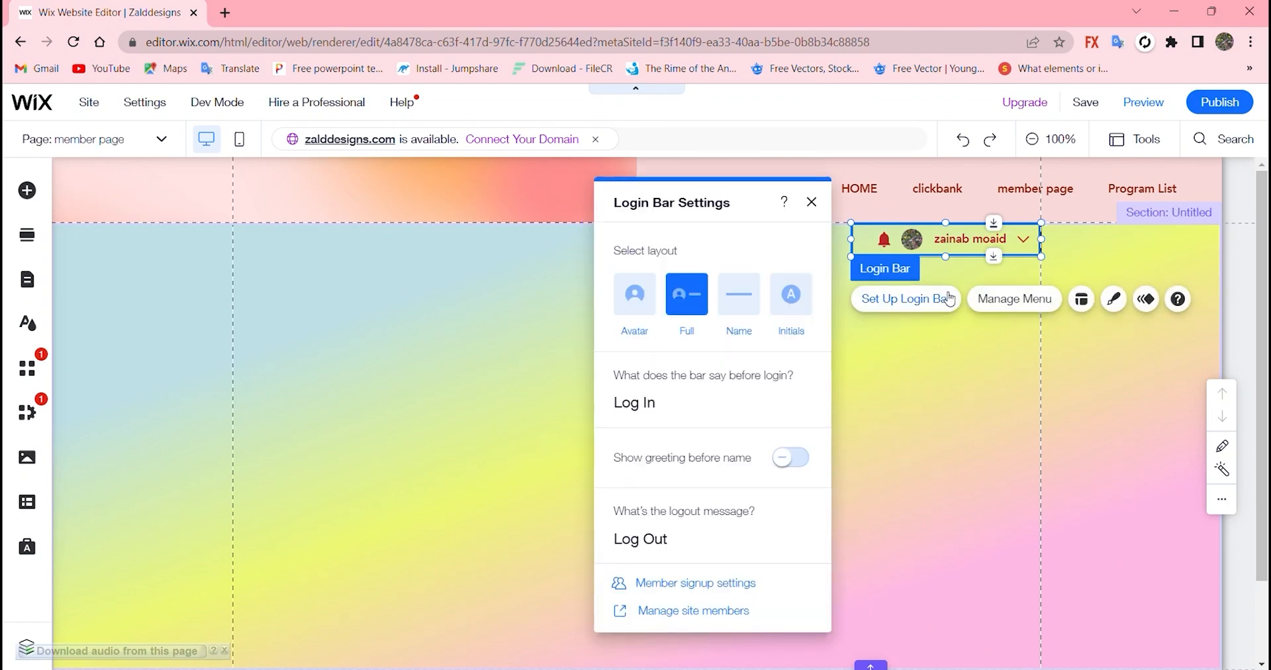
mouse_move(687, 588)
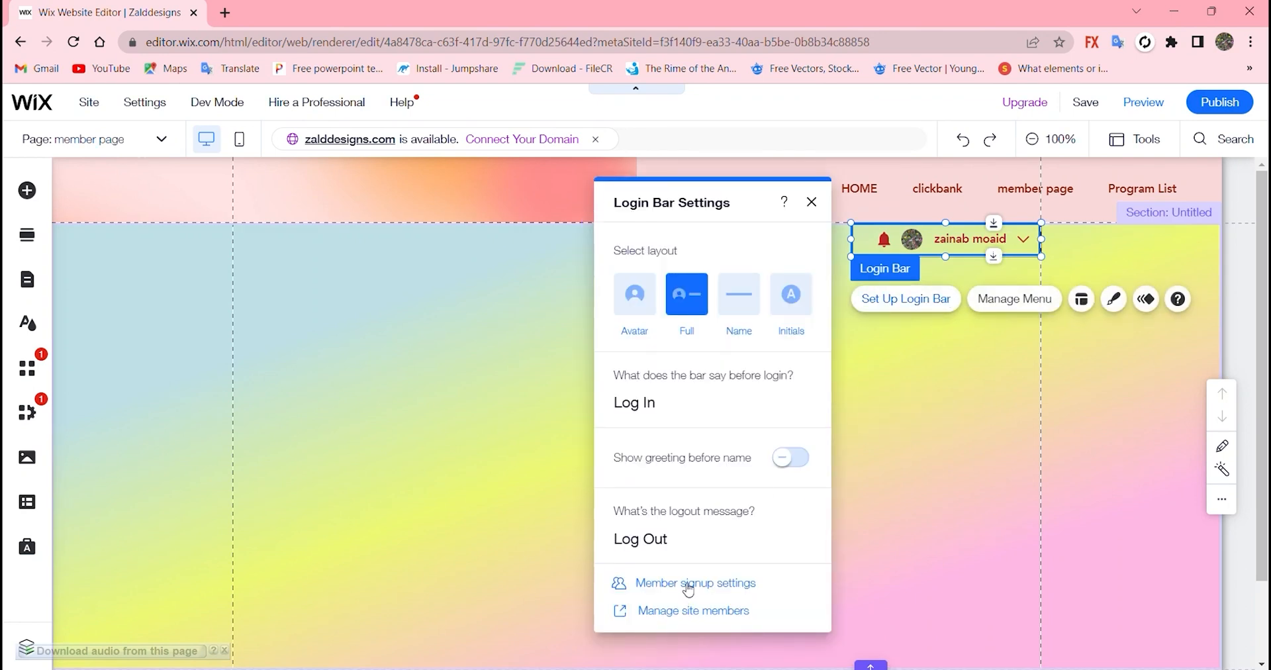
click(695, 582)
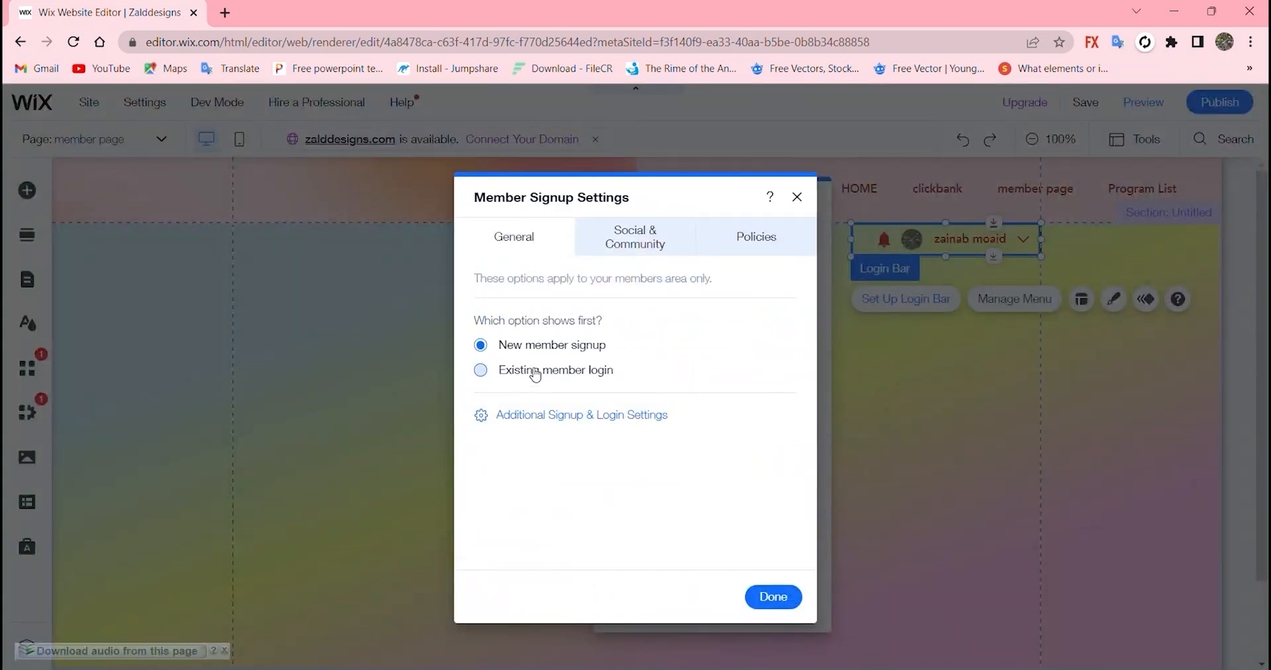
mouse_move(537, 388)
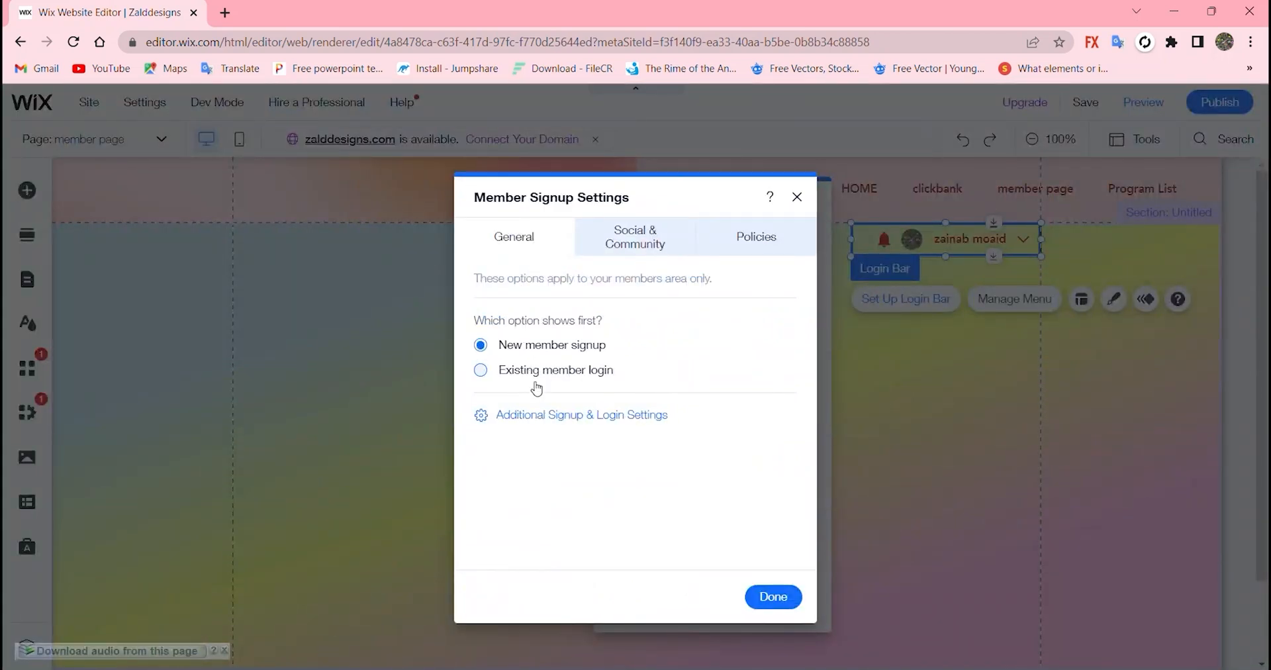
click(635, 237)
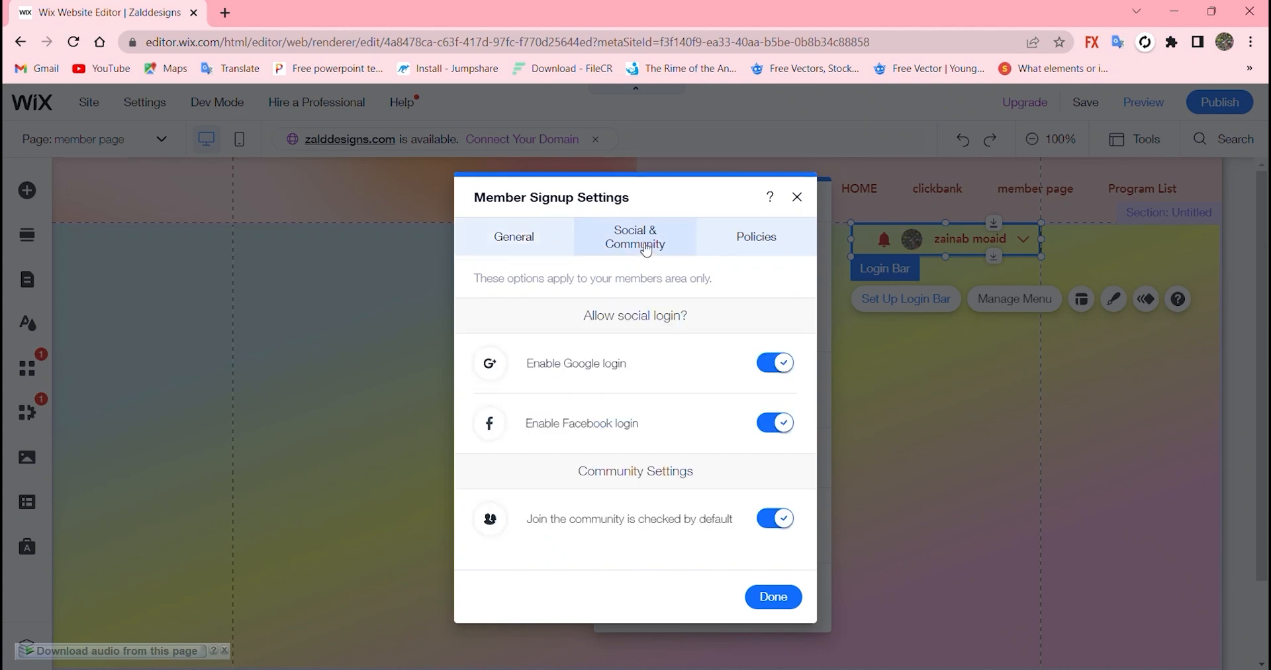
mouse_move(687, 569)
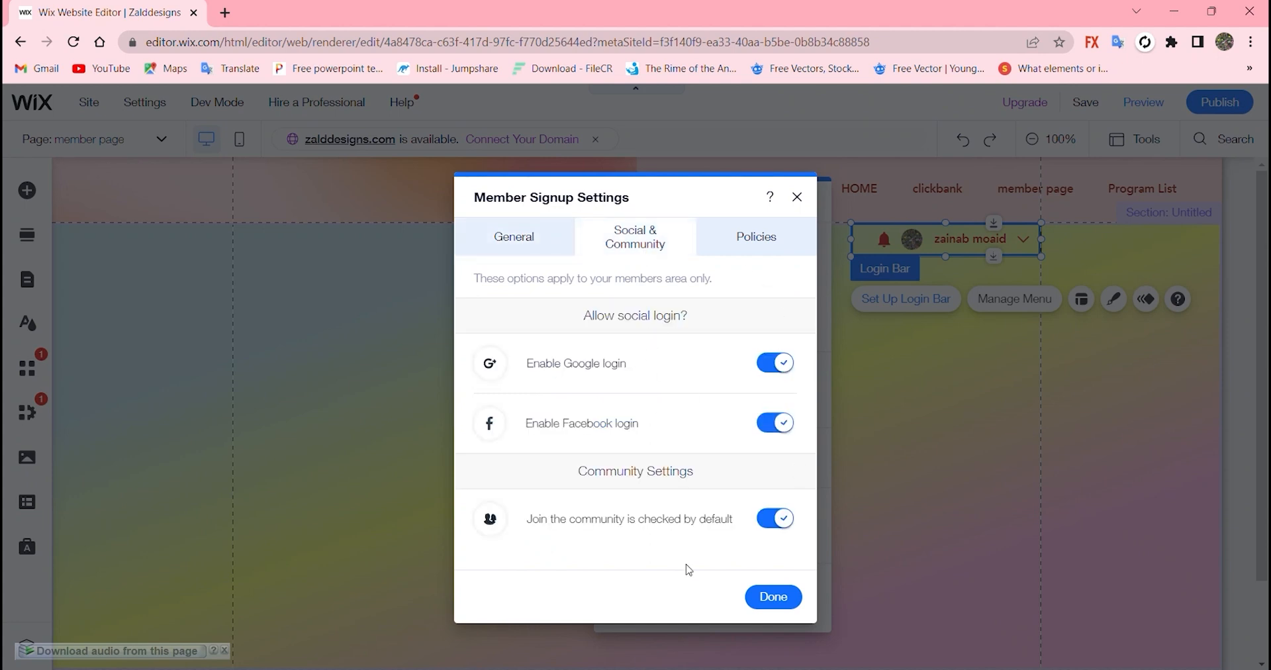
click(755, 236)
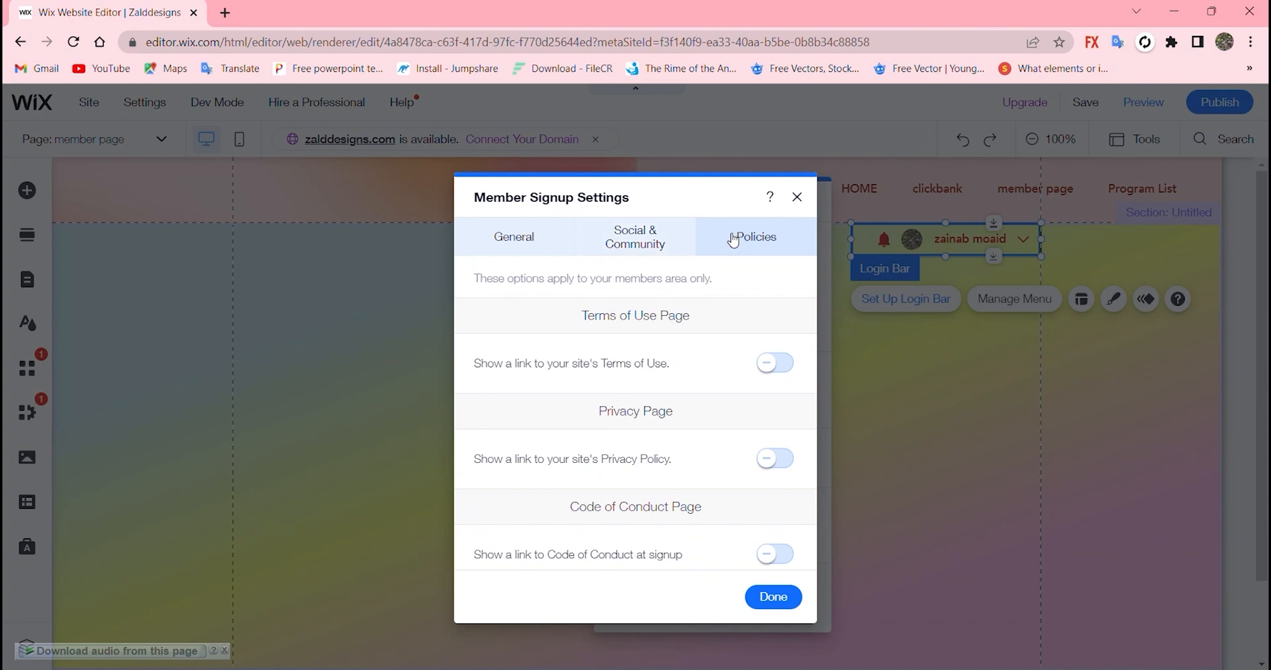
click(773, 363)
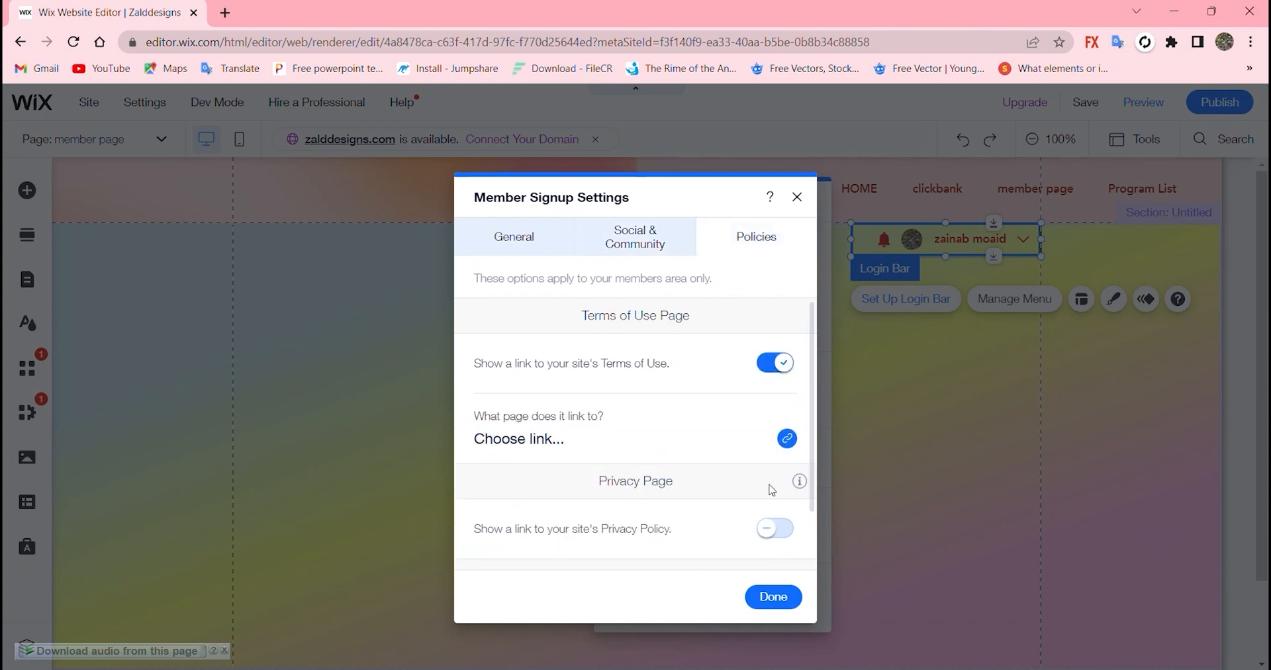
click(775, 363)
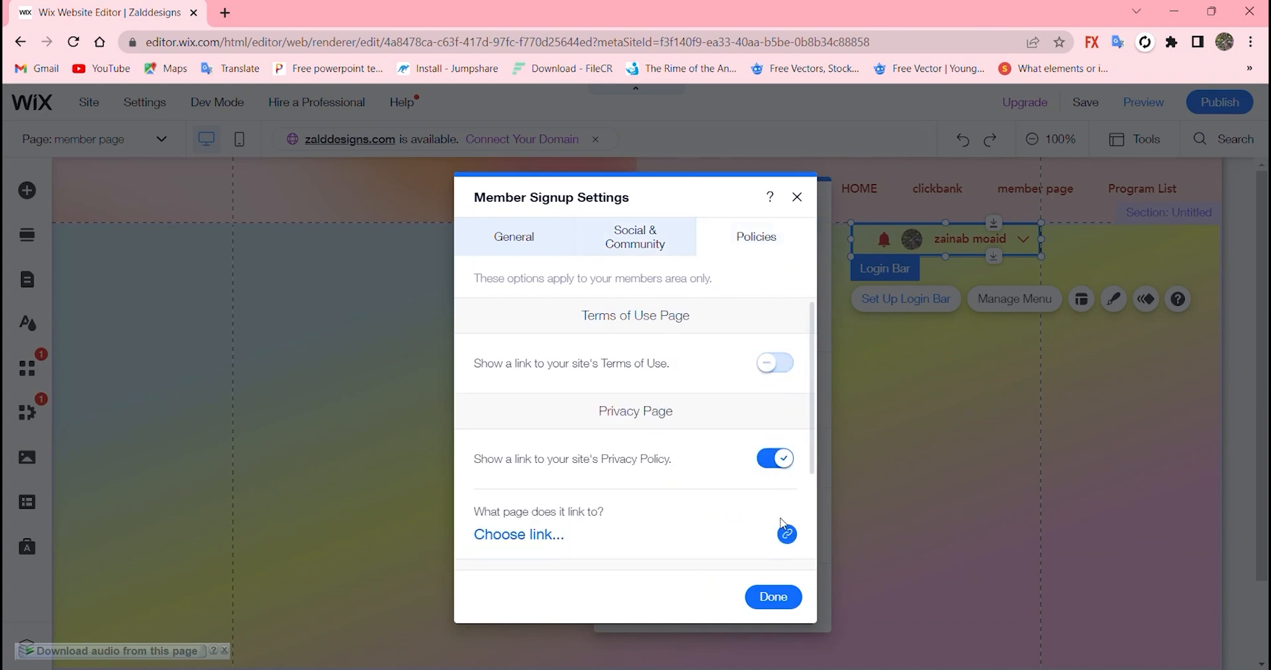
click(773, 458)
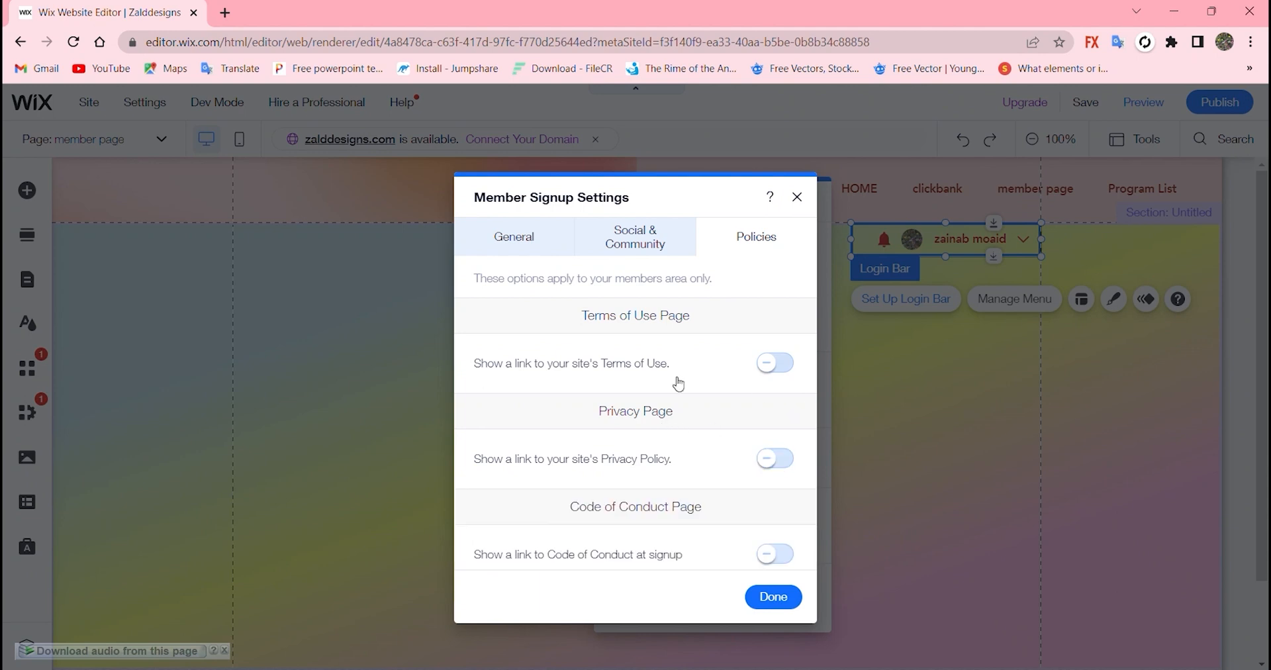
- Set General signup to show existing member login first and confirm with Done
click(513, 236)
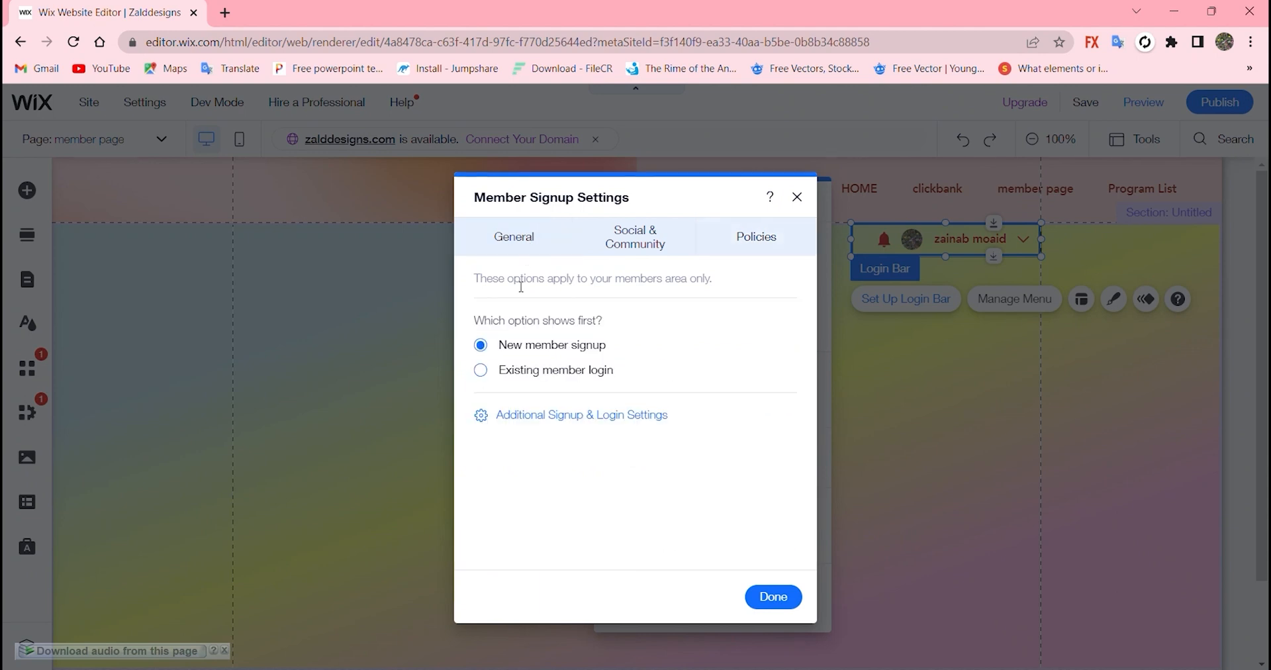
click(479, 370)
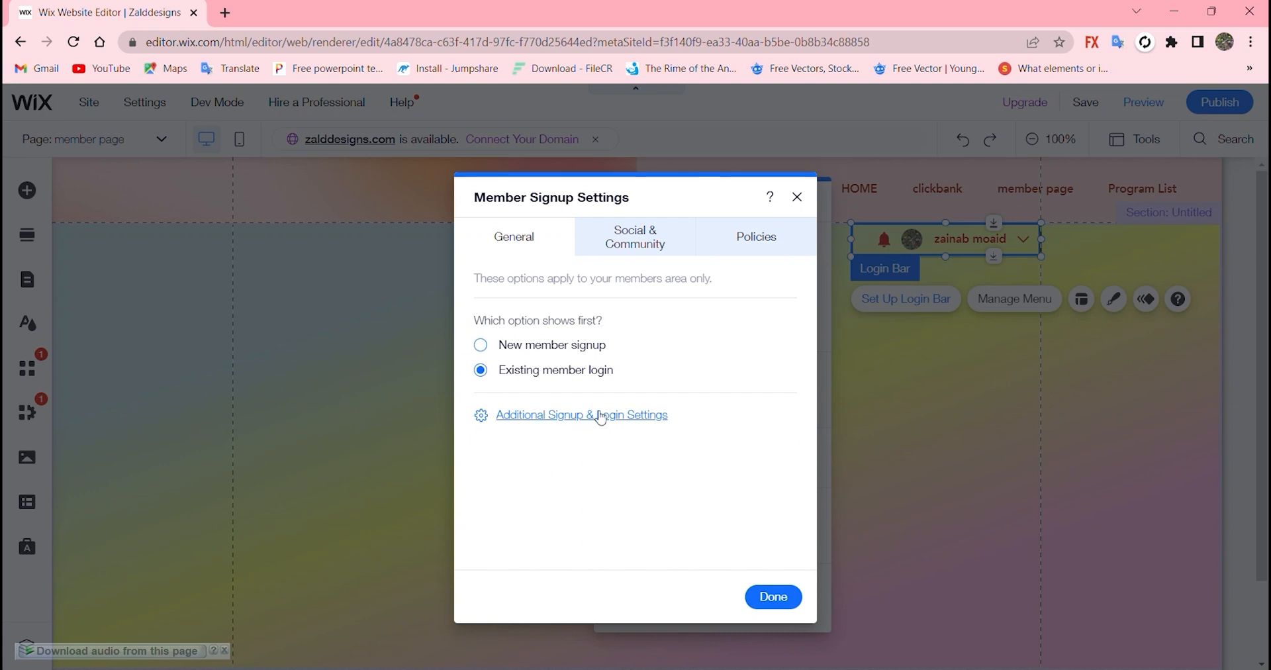
mouse_move(894, 429)
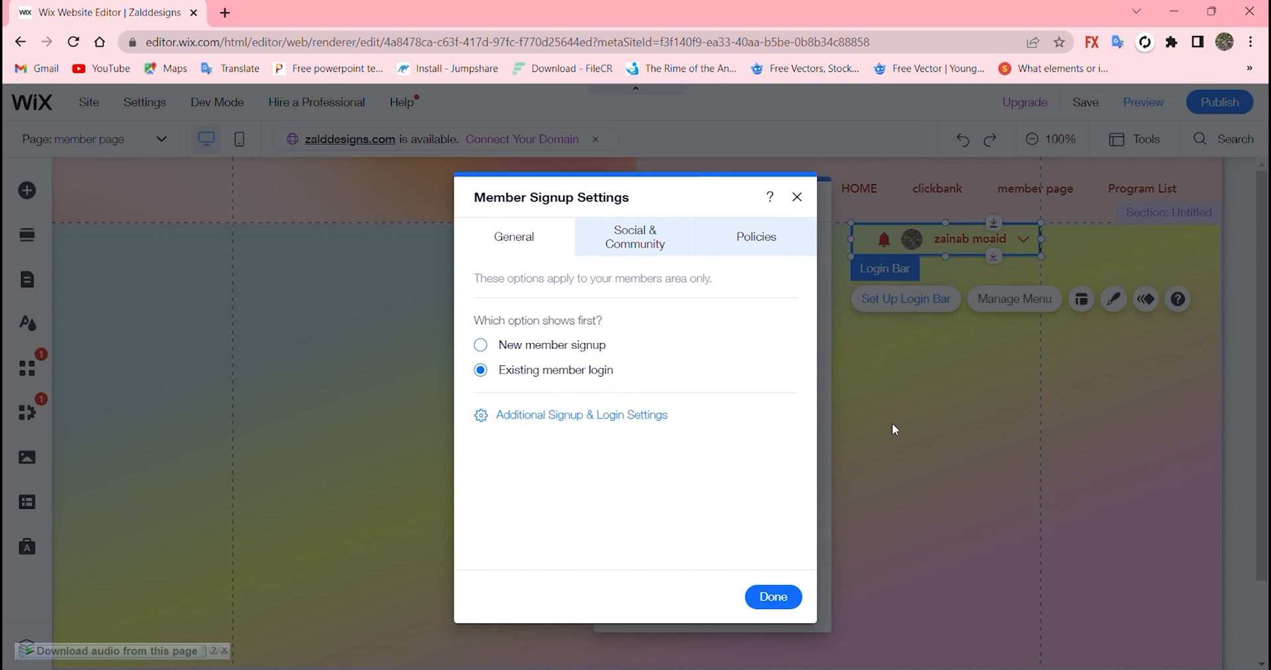
click(770, 596)
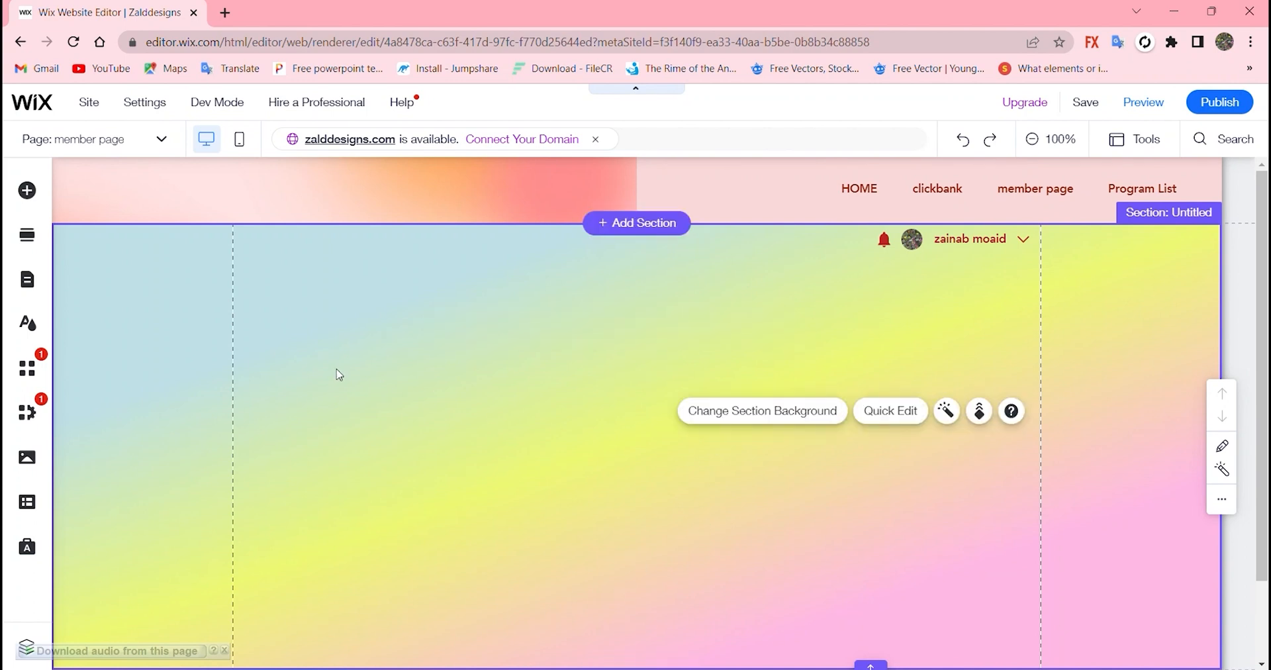
click(26, 191)
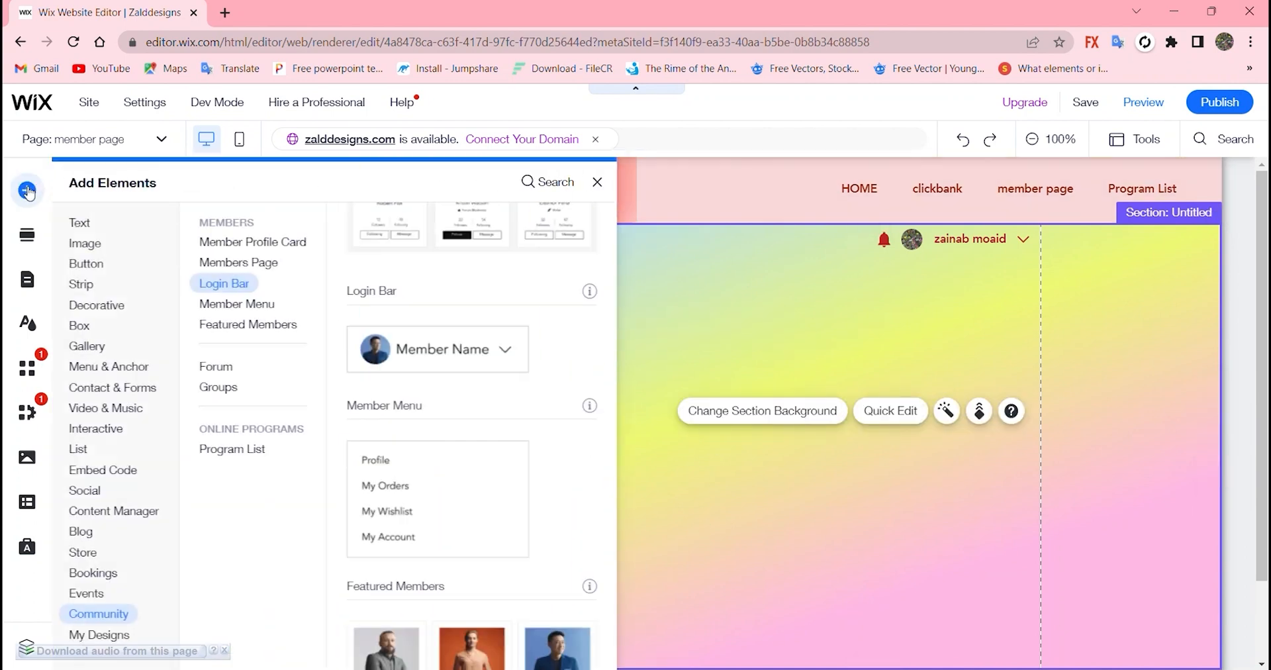
scroll(up, 3)
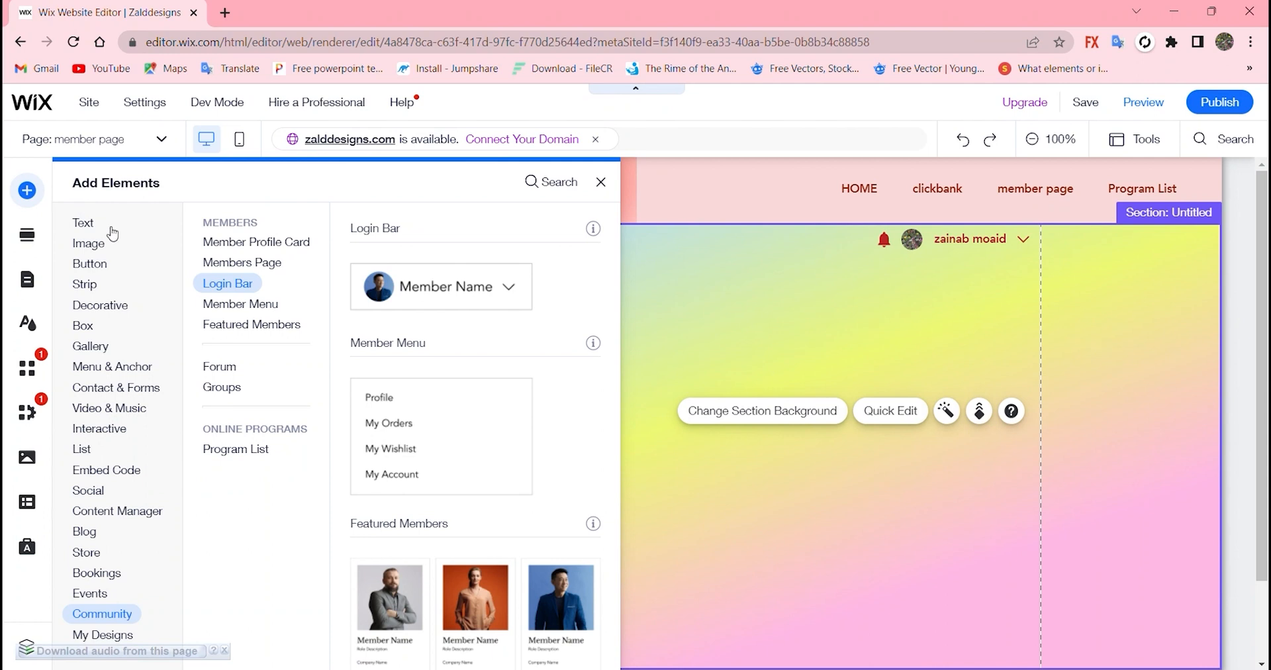
click(95, 572)
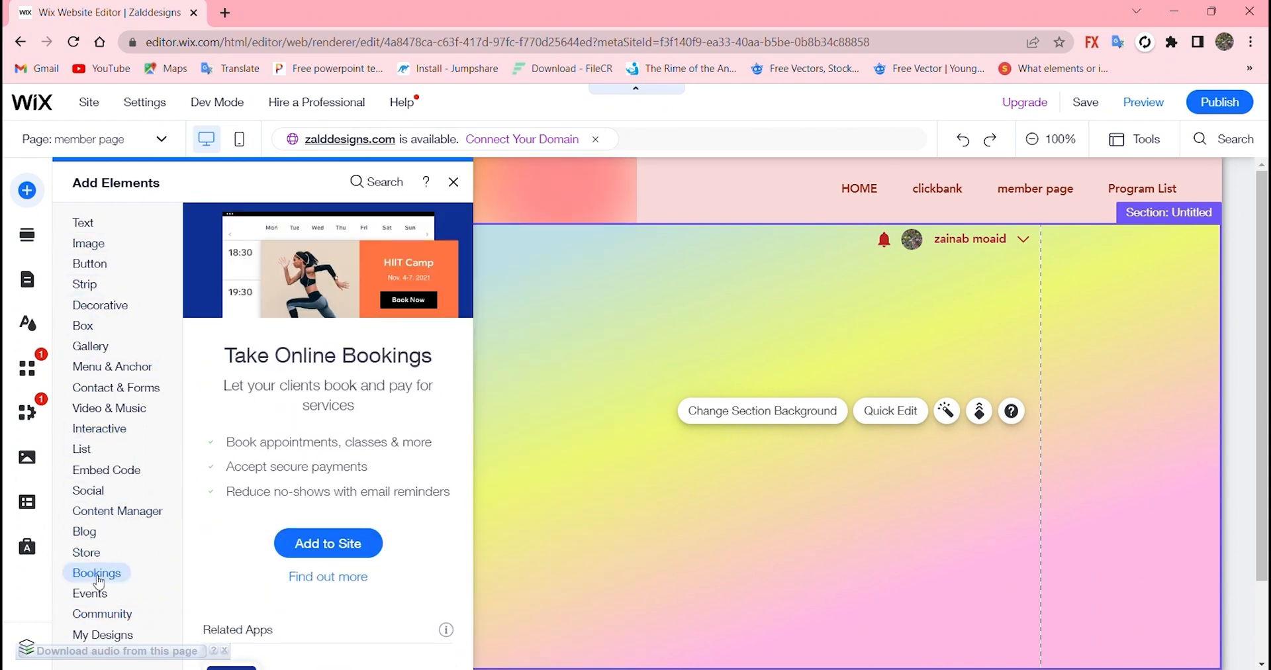
click(109, 407)
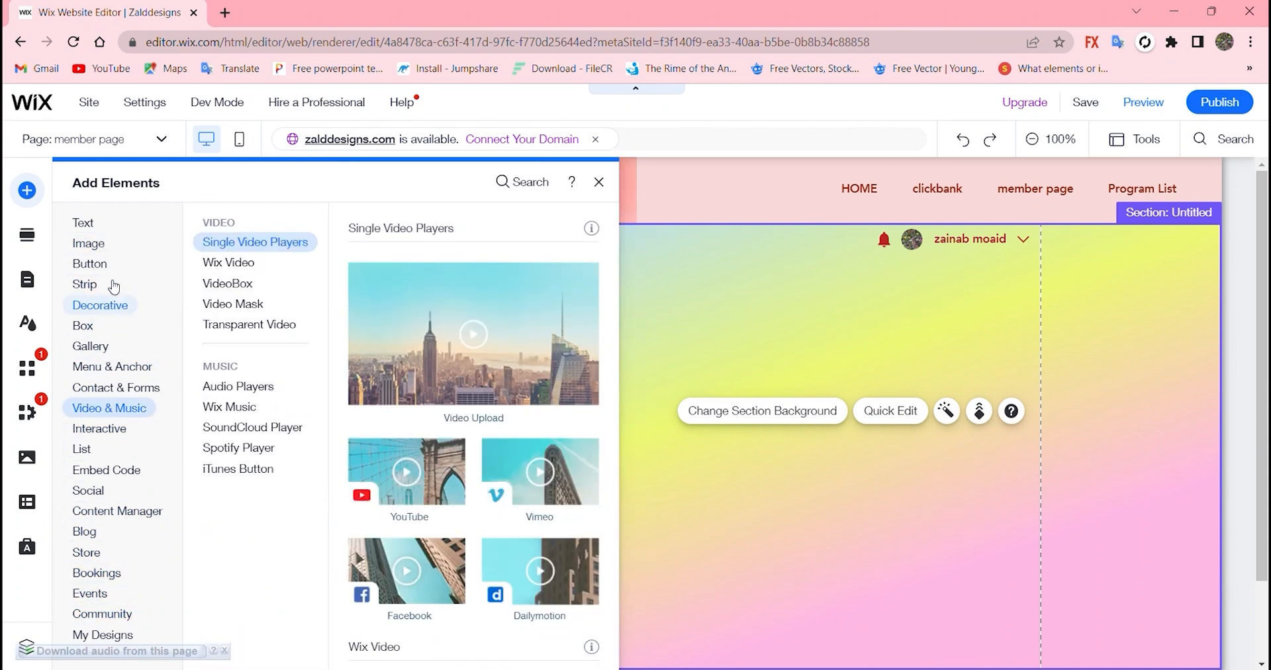
mouse_move(106, 470)
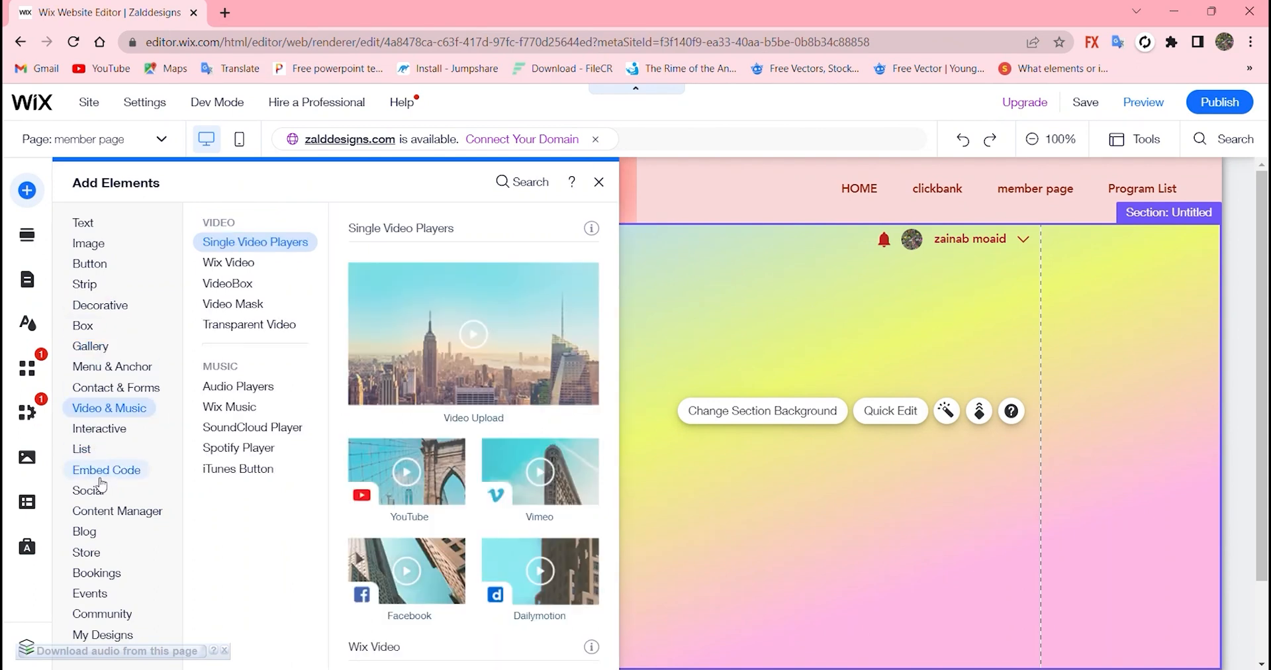
click(86, 552)
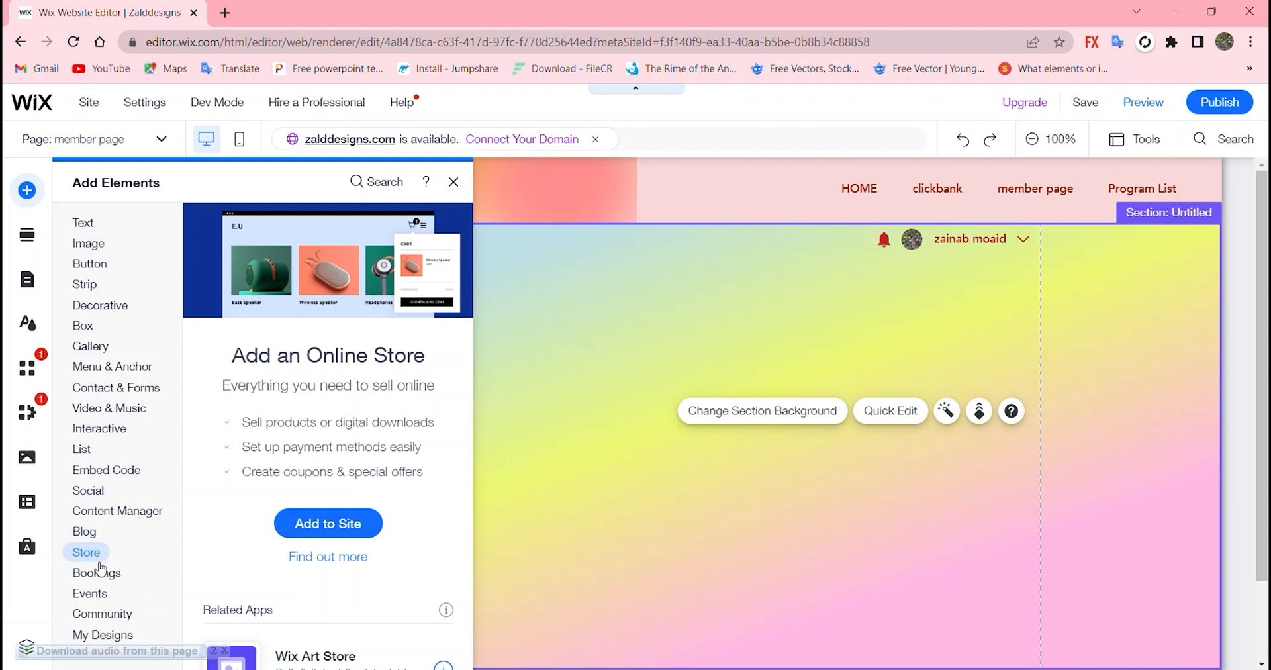
click(88, 594)
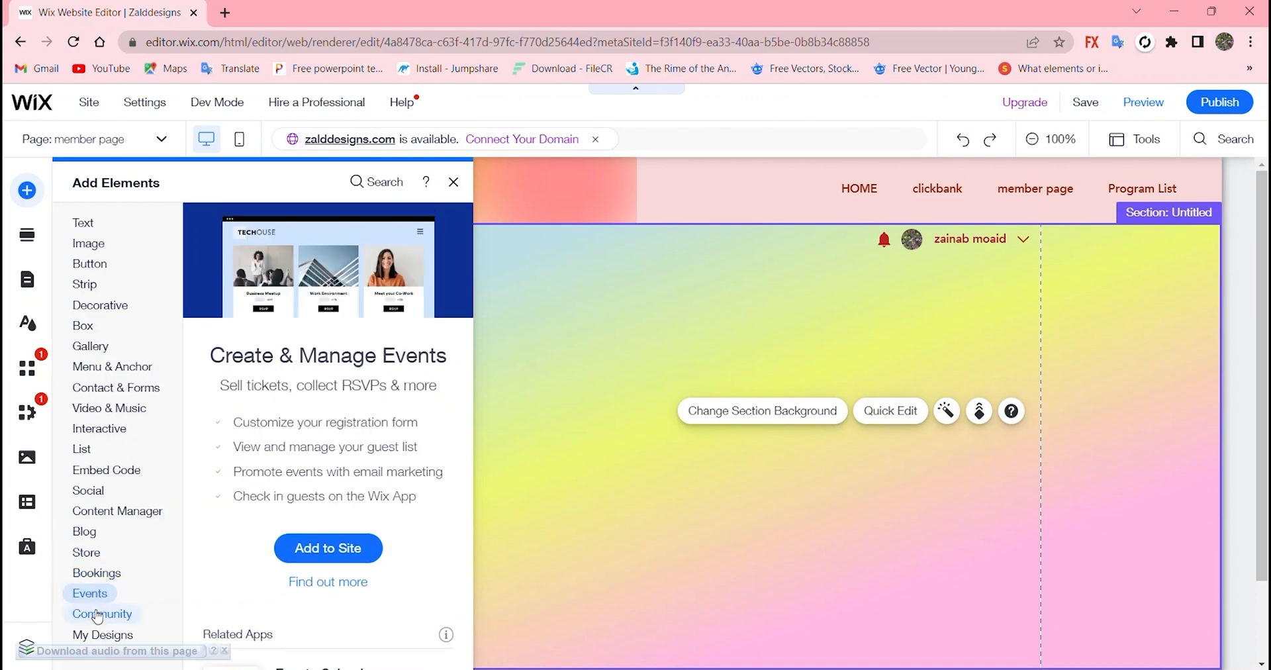
click(102, 614)
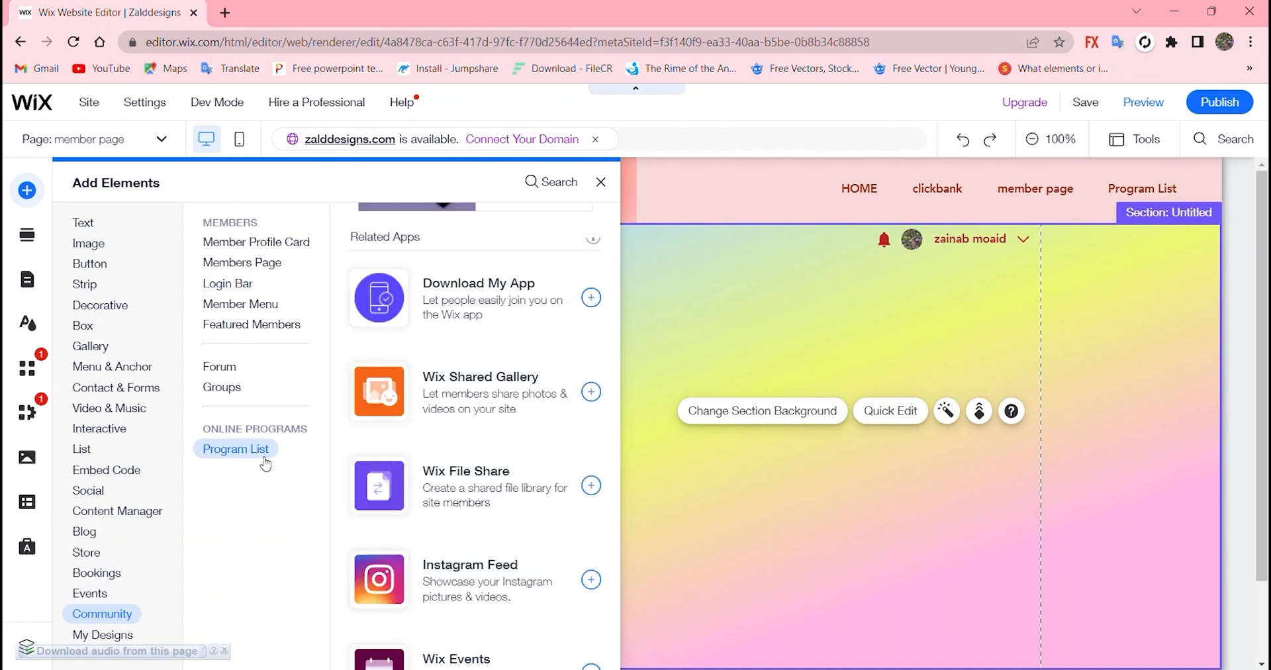
scroll(down, 3)
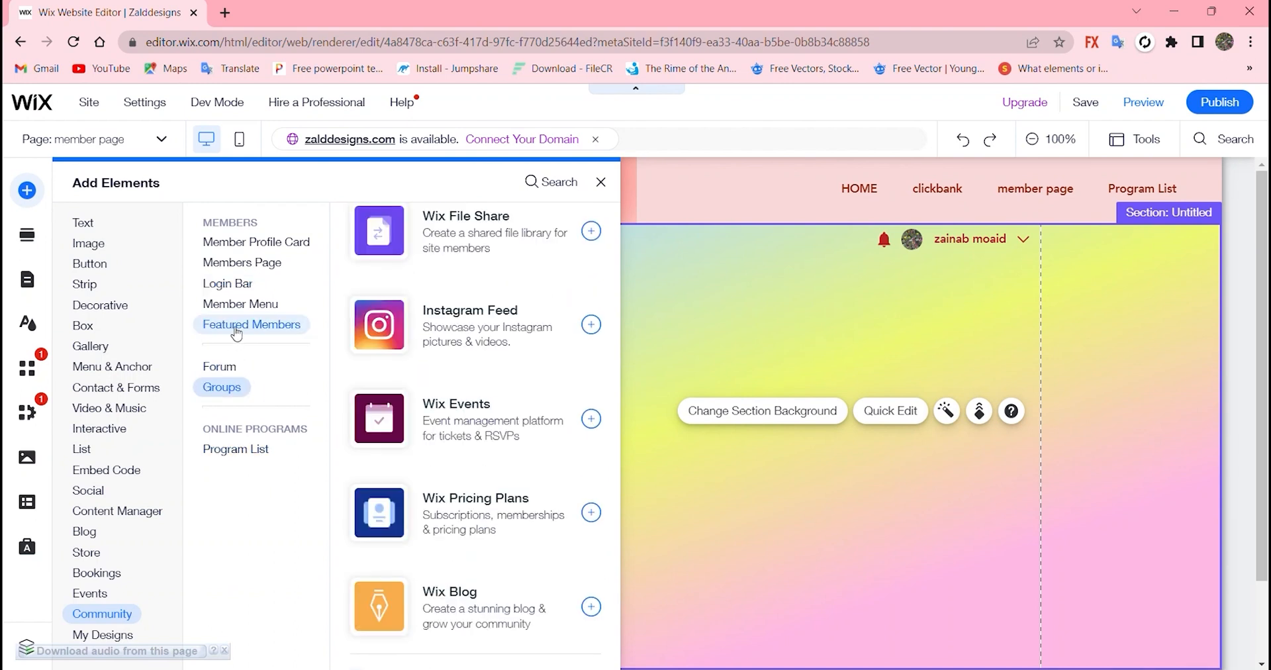
click(240, 303)
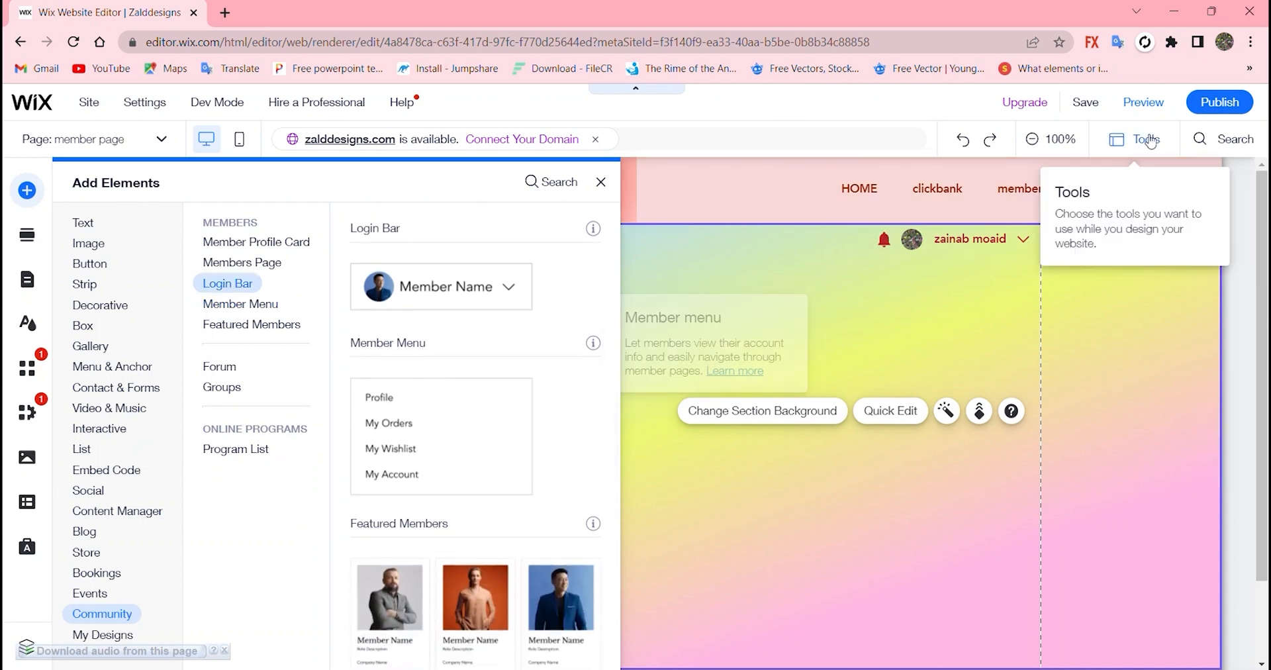
- Close Add Elements and bring up the member page's options menu in Manage Pages
click(600, 182)
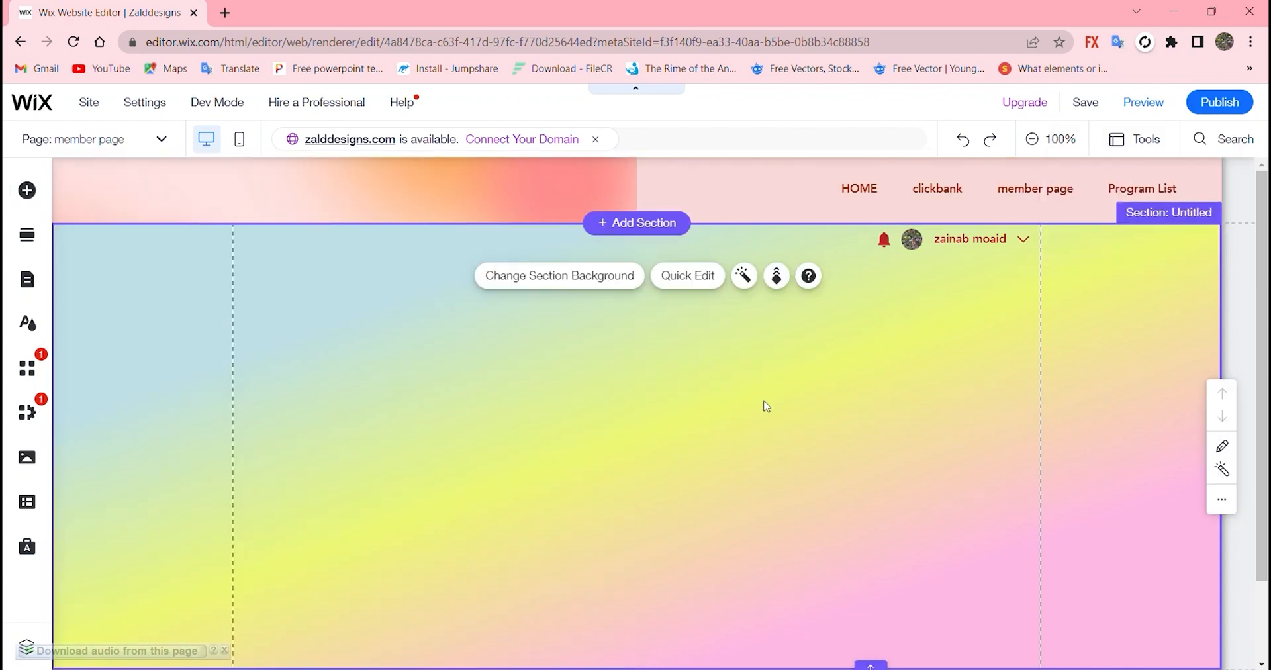
mouse_move(443, 352)
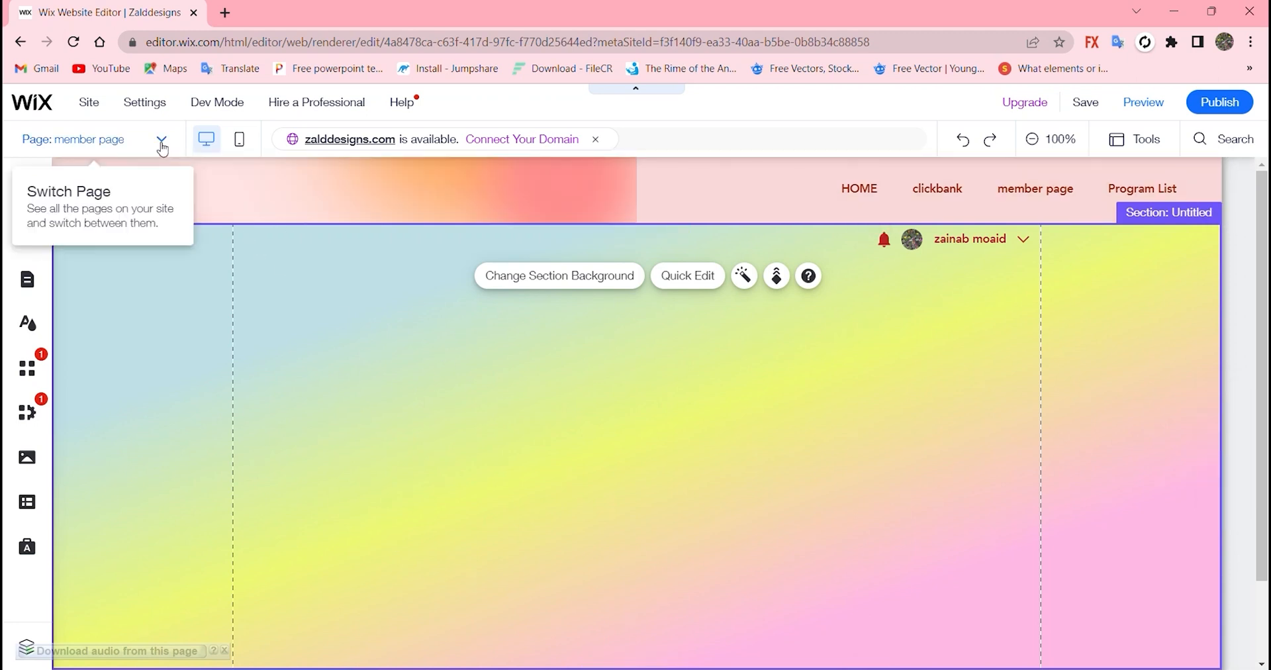
click(161, 139)
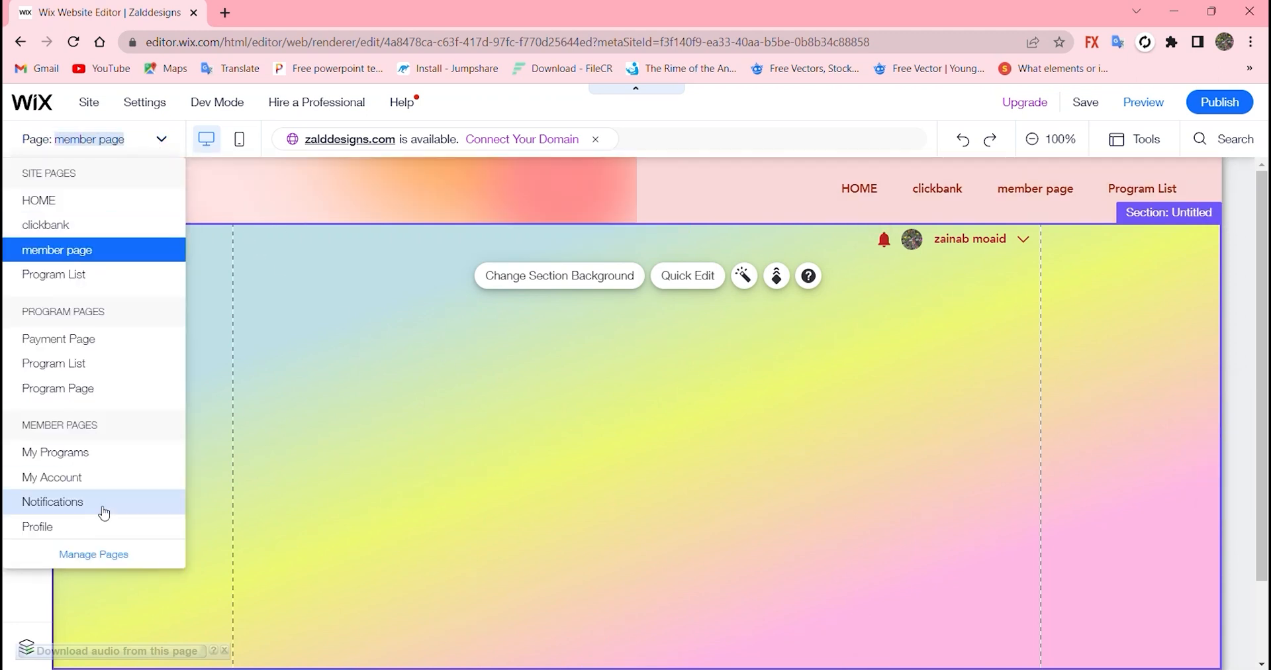
click(92, 553)
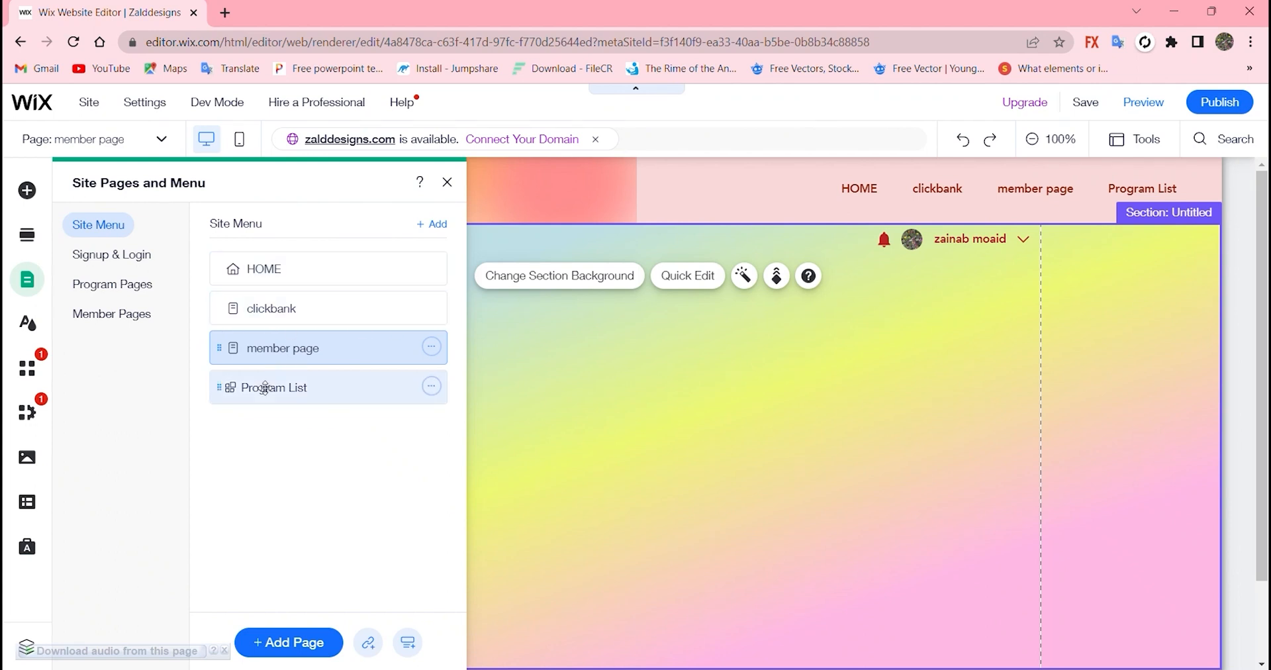
click(430, 347)
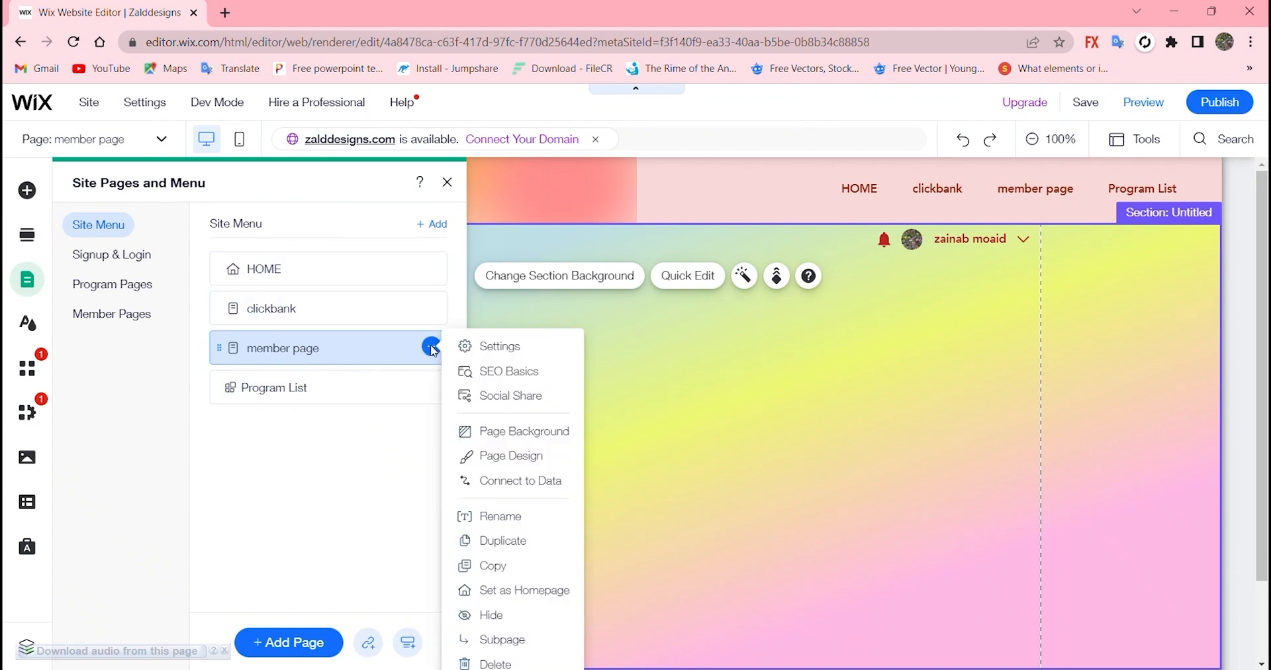
mouse_move(499, 346)
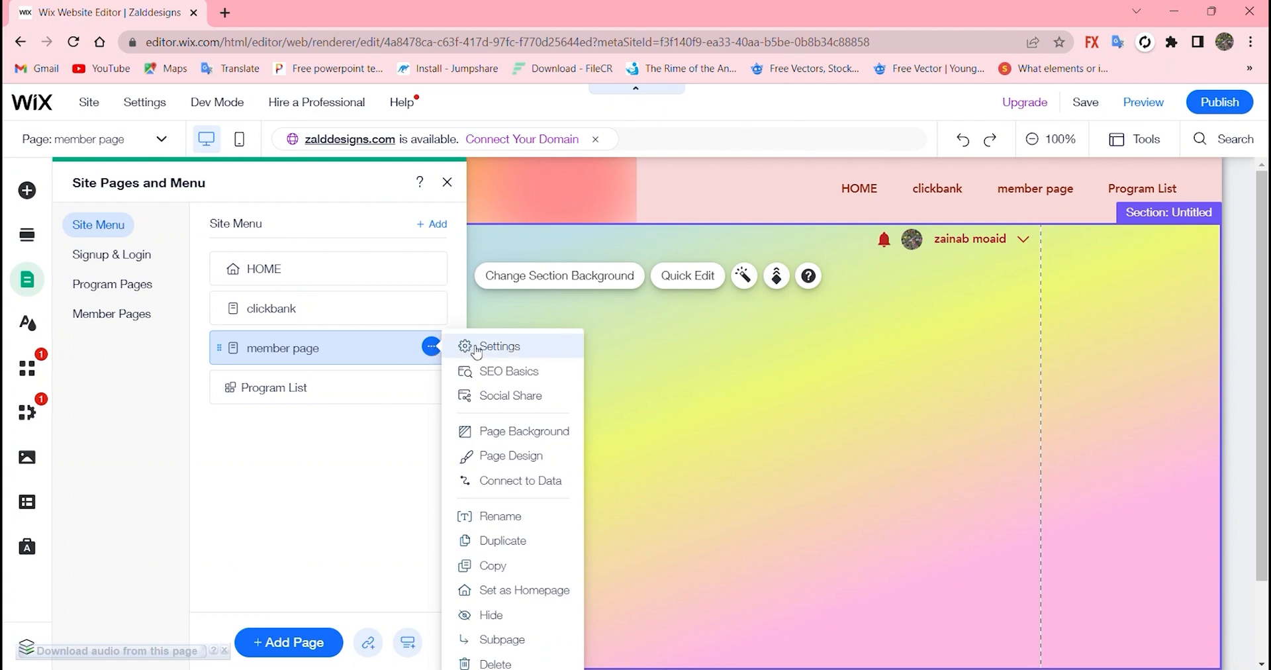
mouse_move(519, 479)
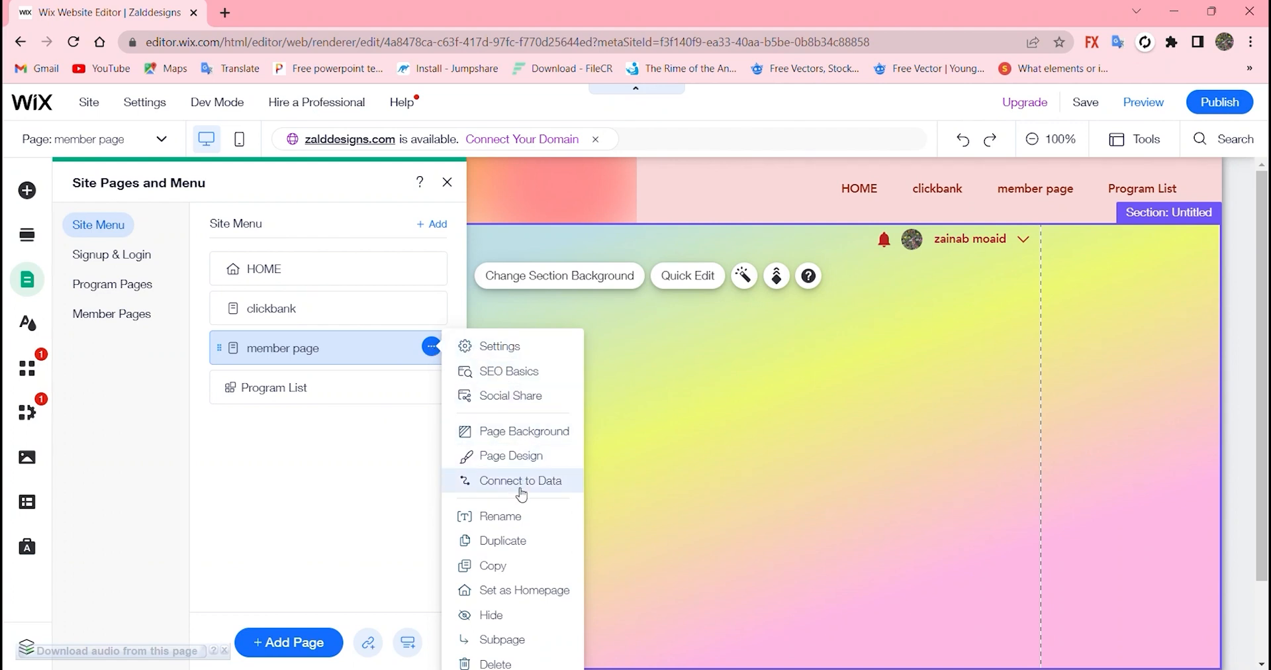
mouse_move(511, 615)
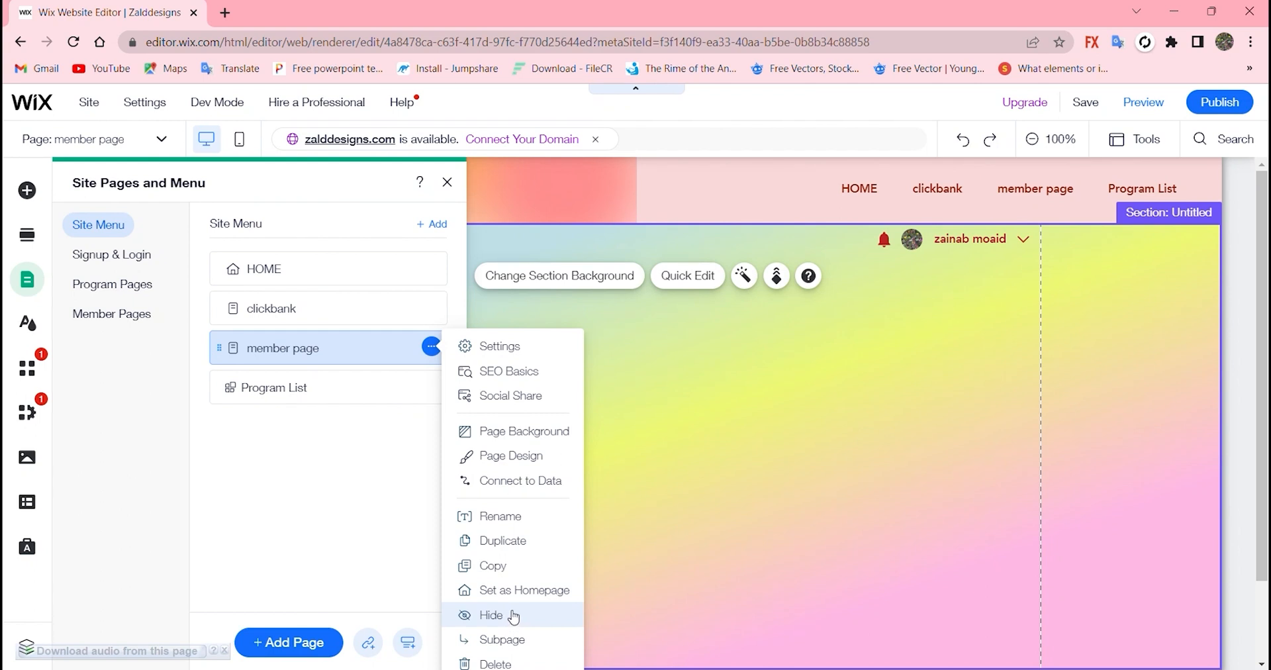
mouse_move(528, 547)
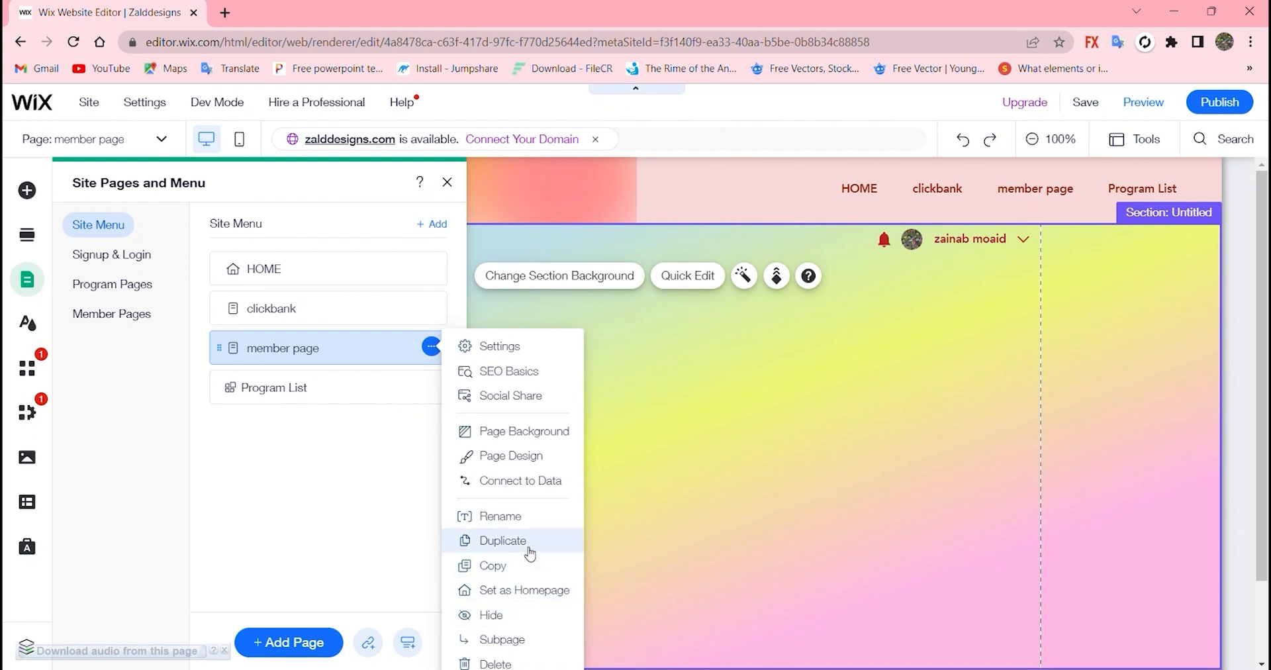
mouse_move(519, 346)
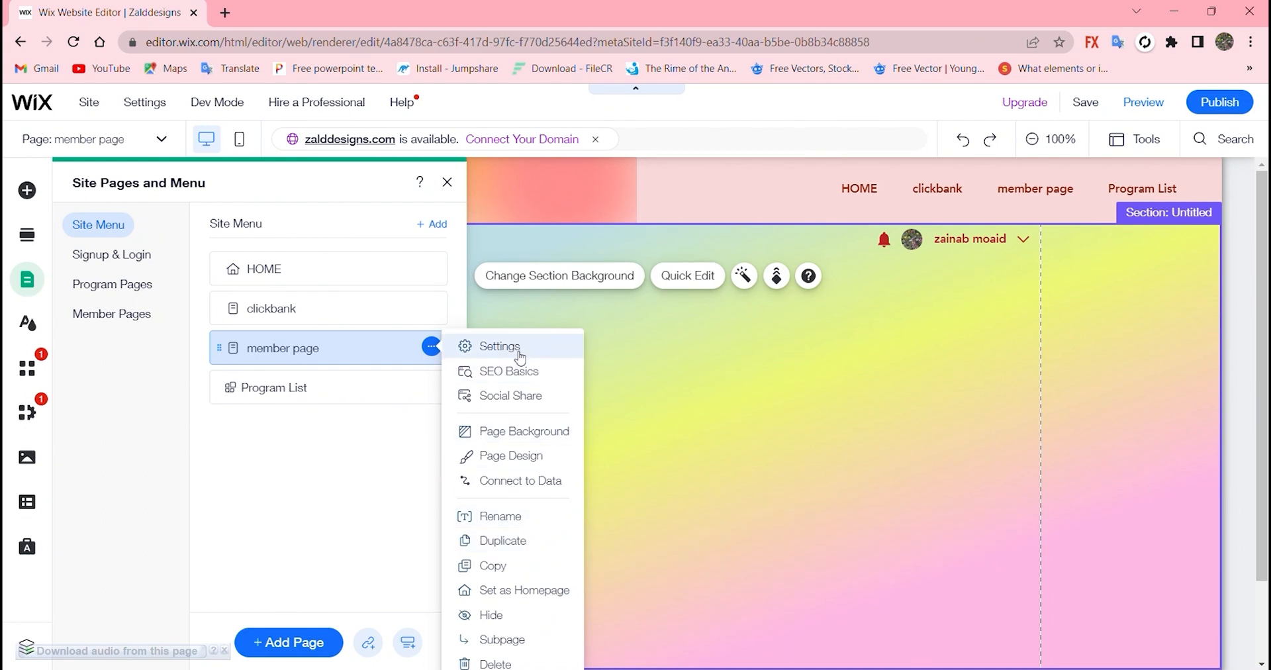
- In the member page's Permissions settings, try password holders then choose Members Only
click(499, 347)
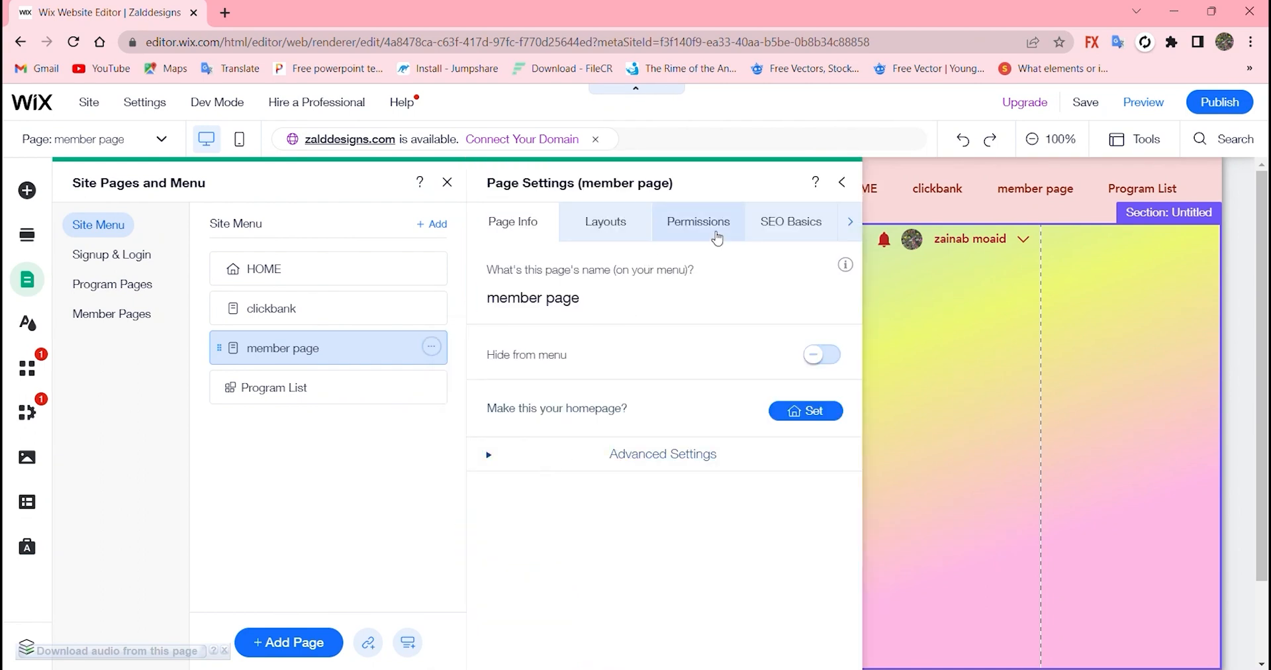
click(698, 221)
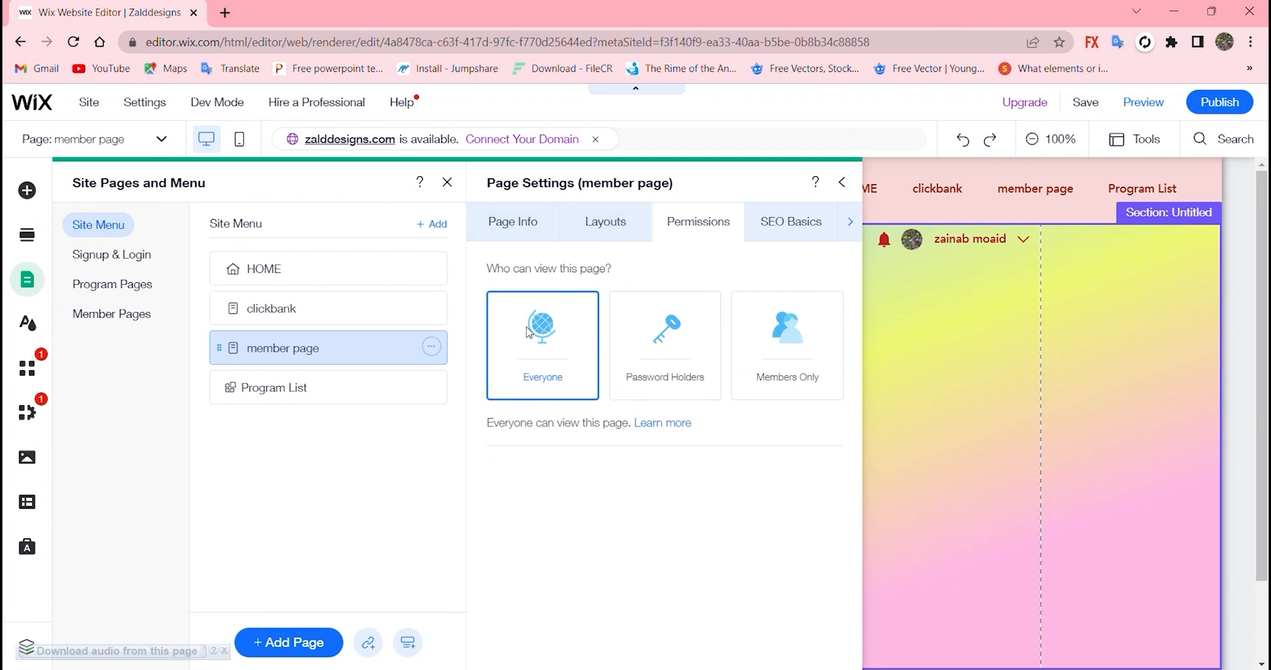
click(664, 344)
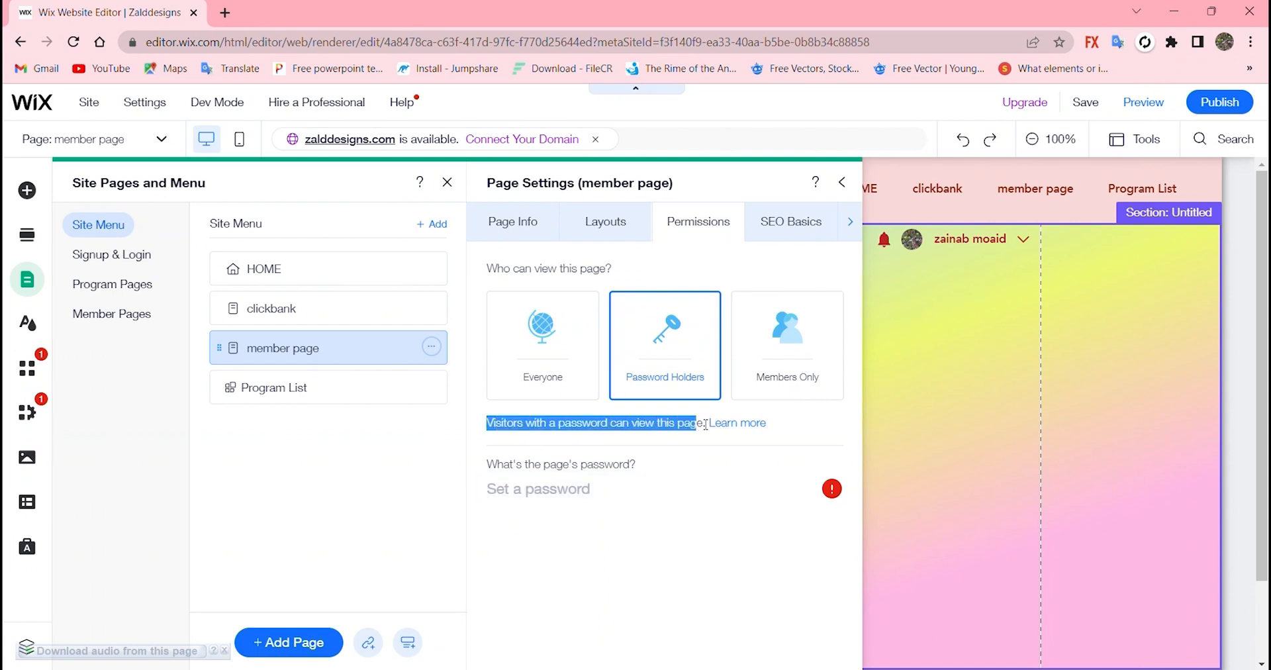
mouse_move(787, 344)
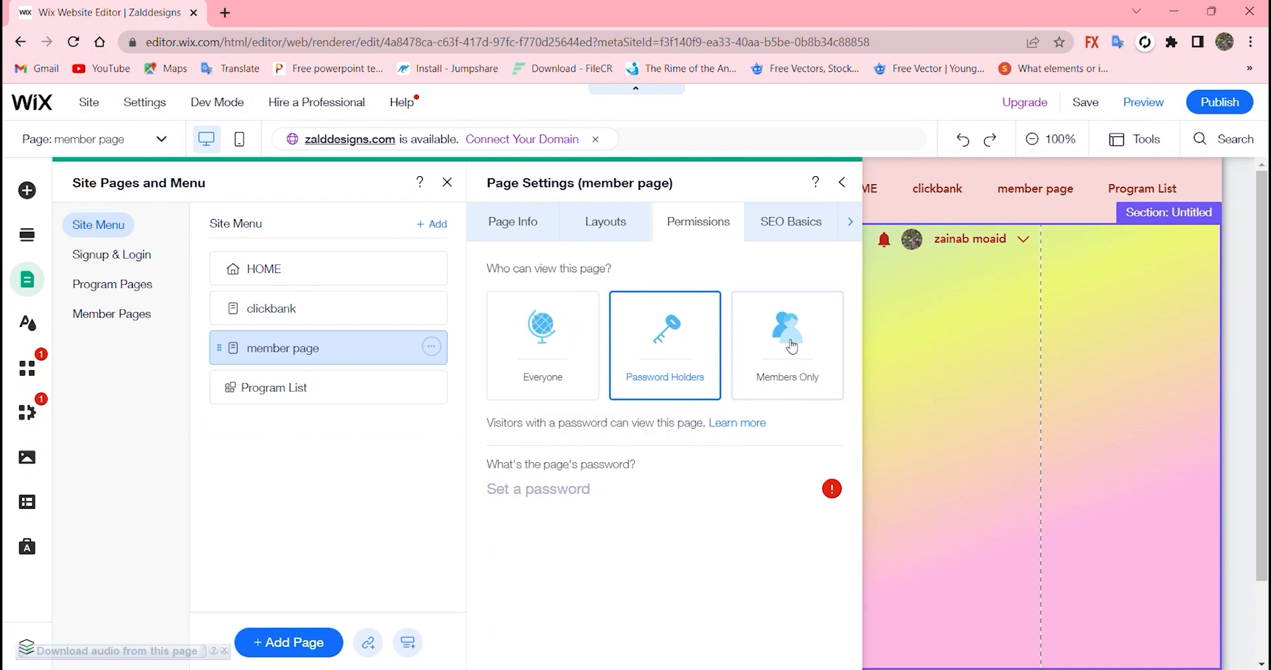
click(785, 345)
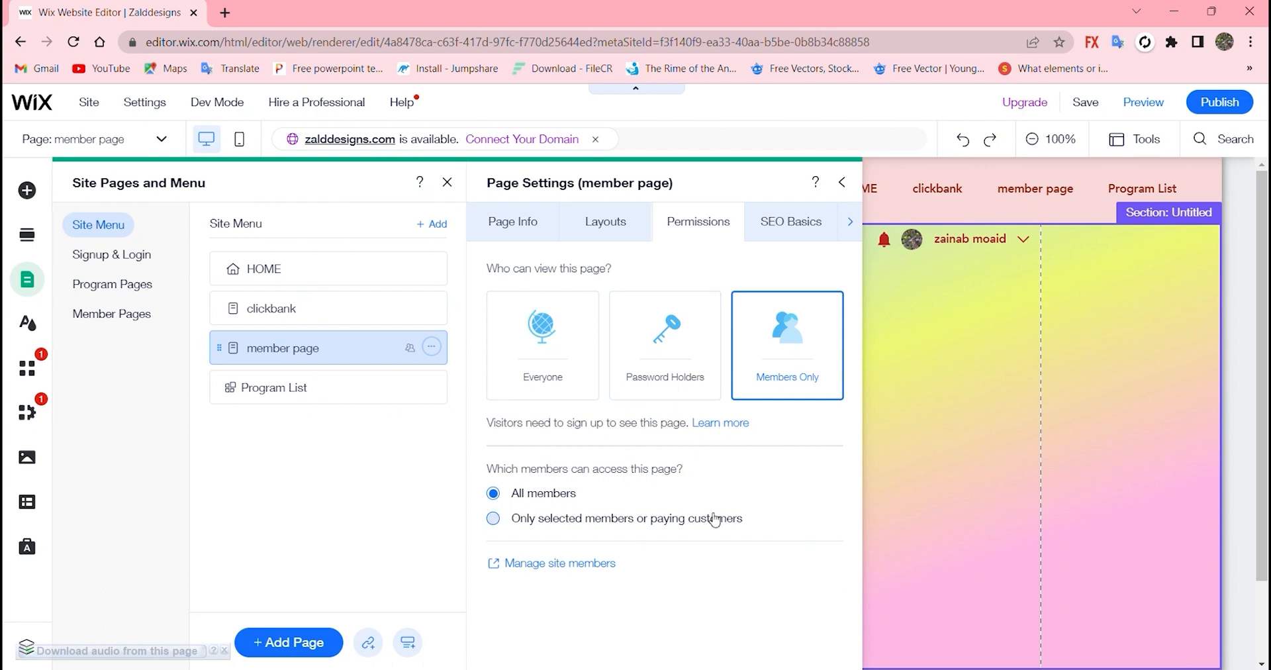
mouse_move(630, 460)
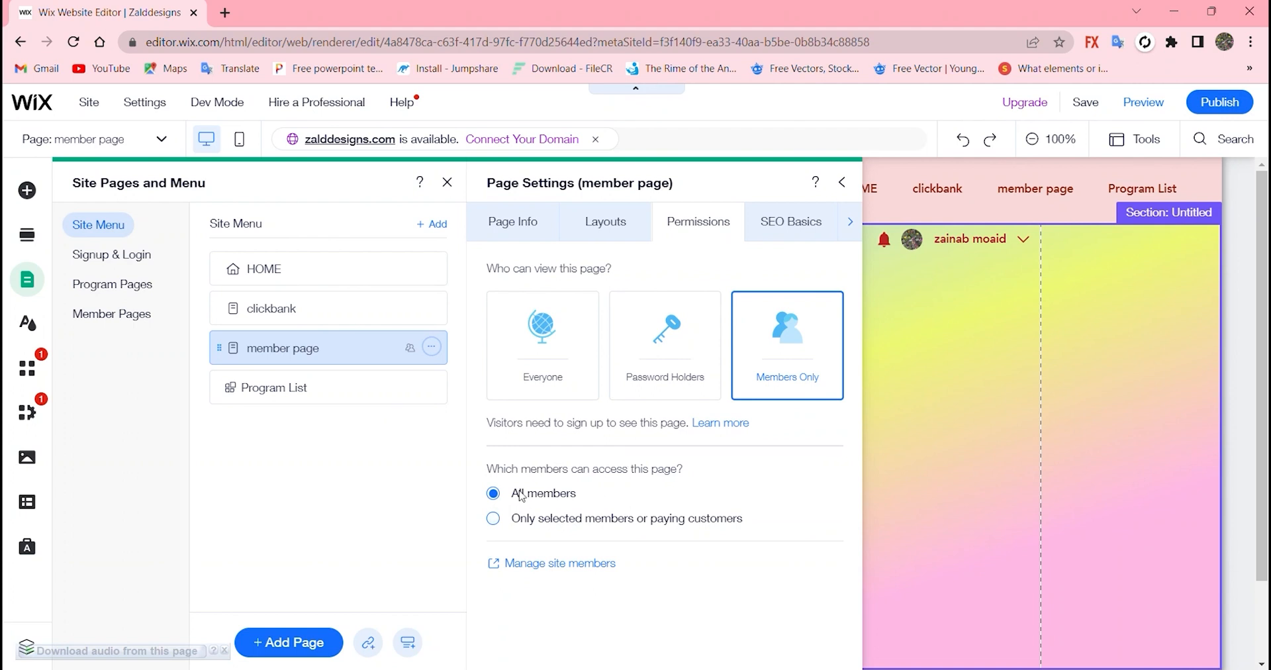
- Limit access to only selected members or paying customers and bring up the roles chooser
double_click(542, 492)
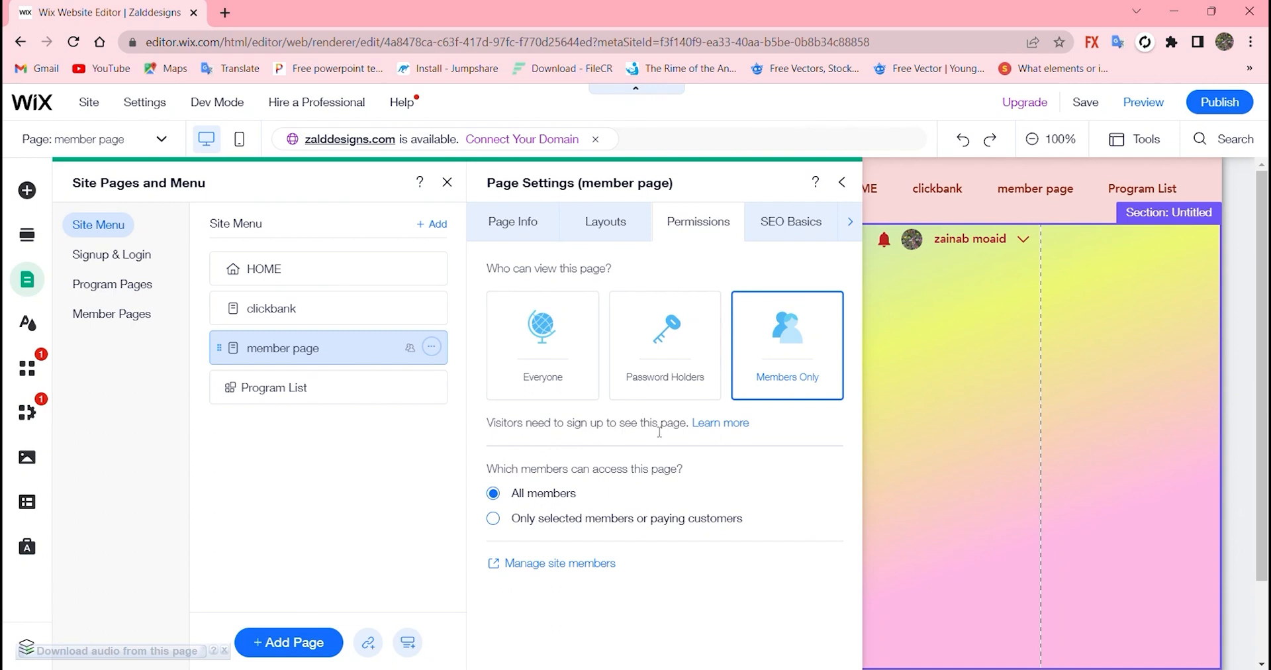
click(493, 518)
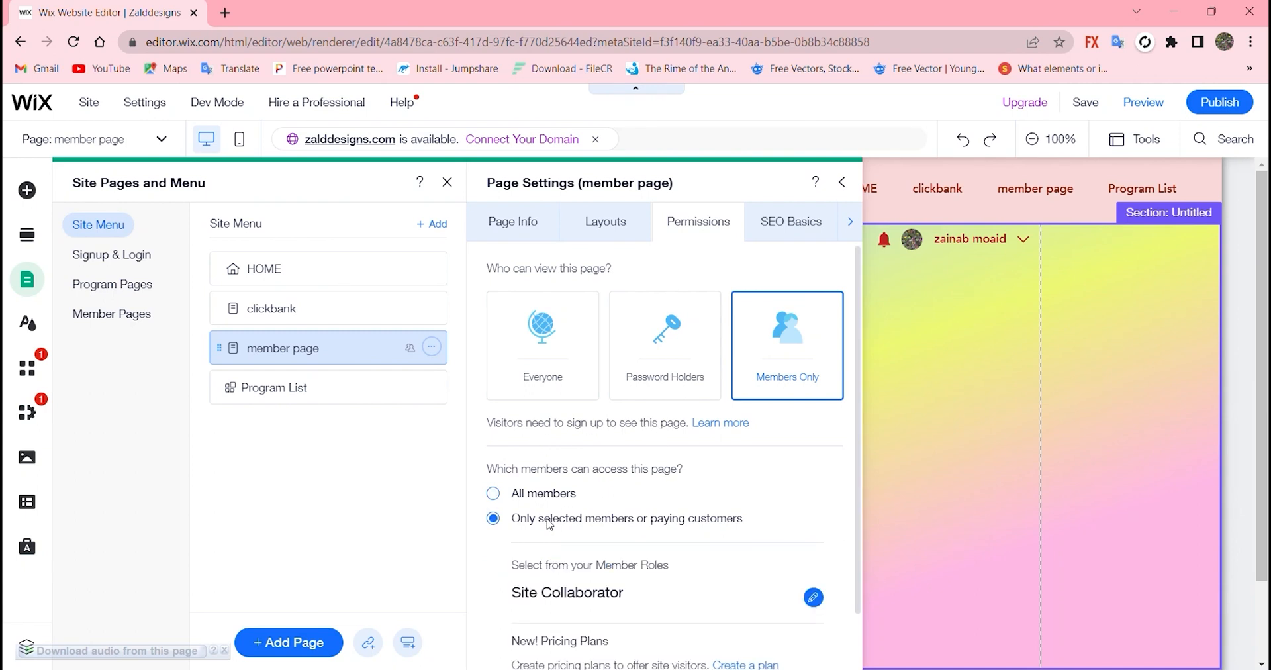
scroll(down, 3)
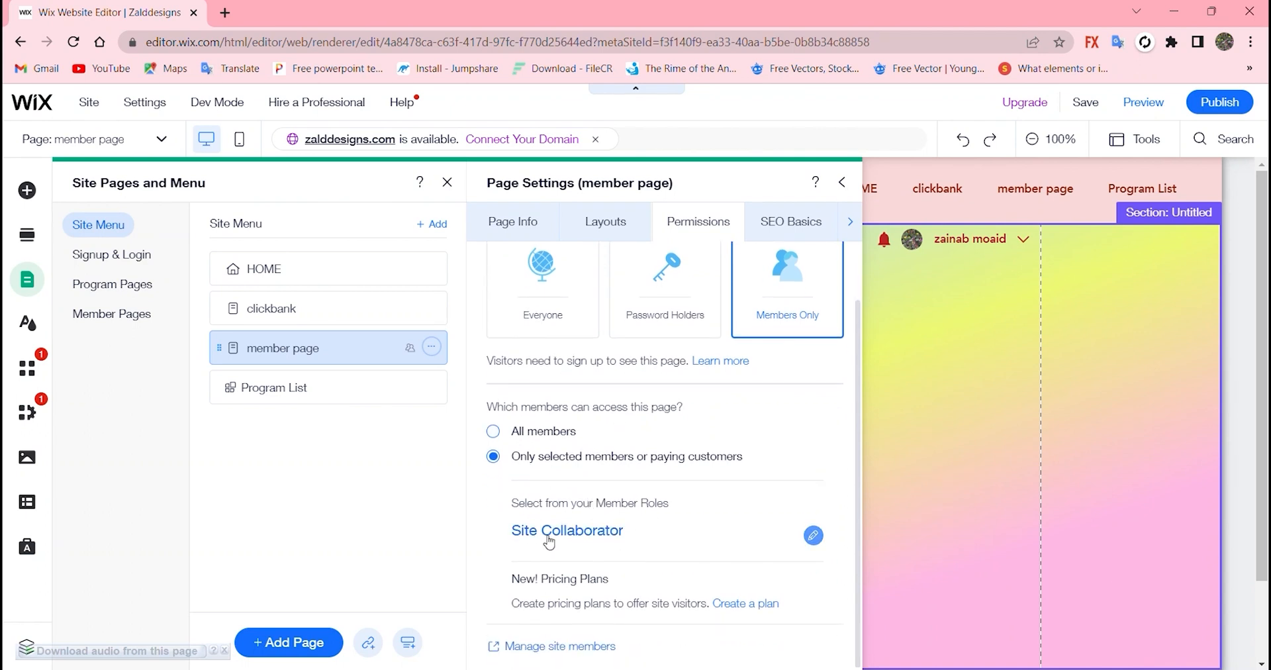
mouse_move(734, 541)
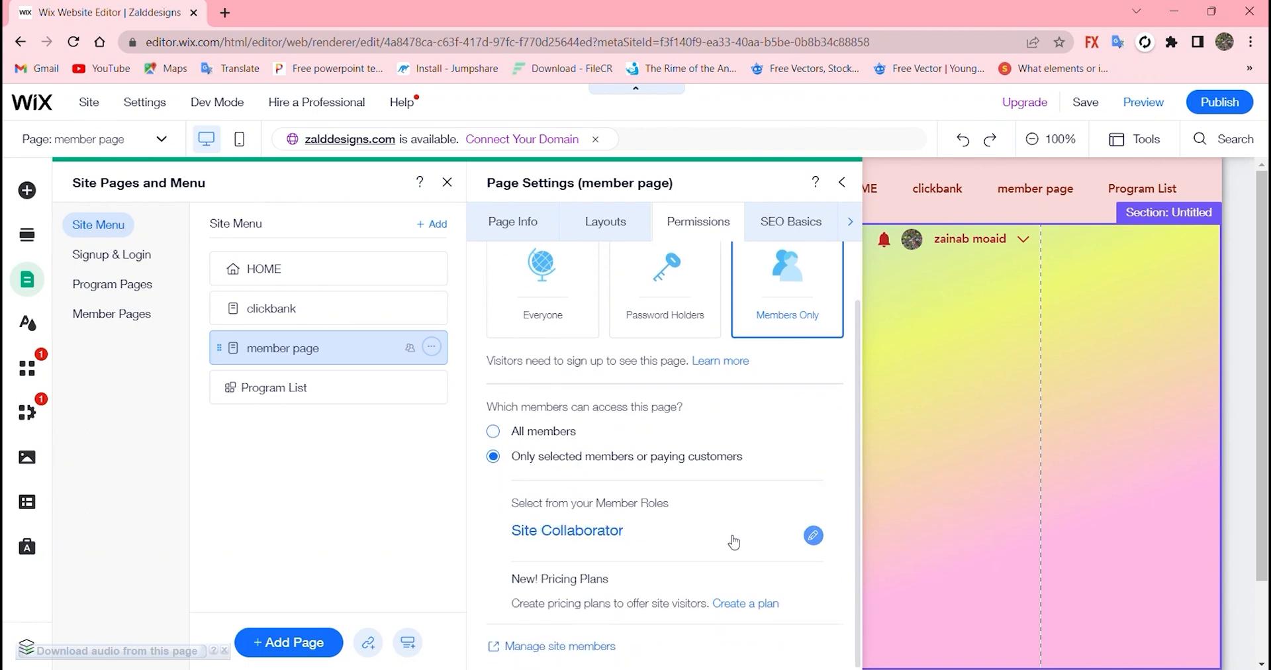
mouse_move(658, 565)
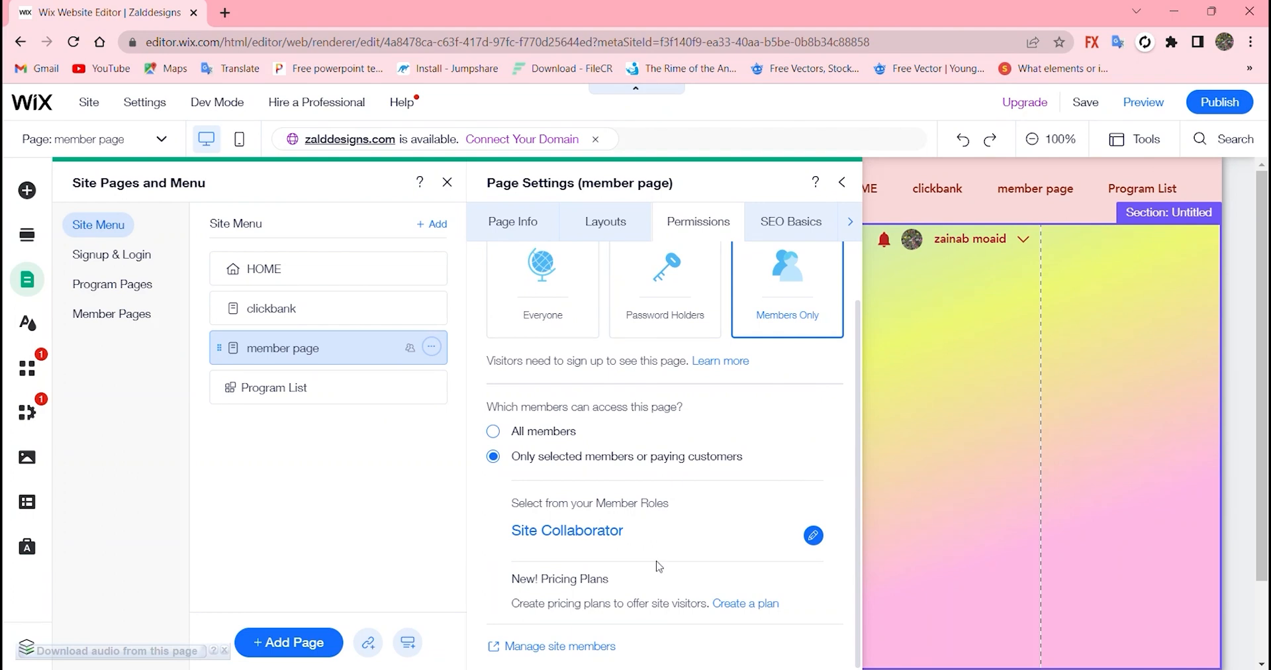
mouse_move(691, 576)
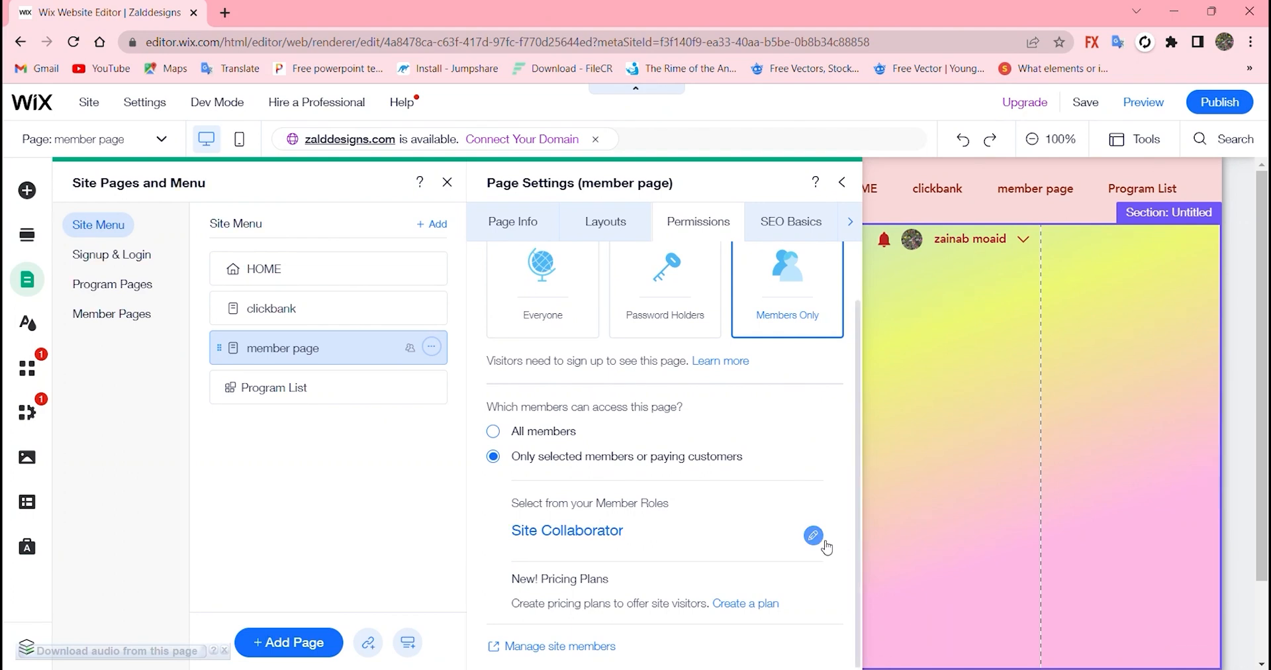
click(813, 535)
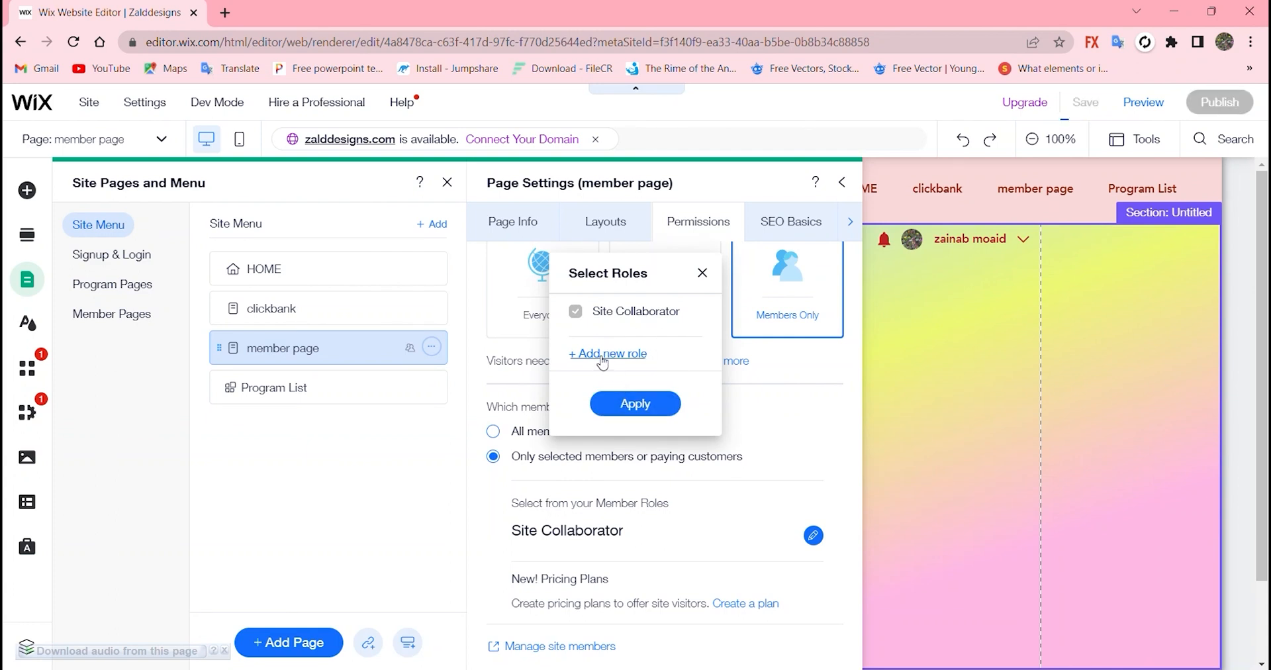
- Create a new role named 'teacher' with Red colour and description 'only teachers' and save it
click(634, 402)
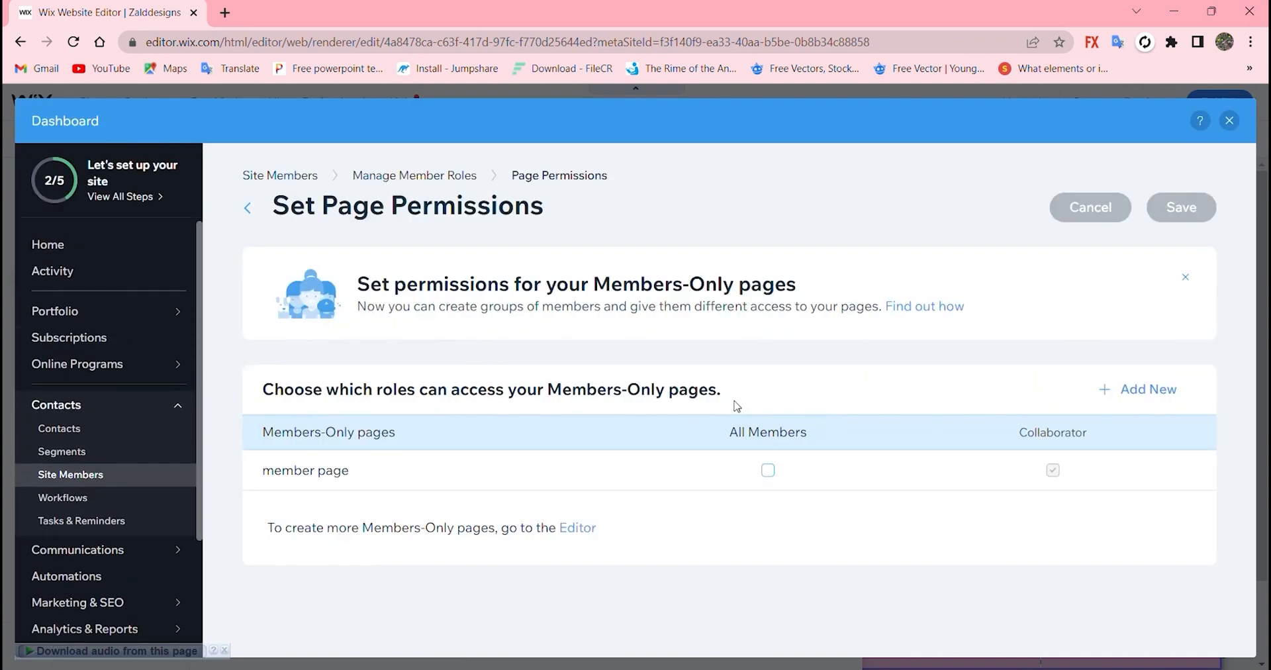
mouse_move(1140, 388)
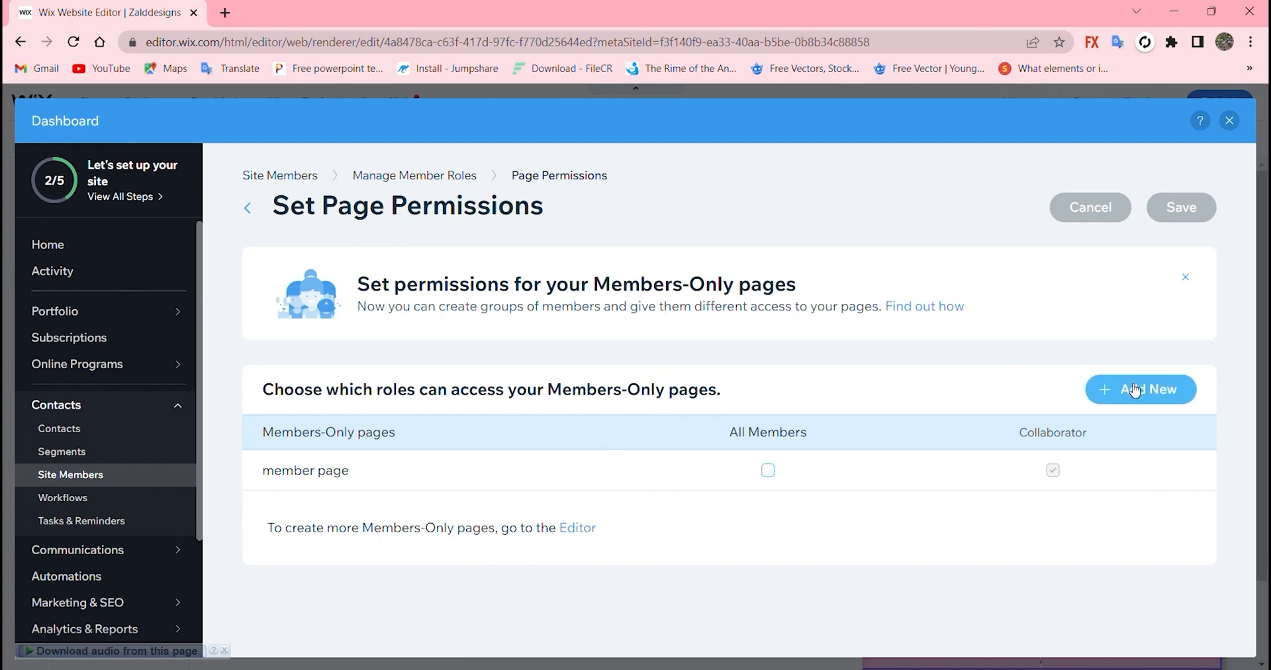
click(1140, 389)
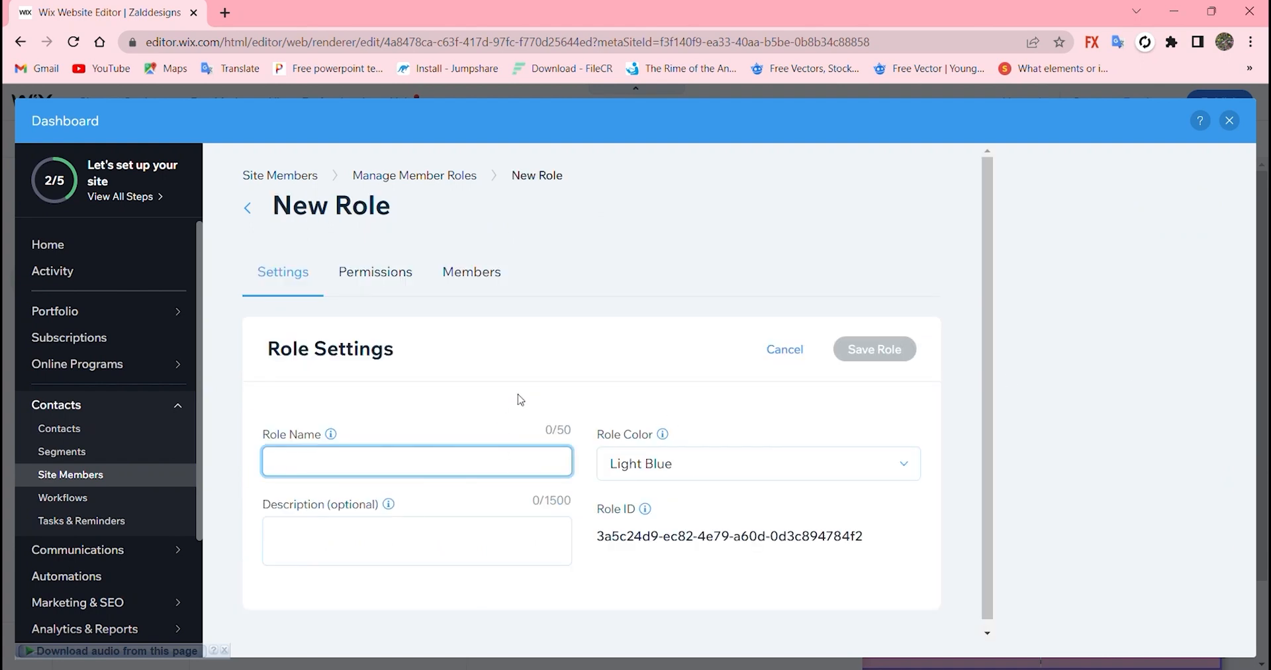
click(416, 461)
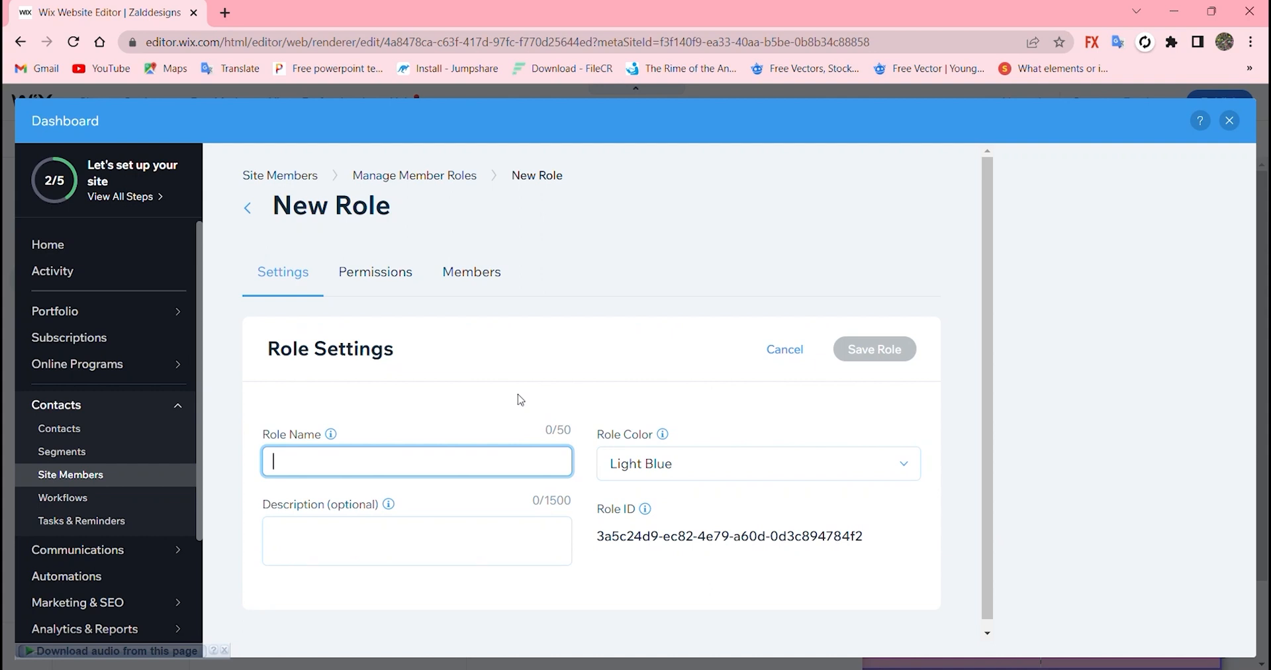
text(teacher)
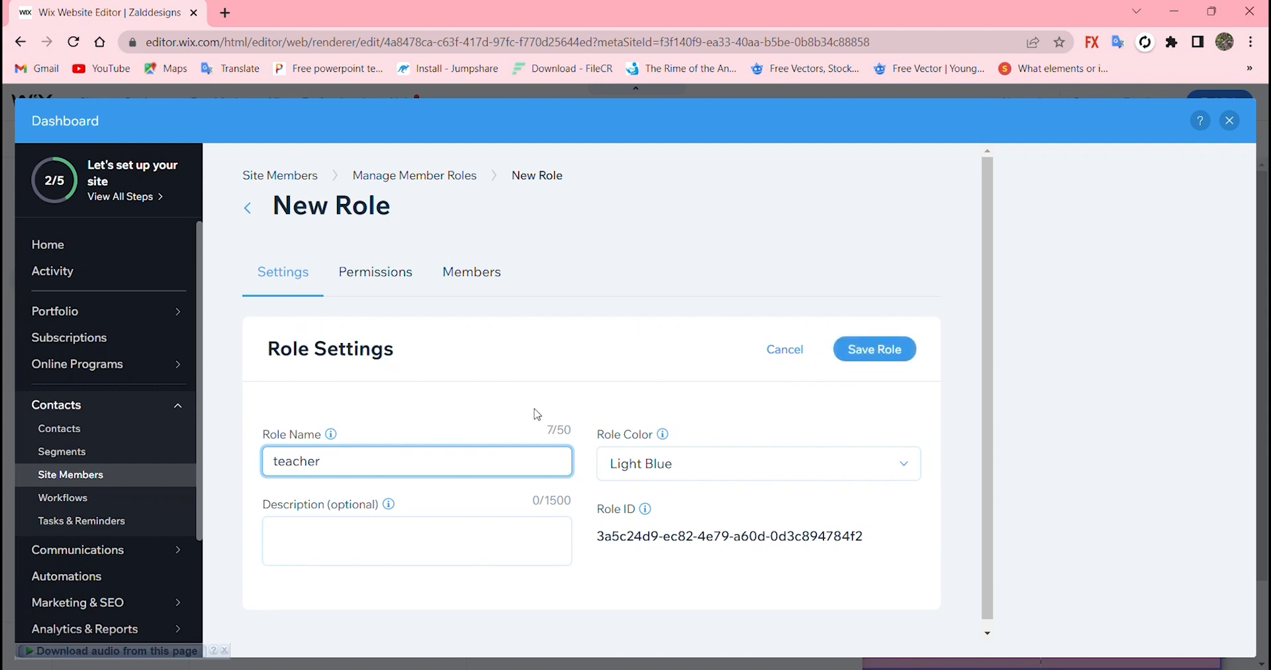
click(756, 463)
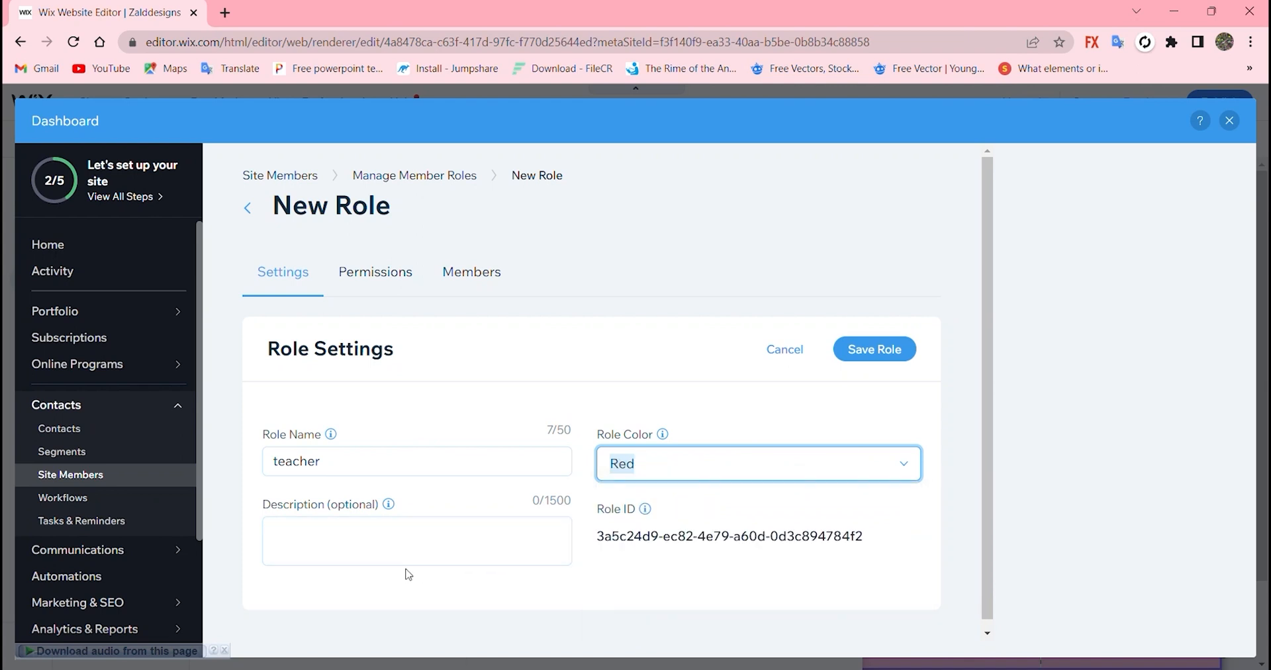
text(o)
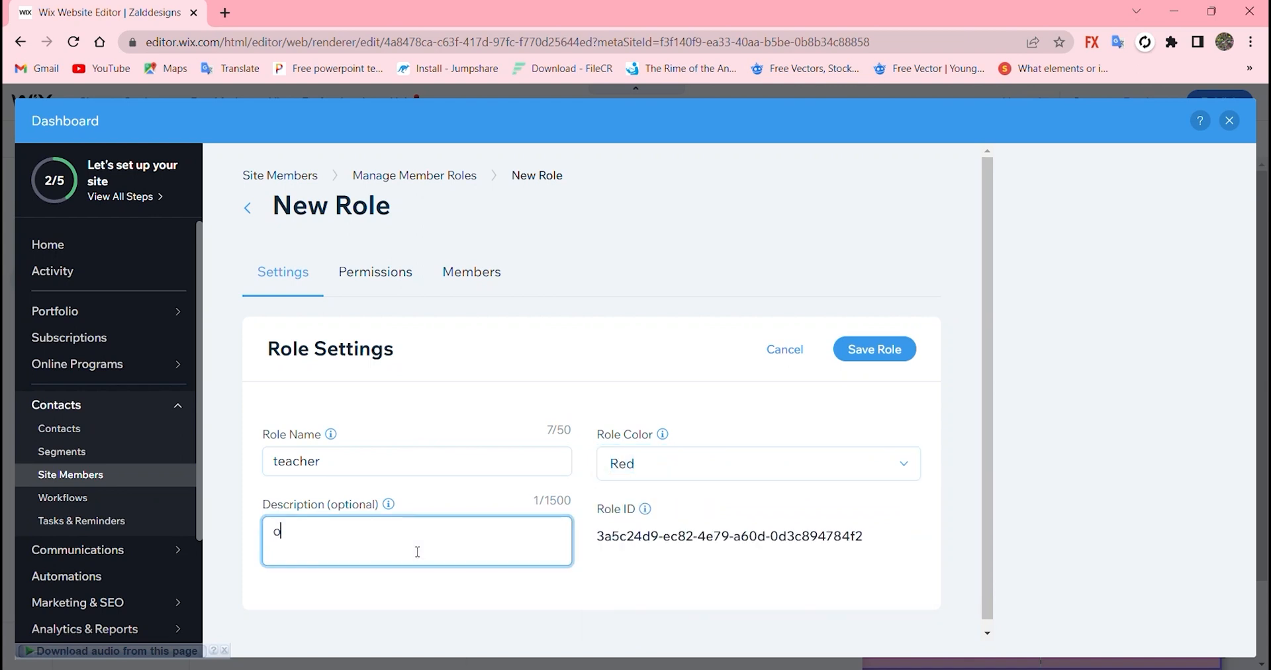
text(nly)
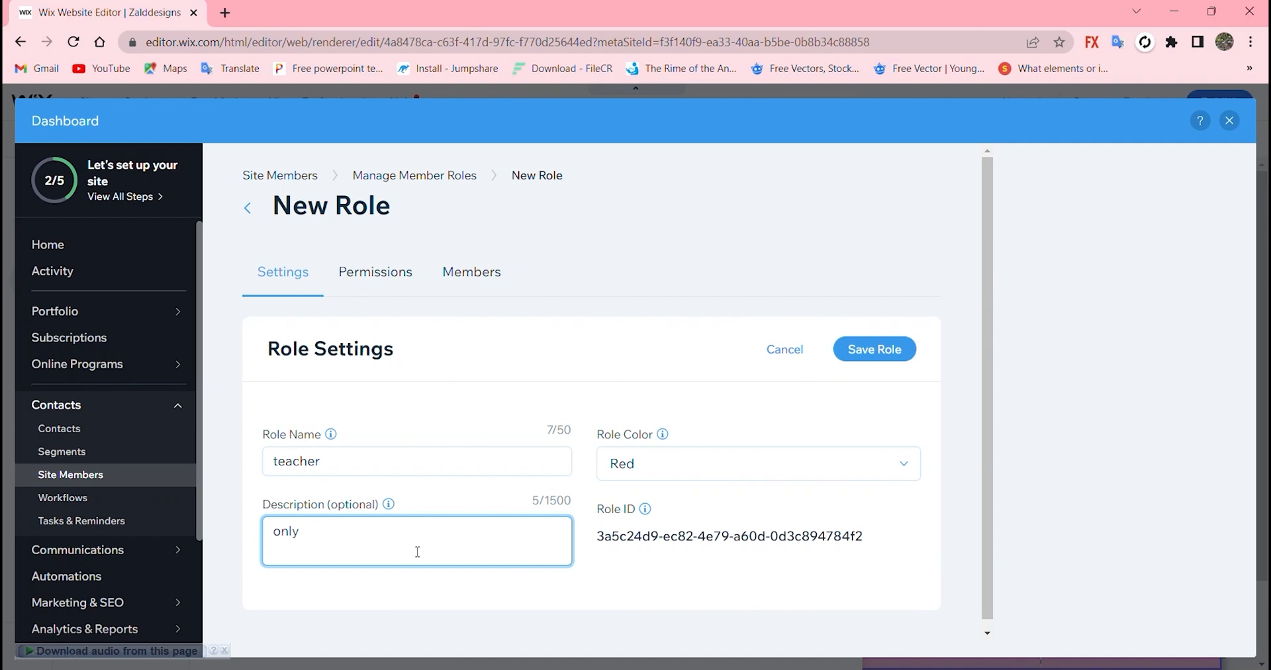
text(teachers)
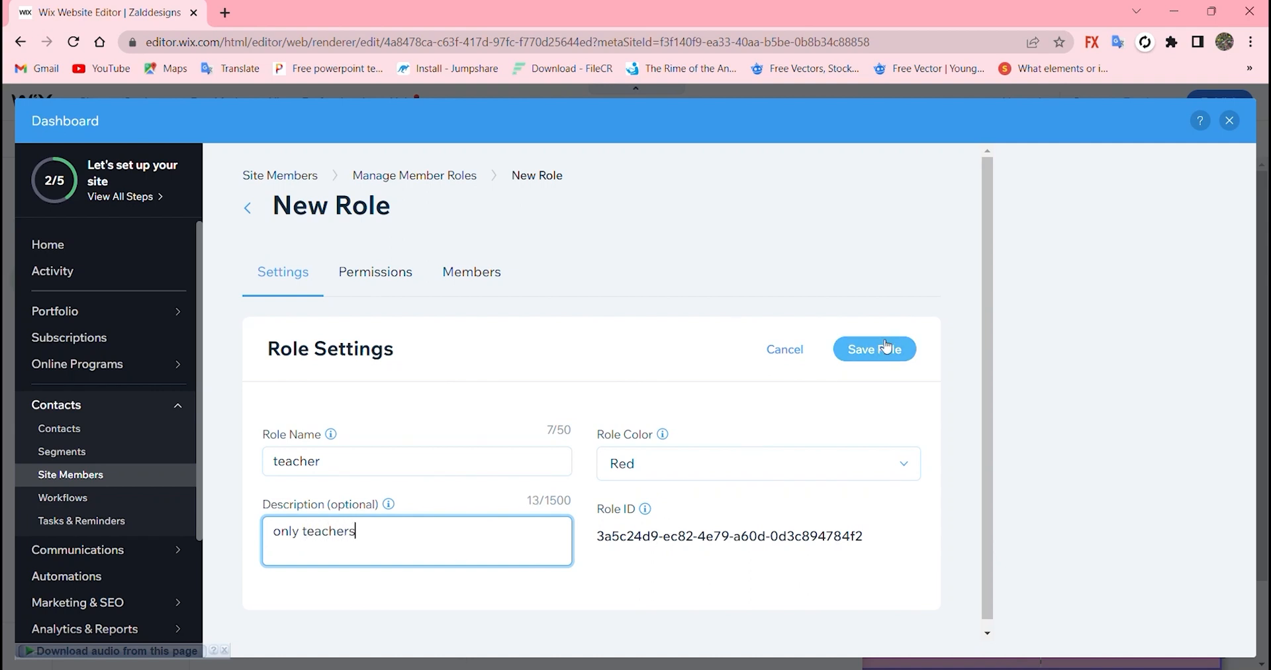
click(874, 348)
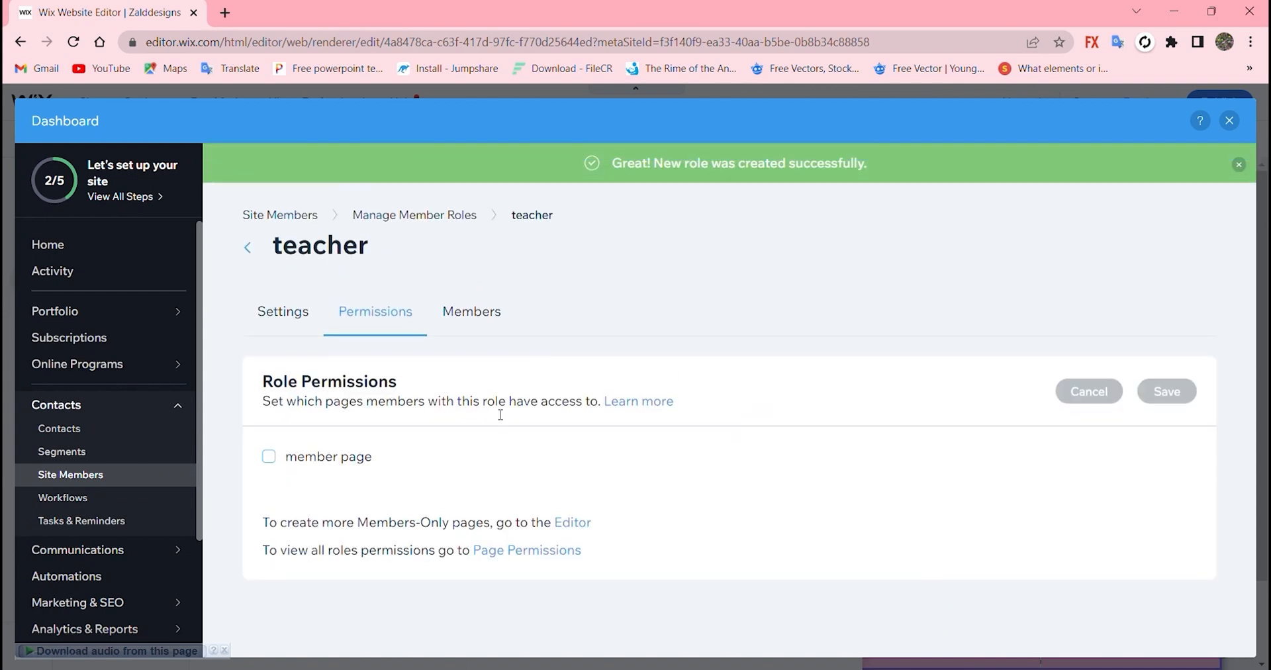
mouse_move(482, 340)
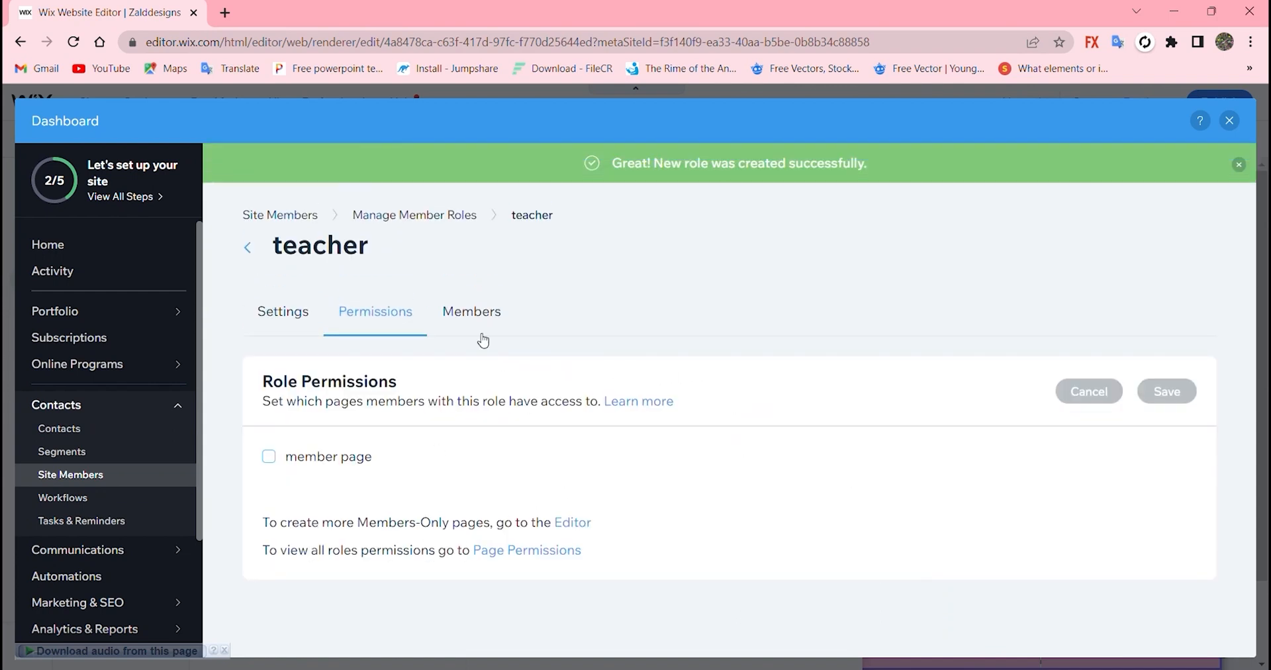
- Check the teacher role's empty members list, then tick 'member page' in its permissions
click(472, 311)
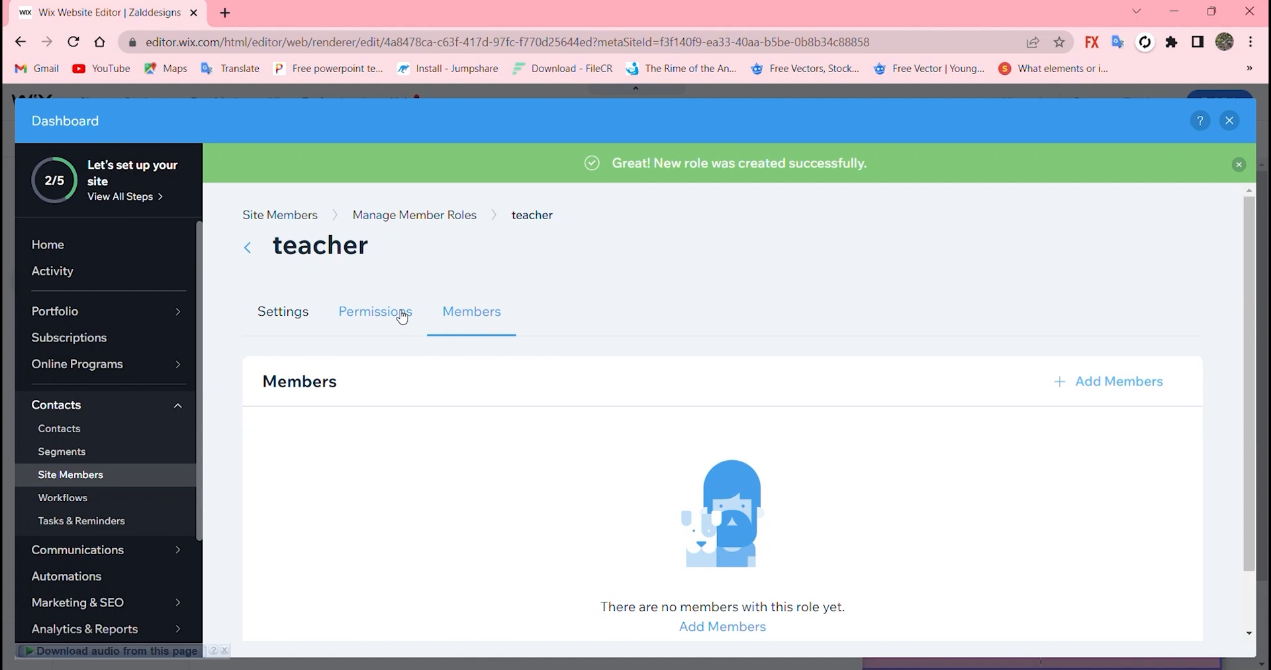
click(375, 311)
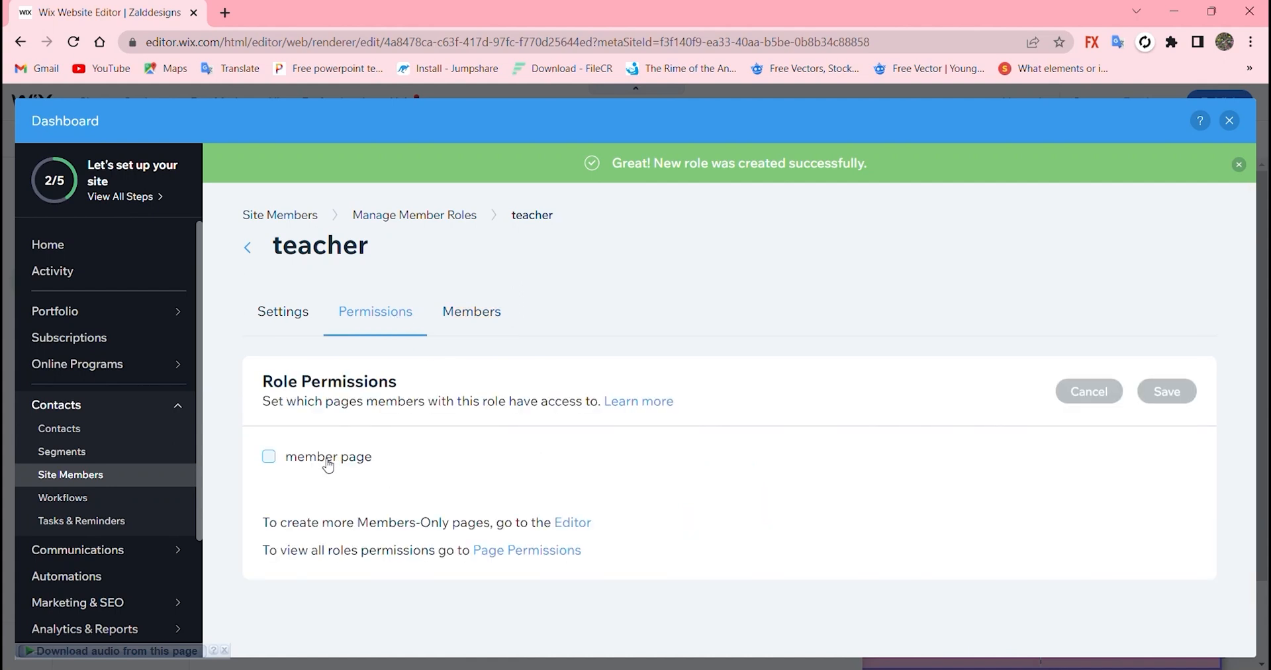
click(268, 456)
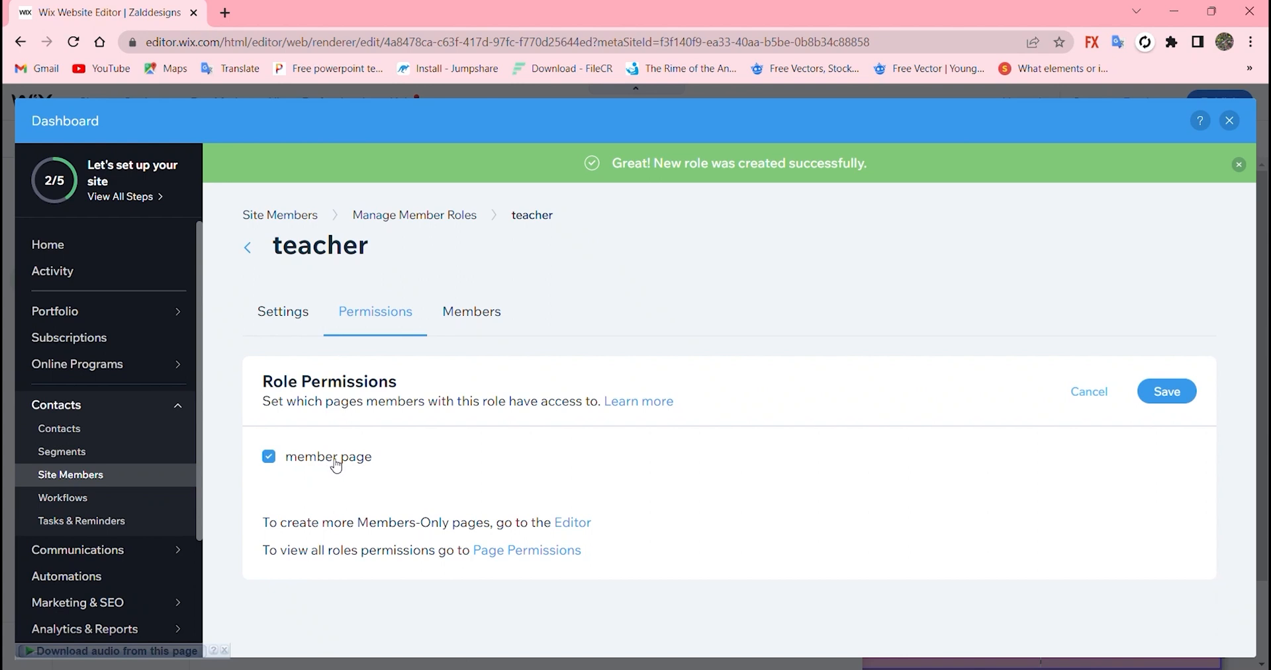
mouse_move(472, 311)
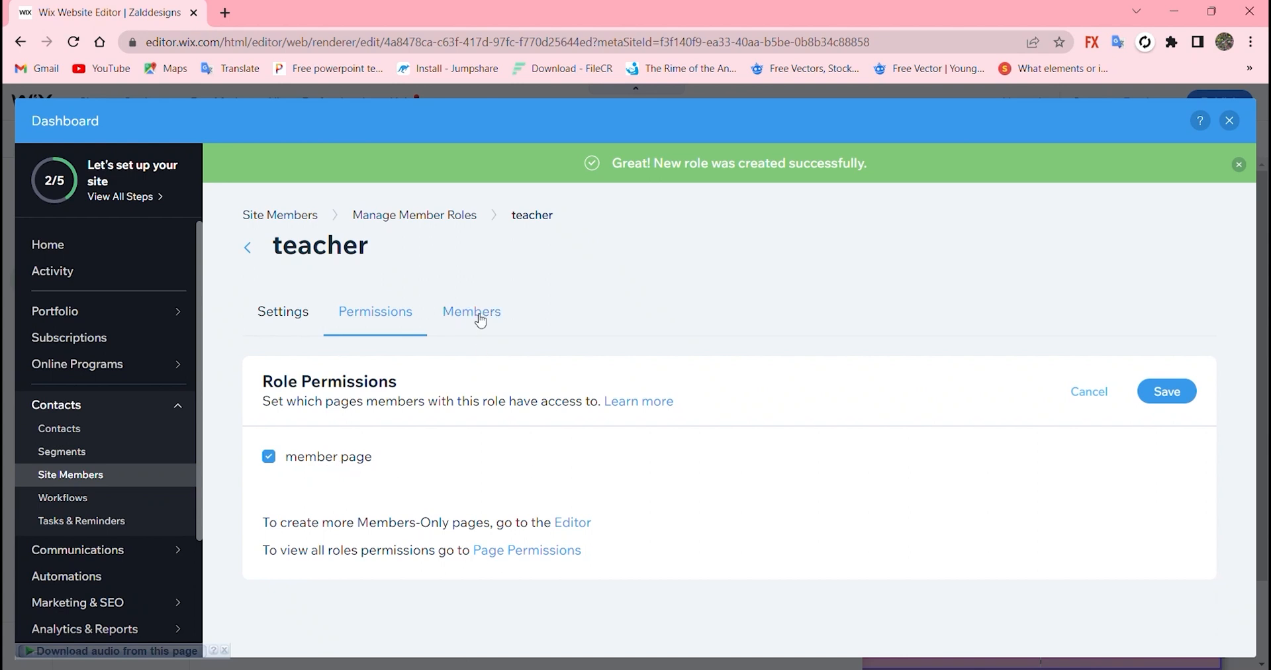
- Add the site's only member to the teacher role via Add Members
click(472, 311)
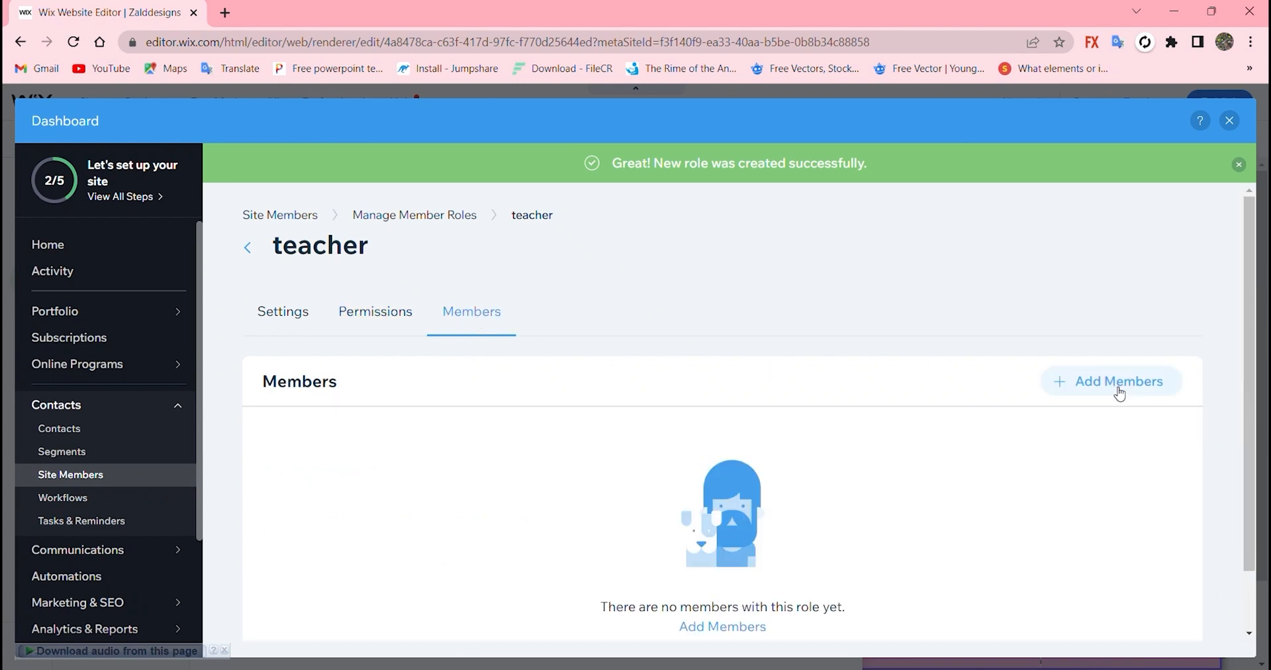
click(1119, 381)
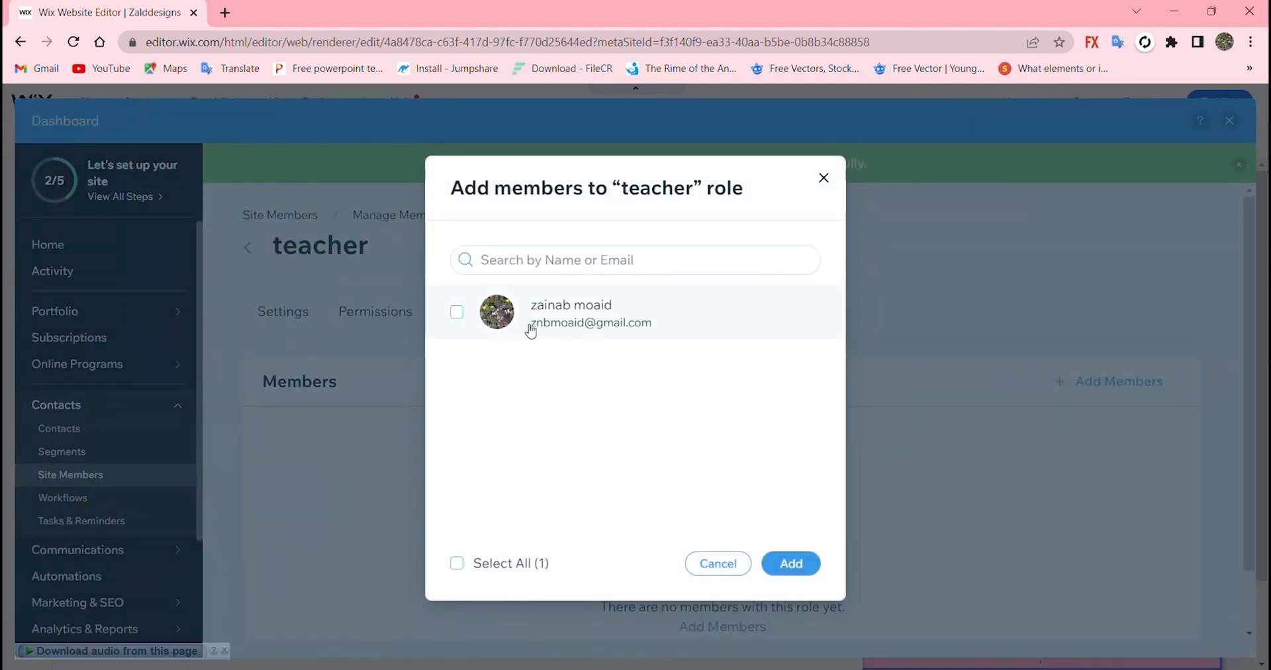
click(457, 313)
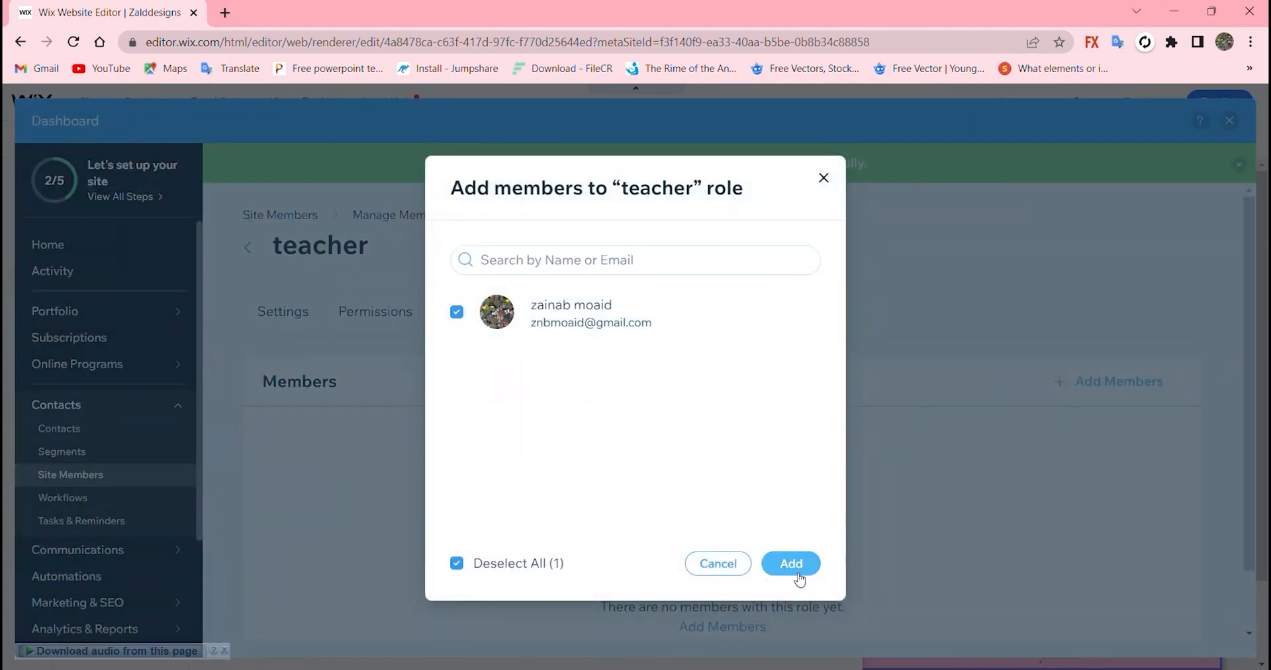
click(791, 563)
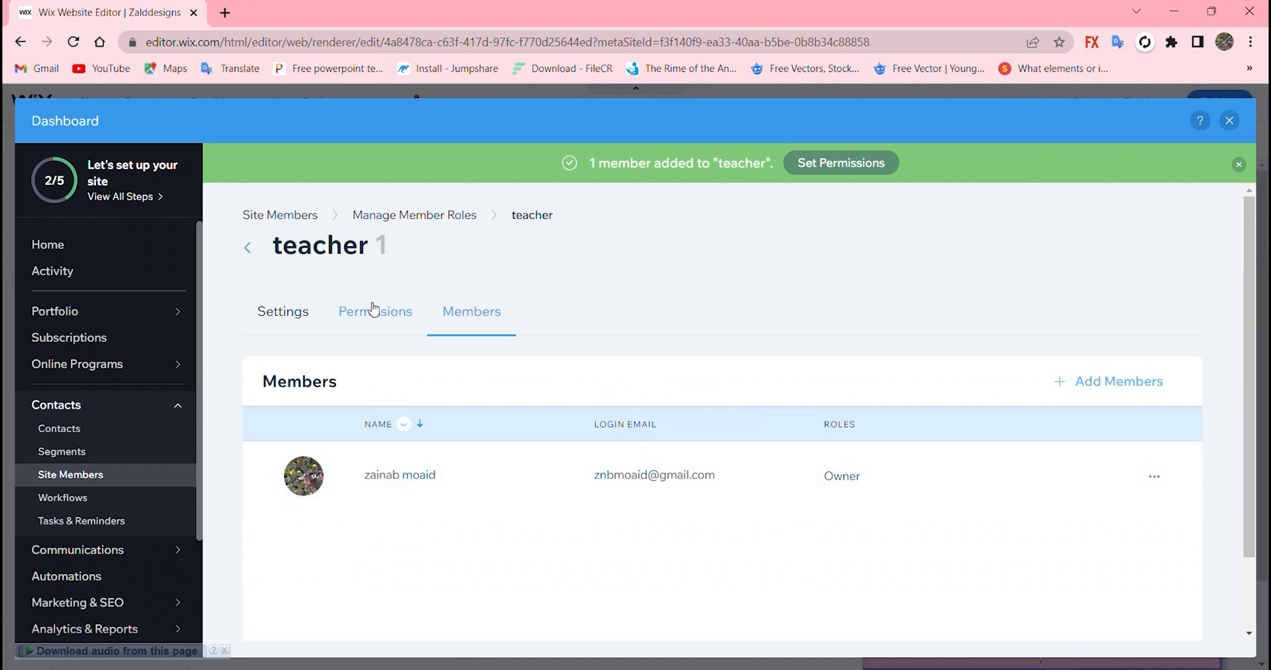
- Review the teacher role's permissions, members and settings tabs, then return to Manage Member Roles
click(375, 311)
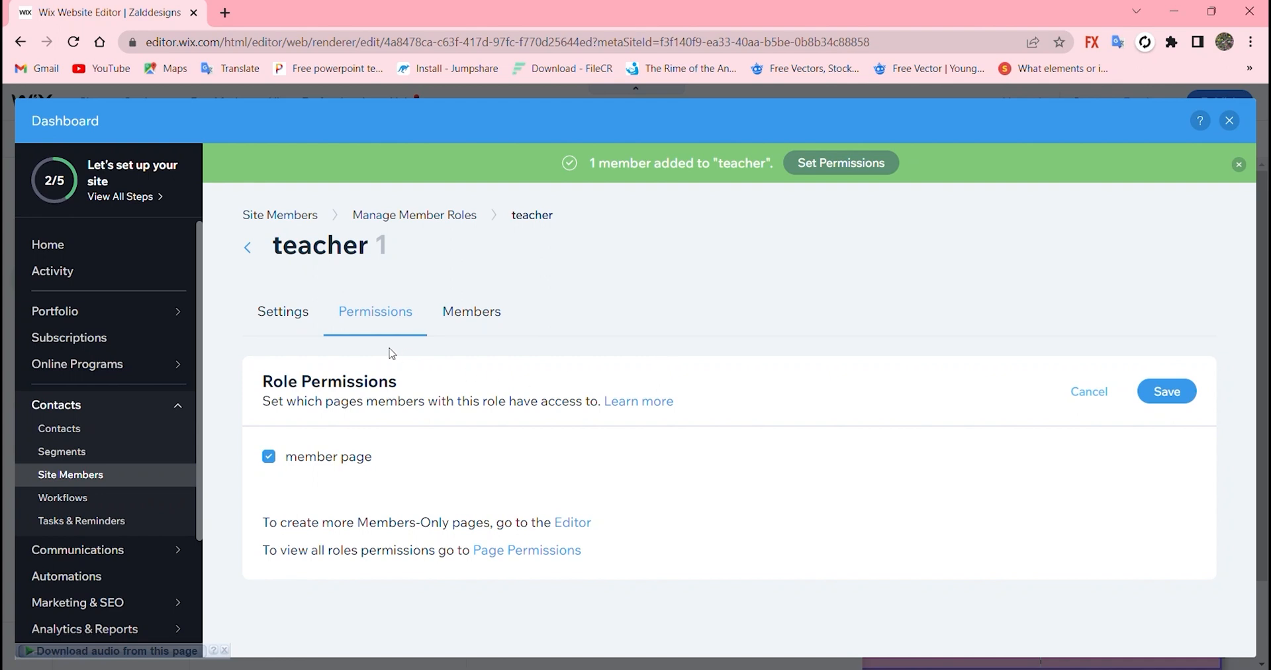
mouse_move(423, 301)
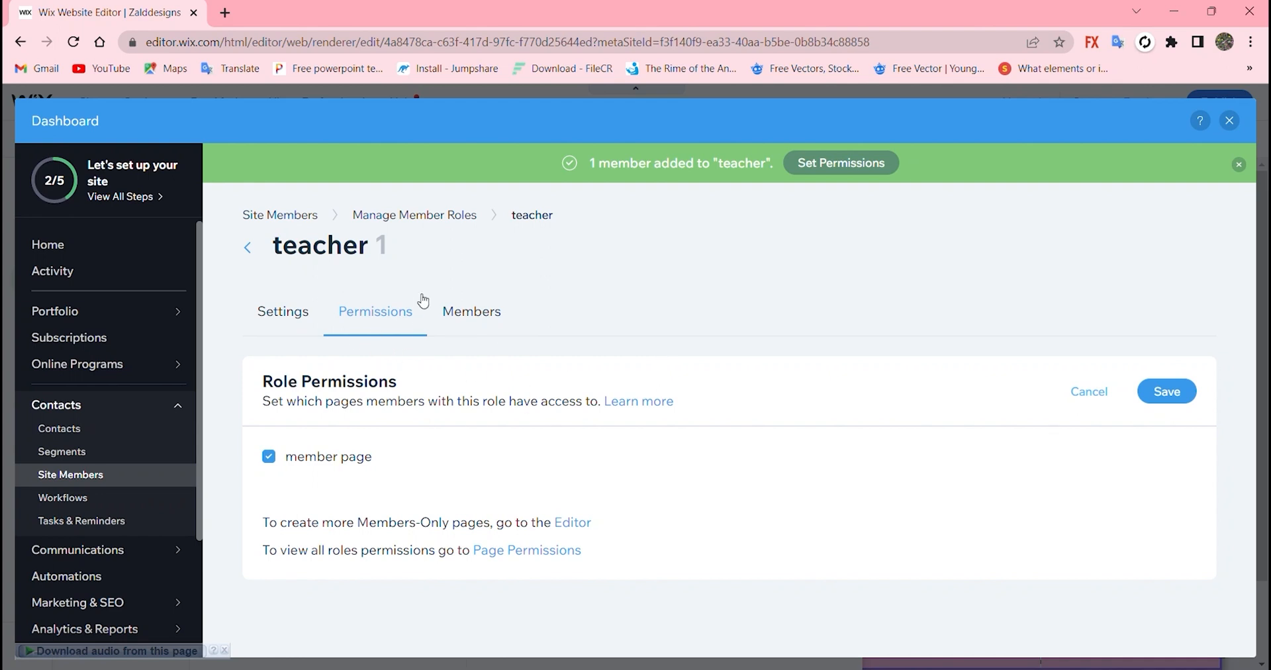
click(472, 311)
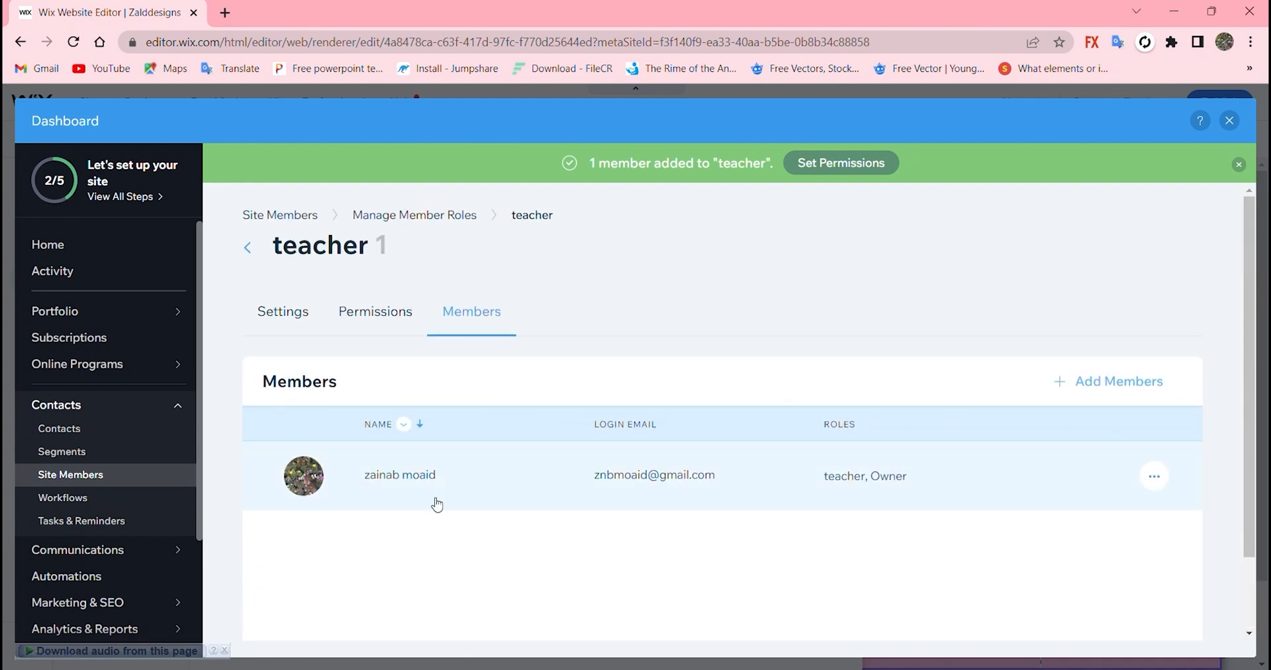
click(374, 311)
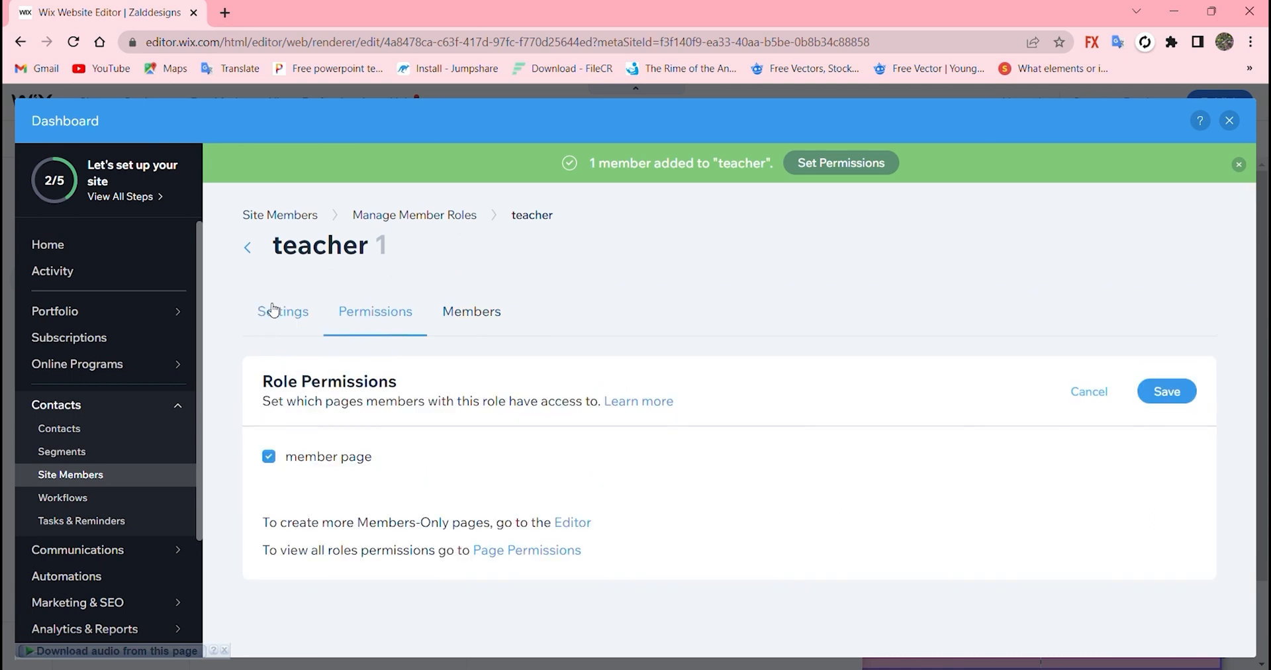
click(282, 311)
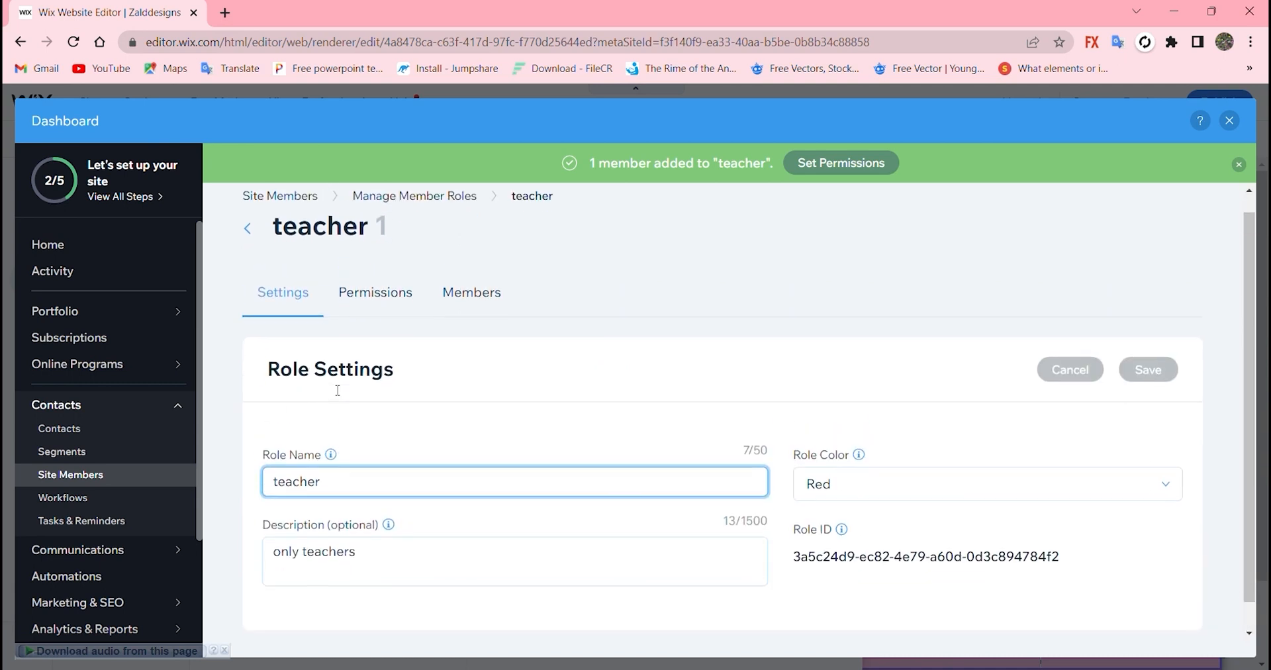
click(248, 228)
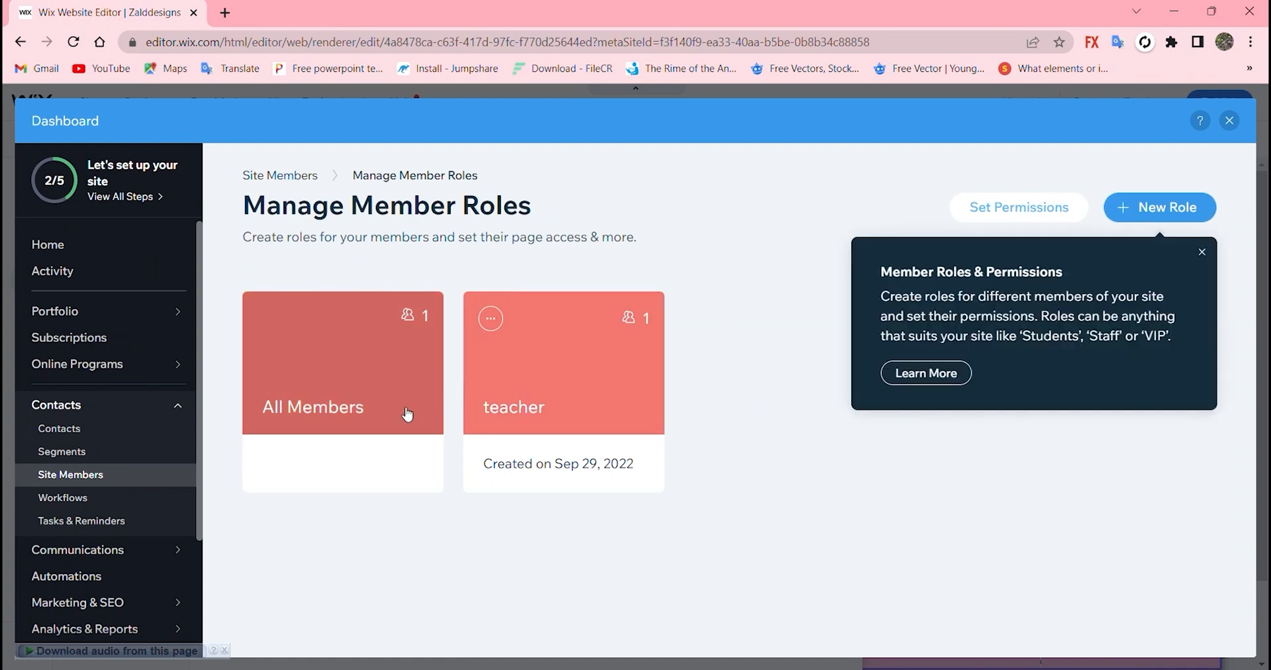
mouse_move(1069, 420)
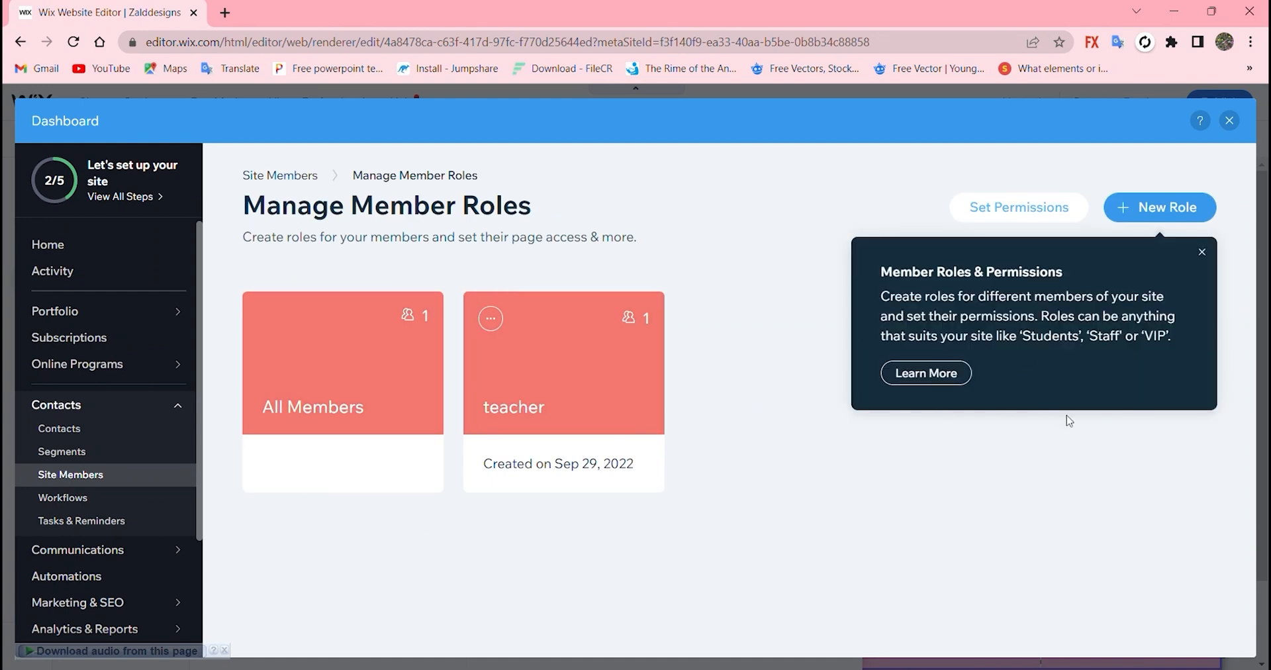
- Return to the editor and add Wix Pricing Plans from the App Market, creating the Plans & Pricing page
click(1228, 120)
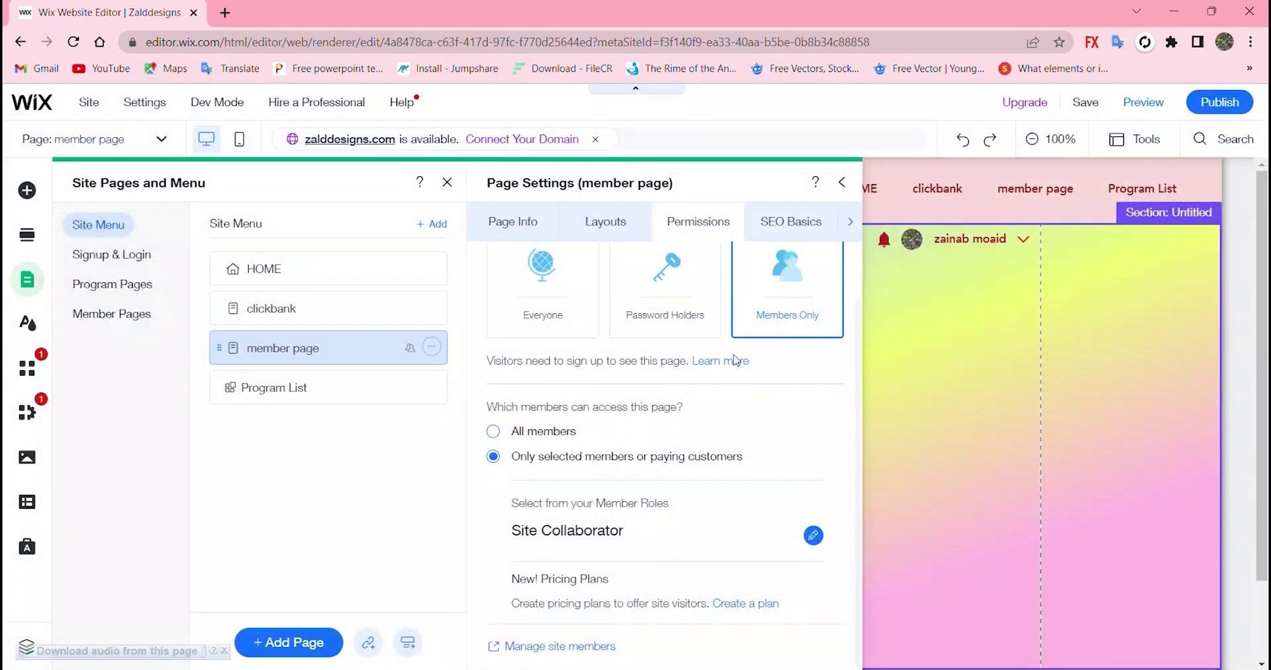
mouse_move(668, 290)
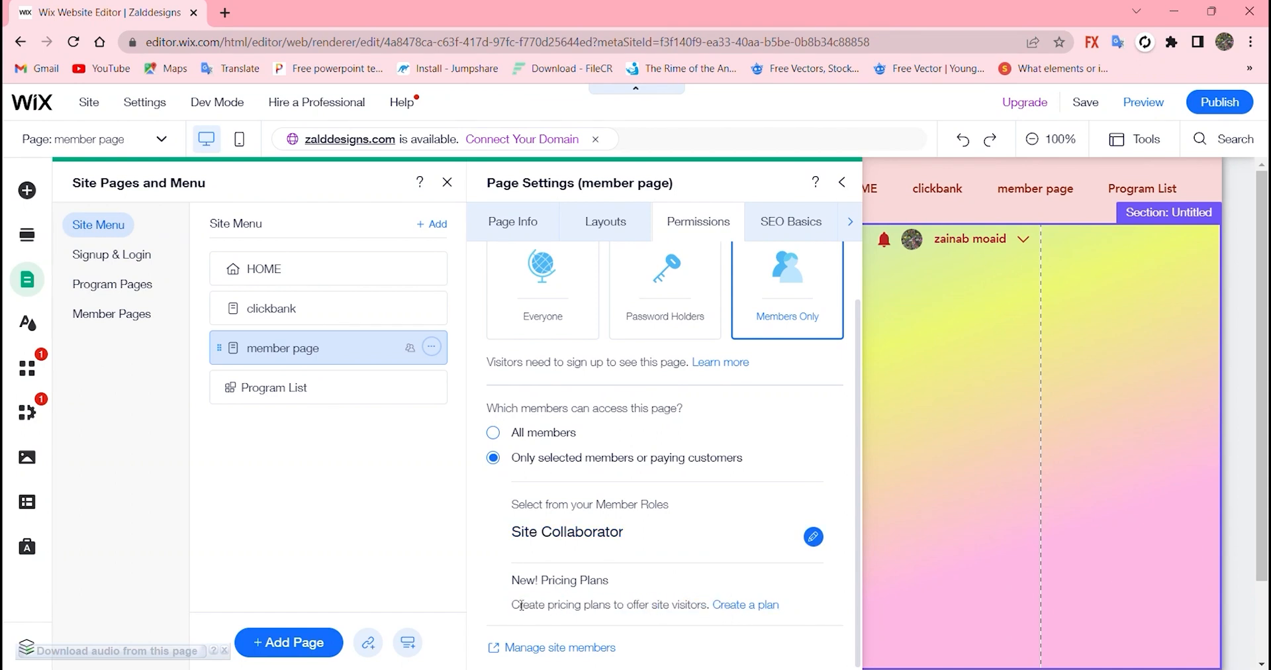
click(26, 368)
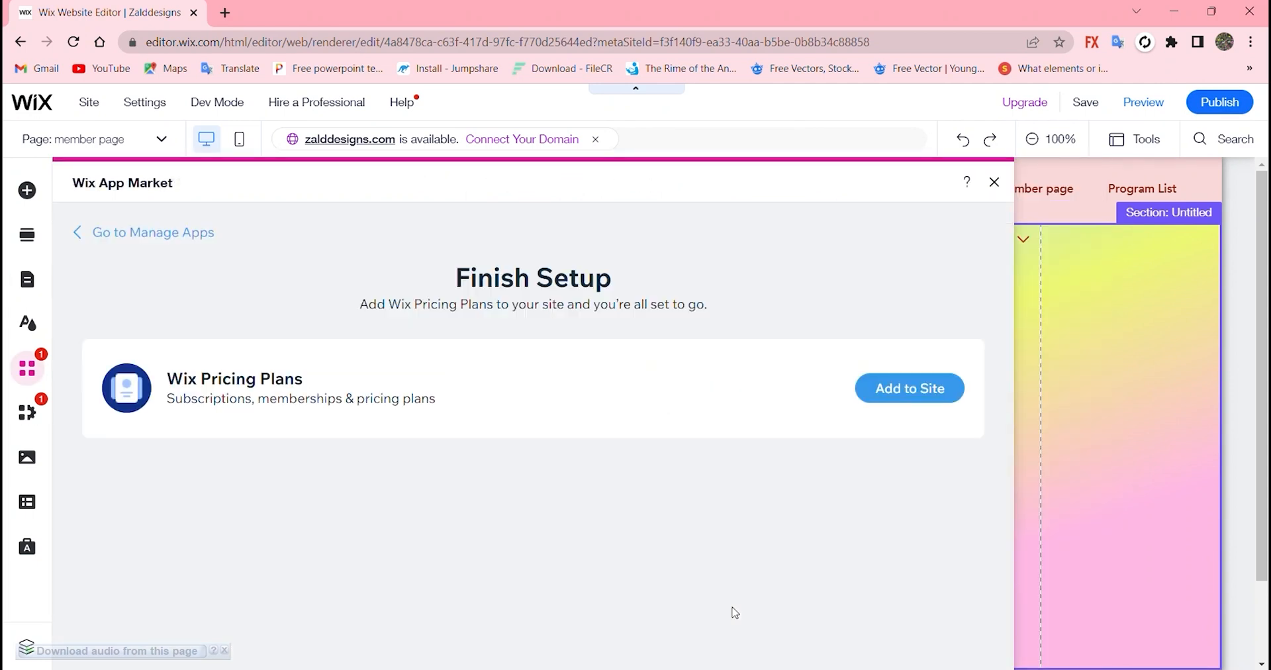
mouse_move(746, 453)
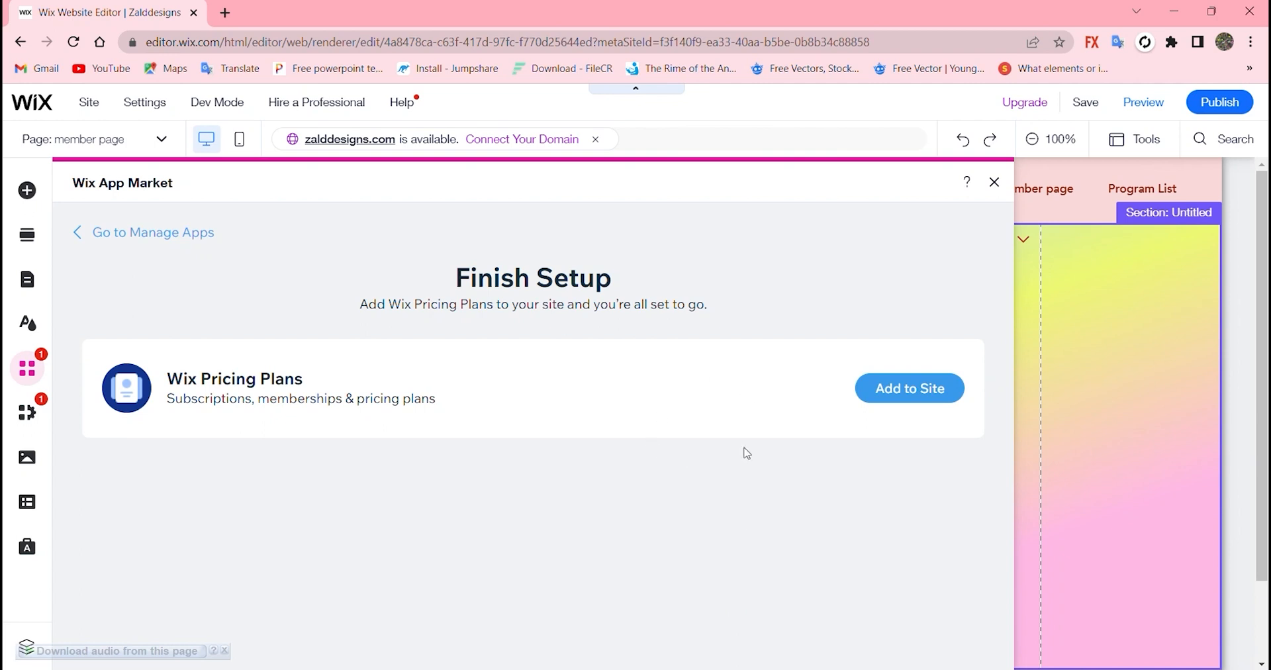
mouse_move(908, 393)
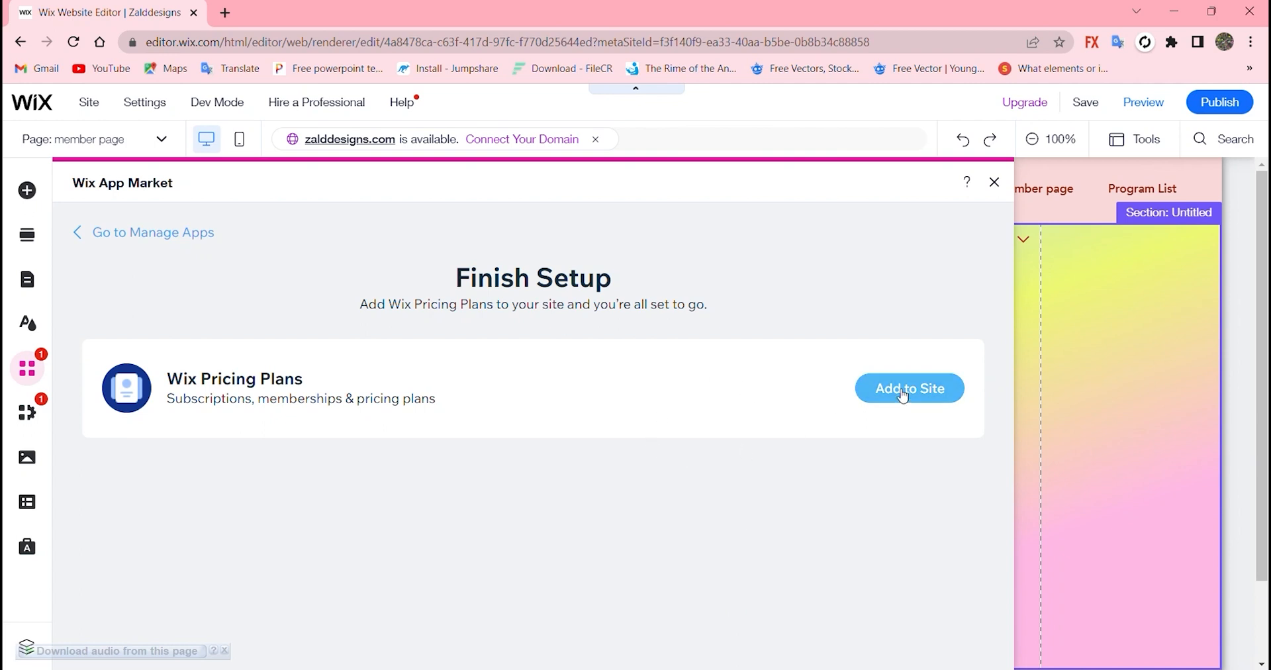
click(908, 388)
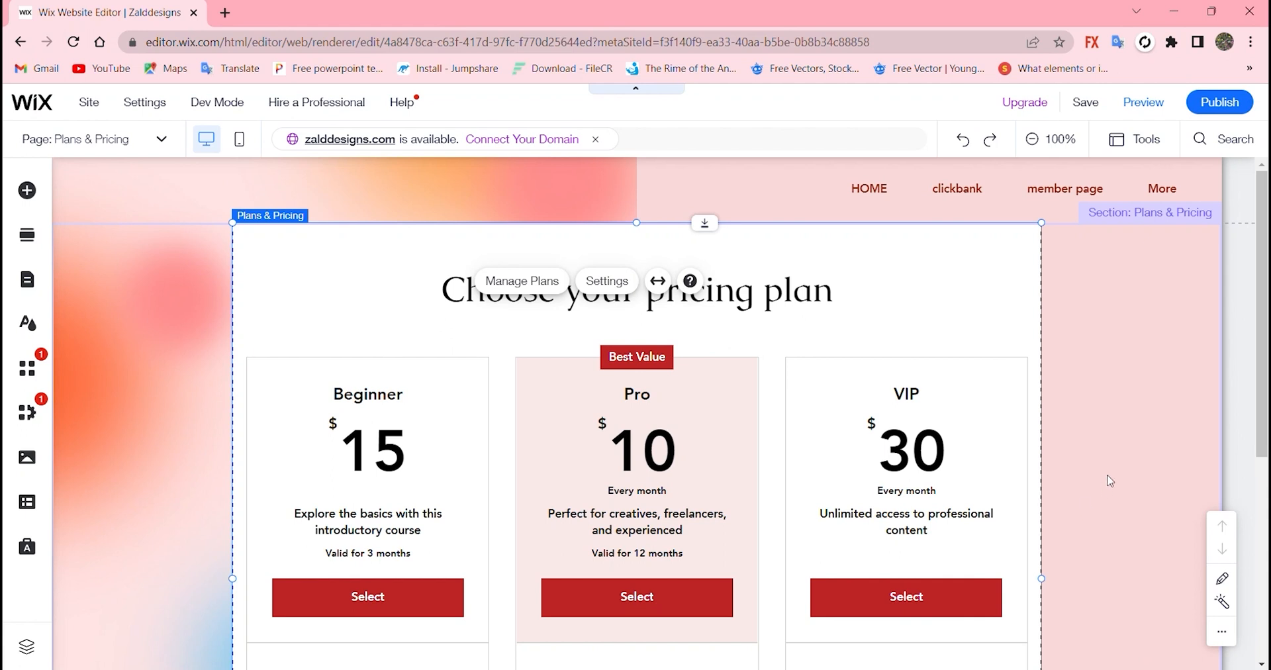
- Select the Plans & Pricing section and launch Manage Plans into the empty Pricing Plans dashboard
scroll(down, 3)
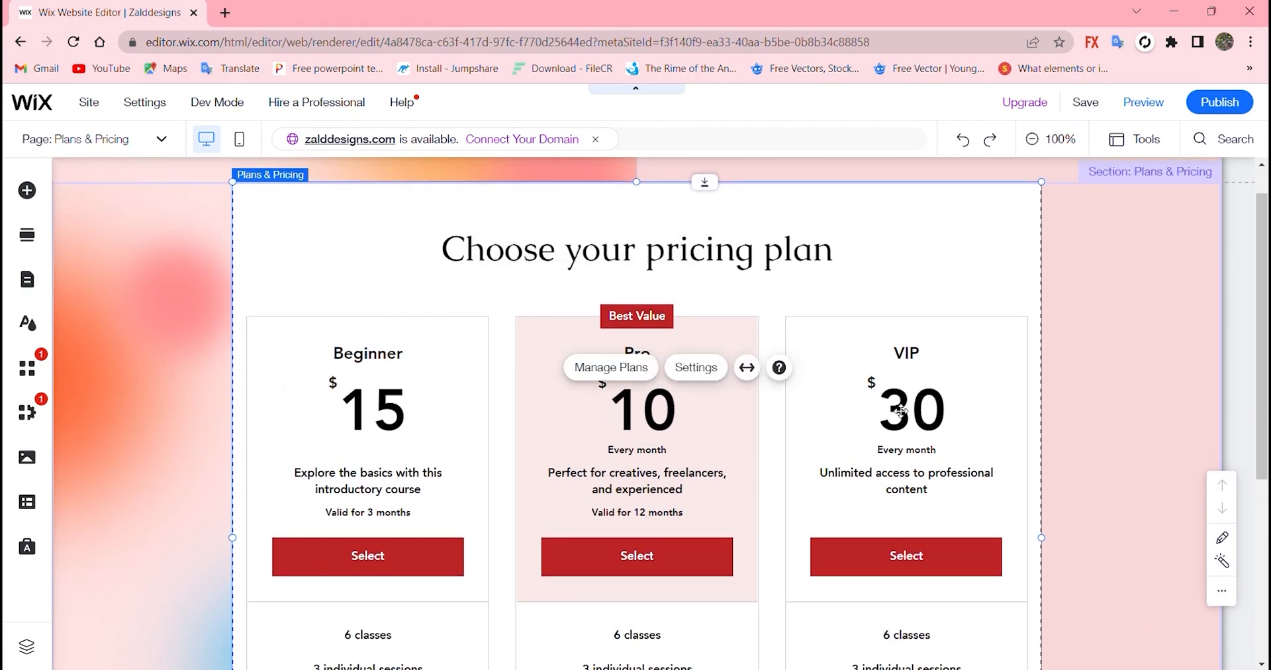
click(905, 409)
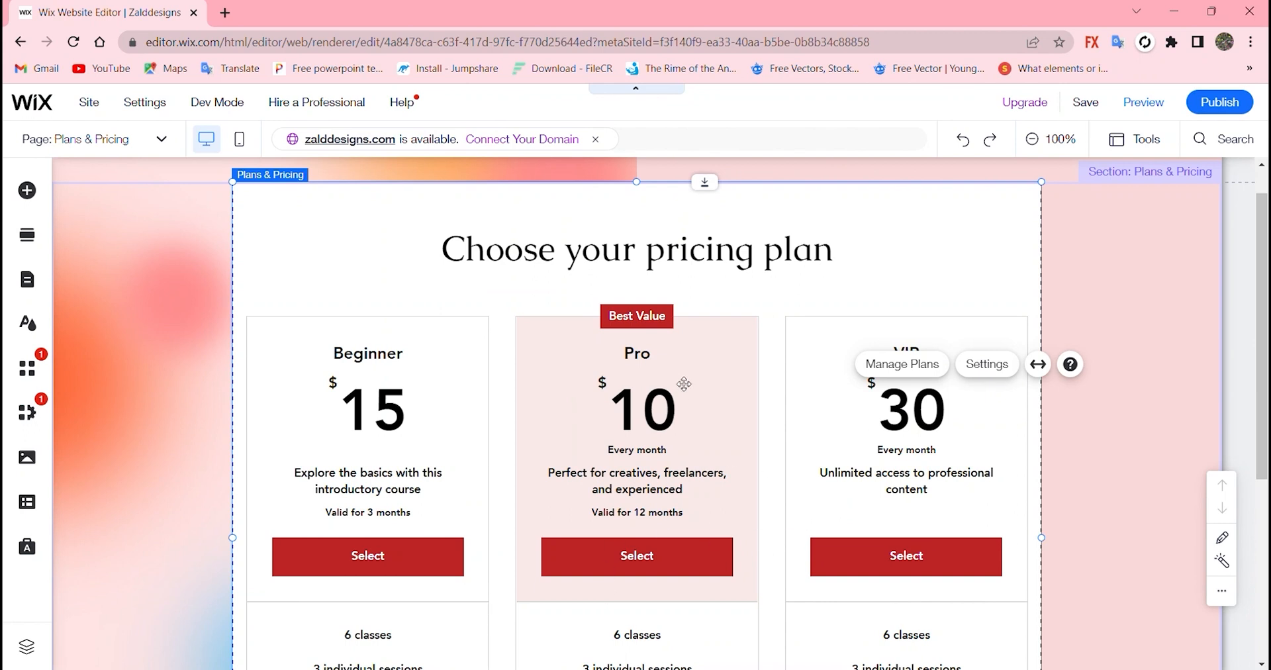
scroll(down, 3)
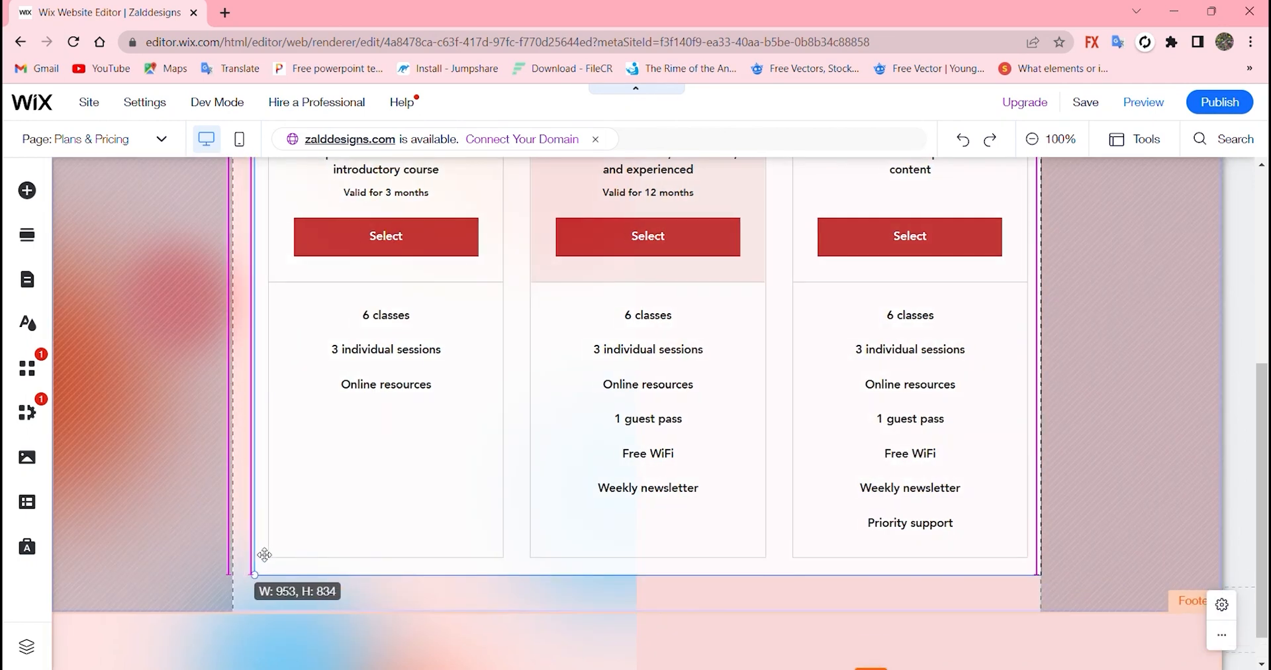
scroll(up, 3)
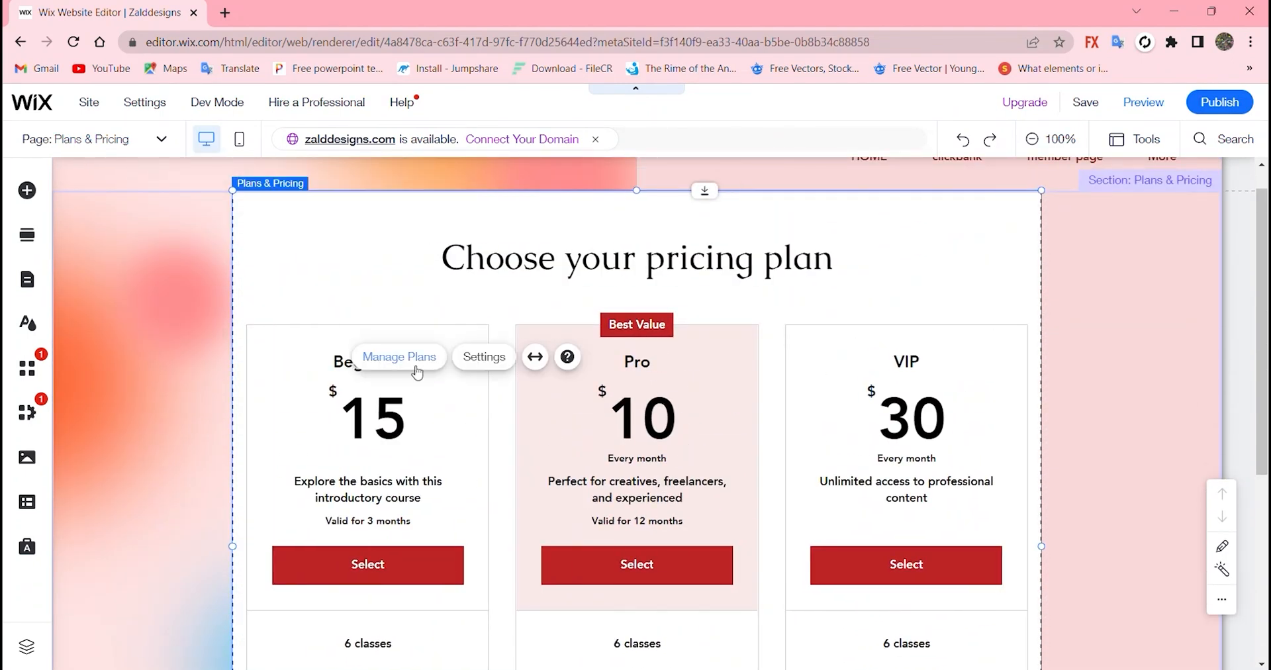
click(399, 358)
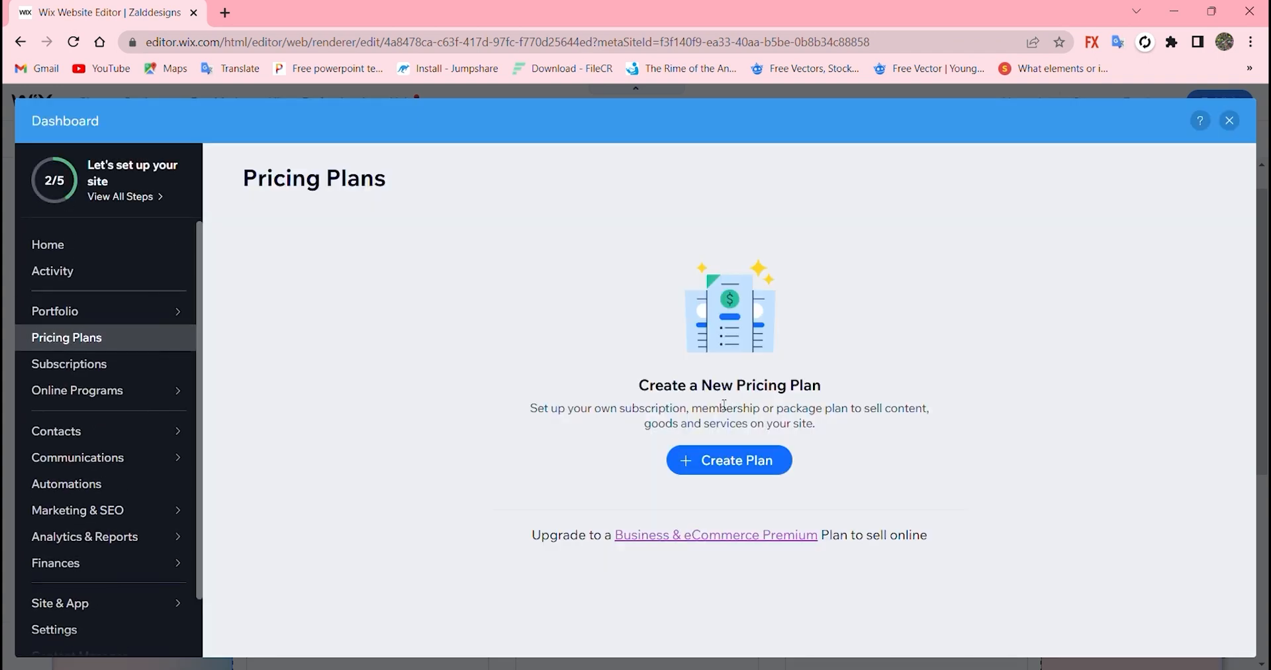
- Start a new pricing plan named 'silver', described as 'beginners', including 'classes'
click(728, 460)
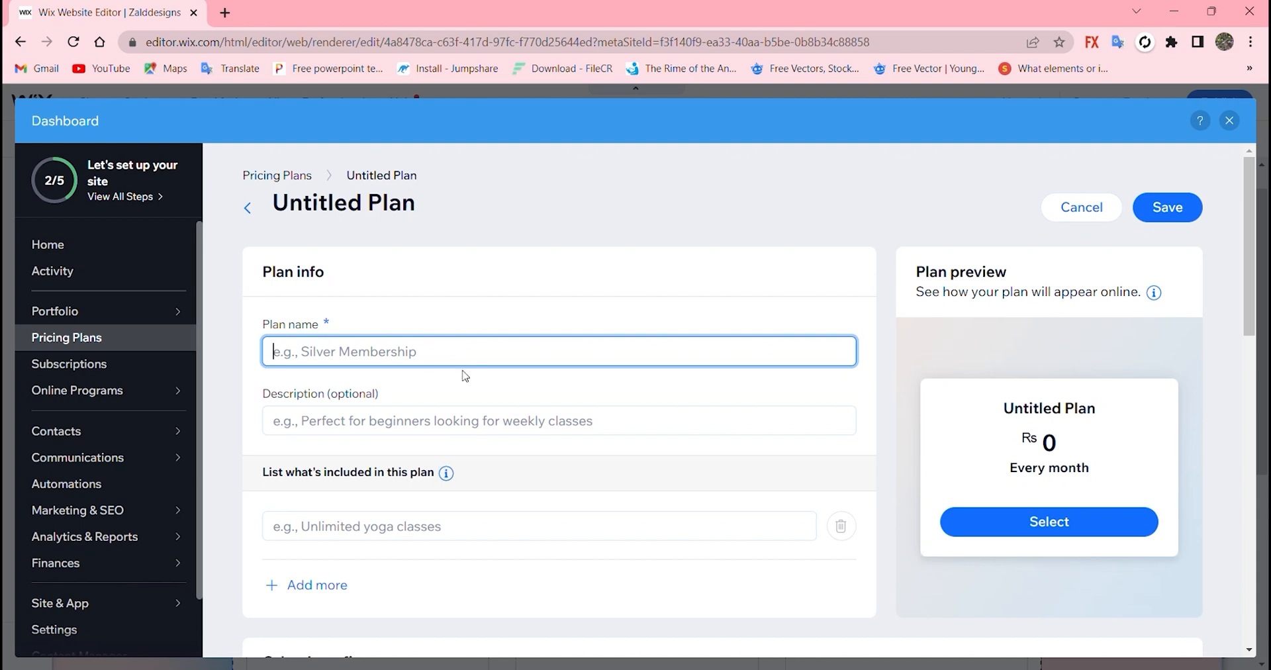
mouse_move(409, 378)
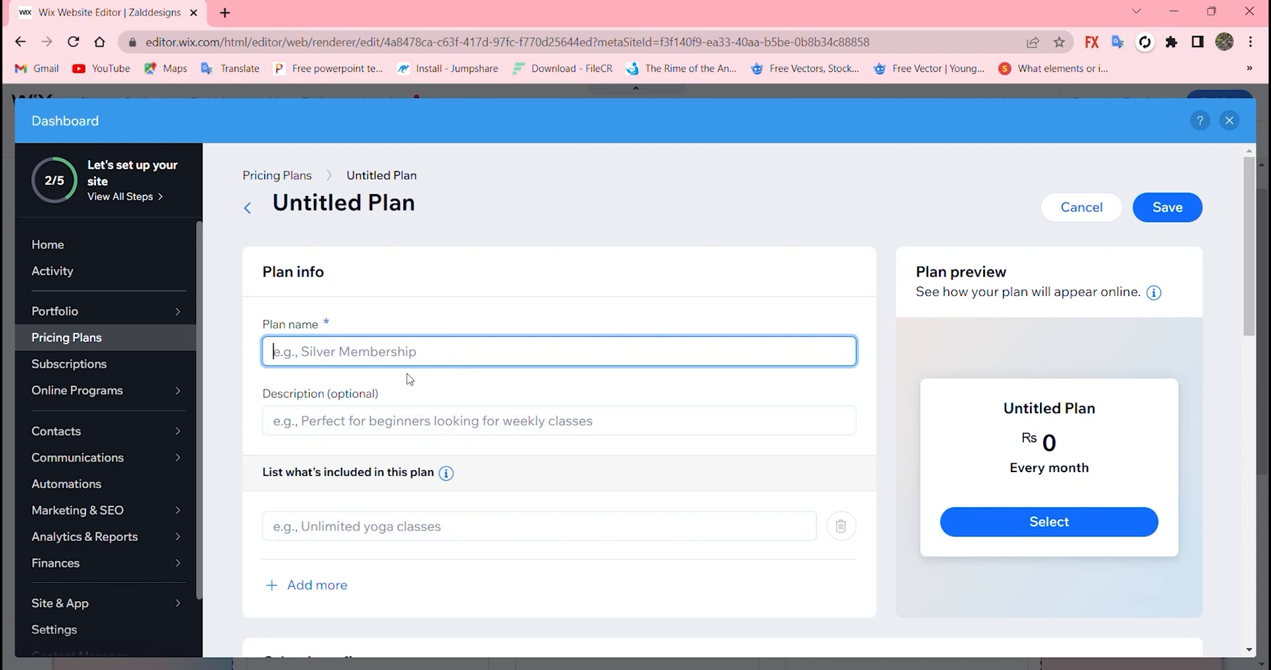
text(sil)
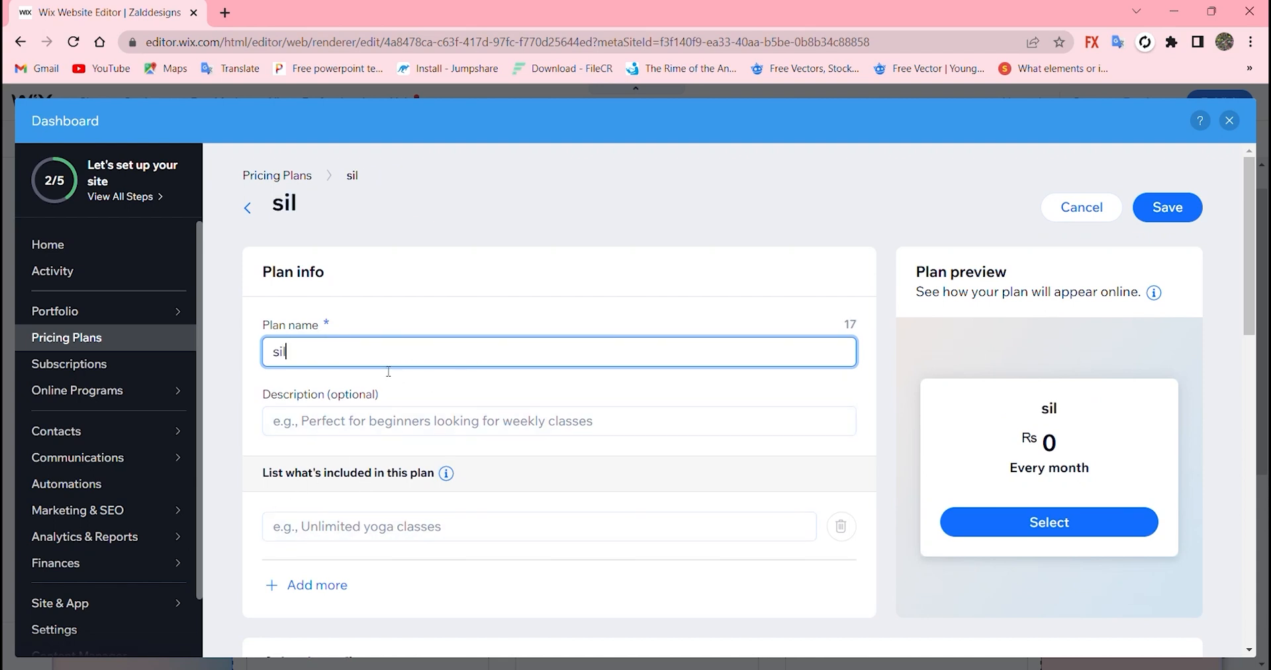
text(ver)
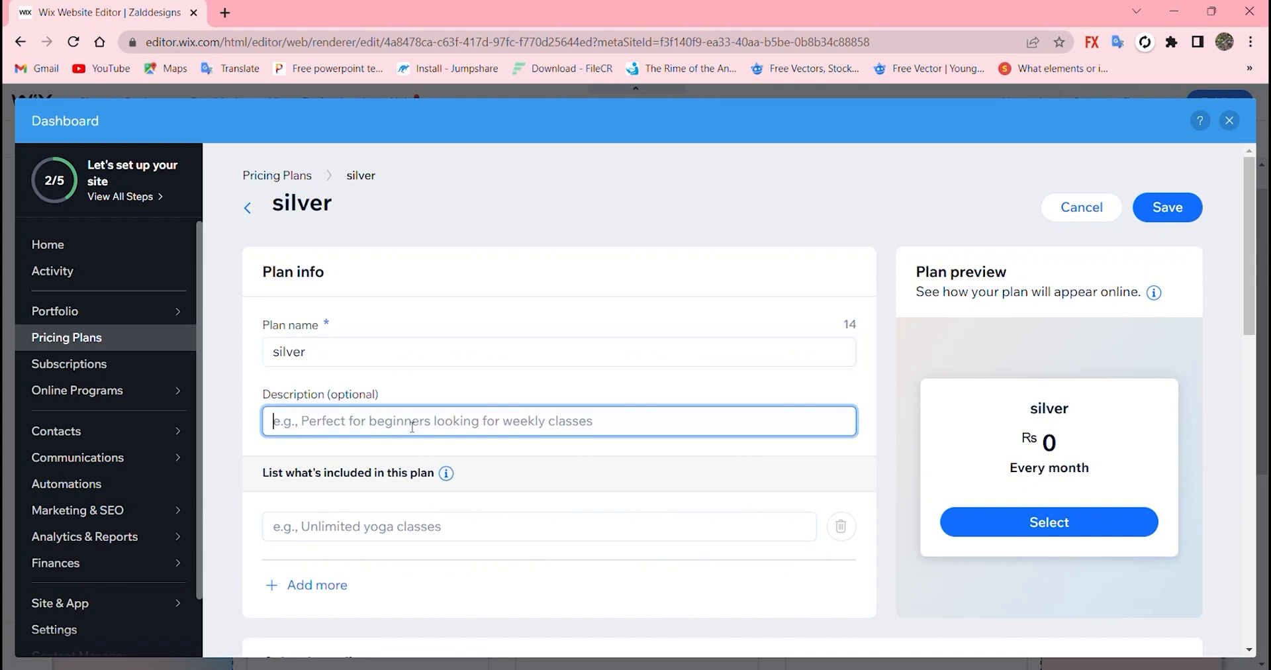
text(begi)
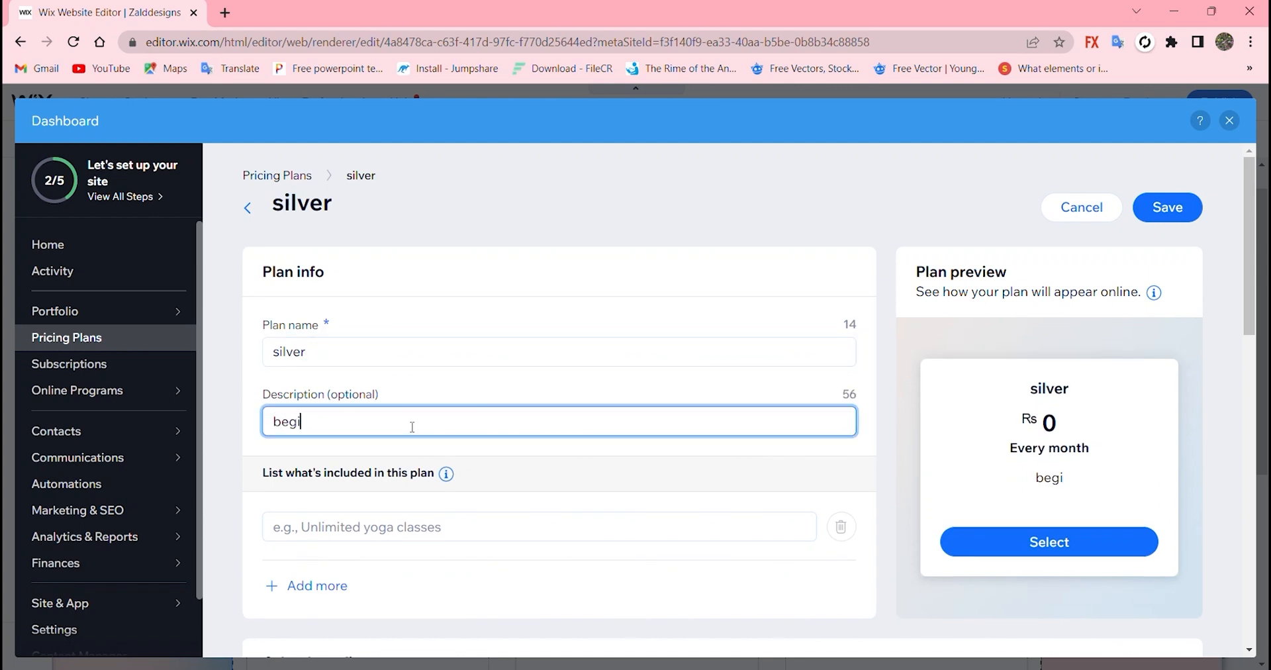
text(nners)
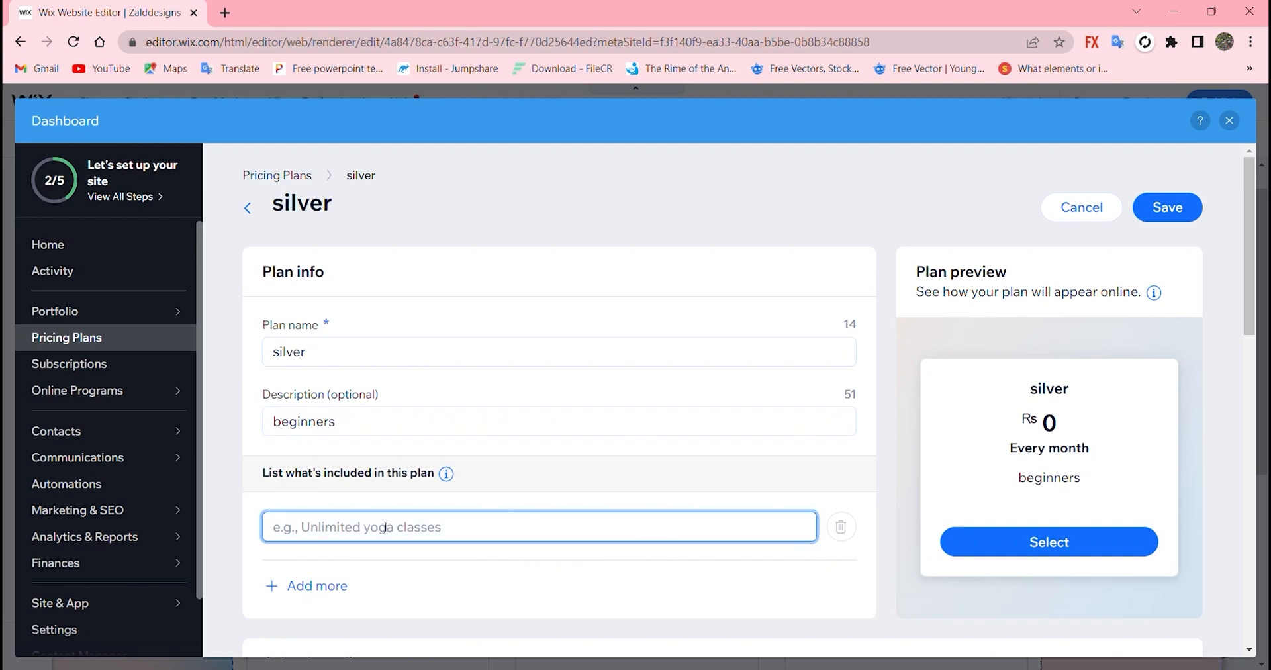
text(classes)
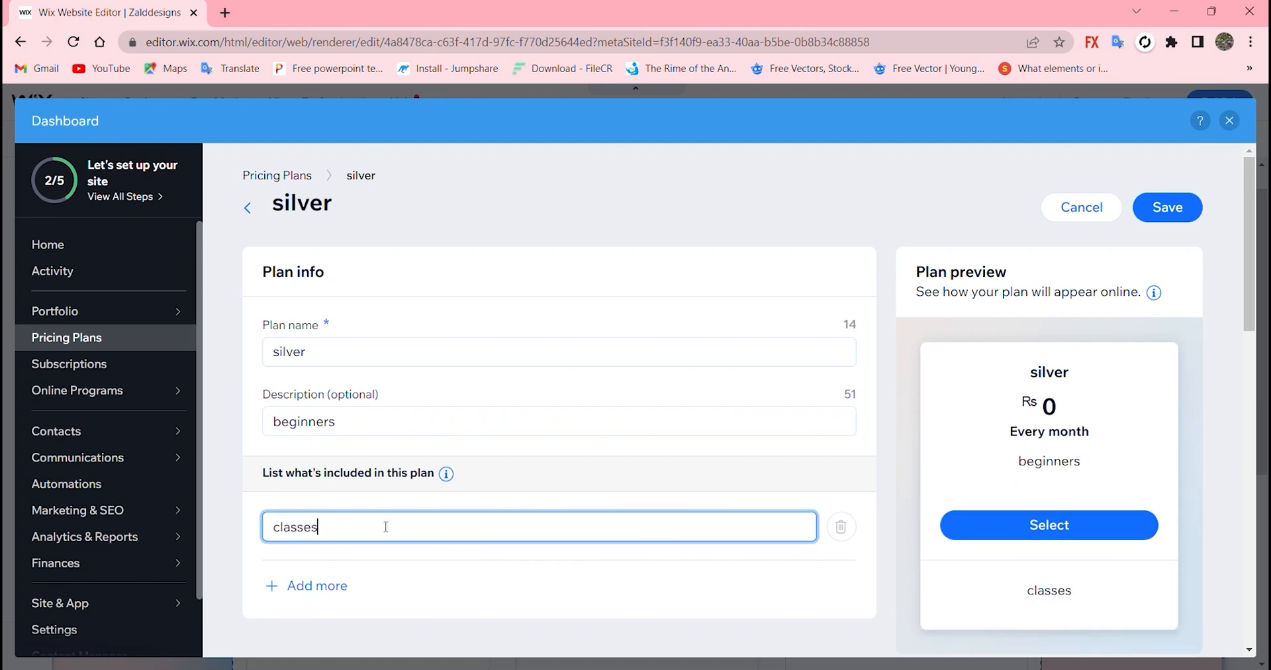
- Limit the plan to one purchase per person and add another included-item line
scroll(down, 3)
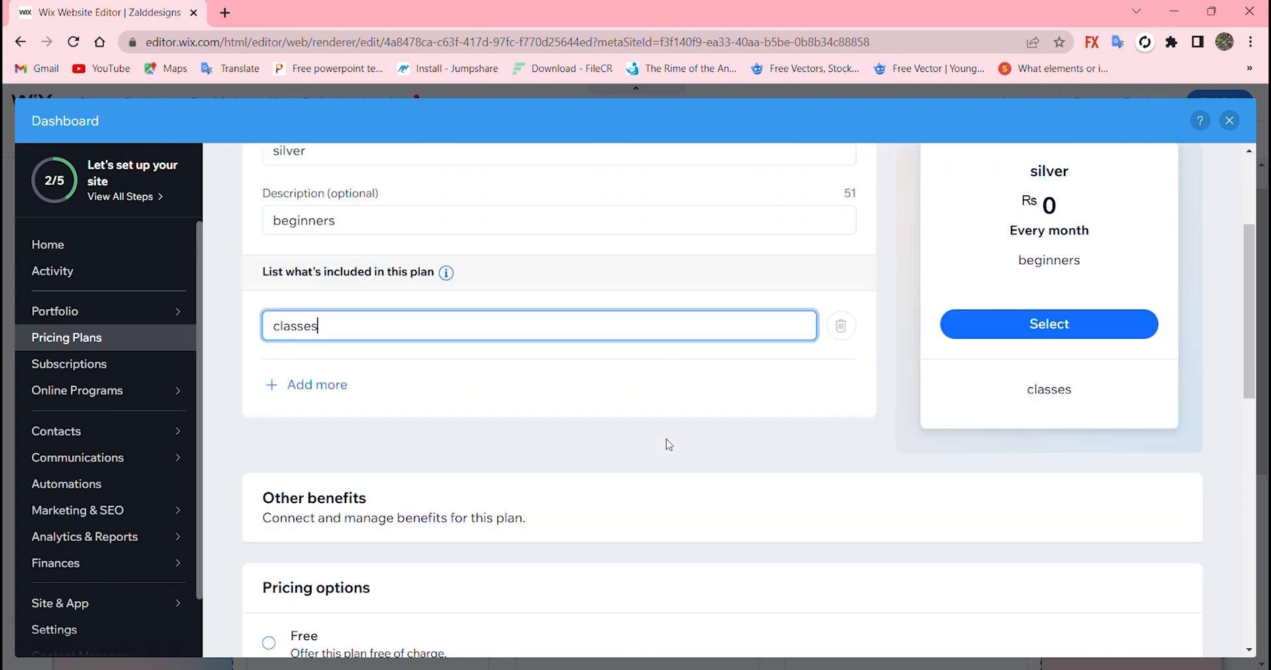
scroll(up, 3)
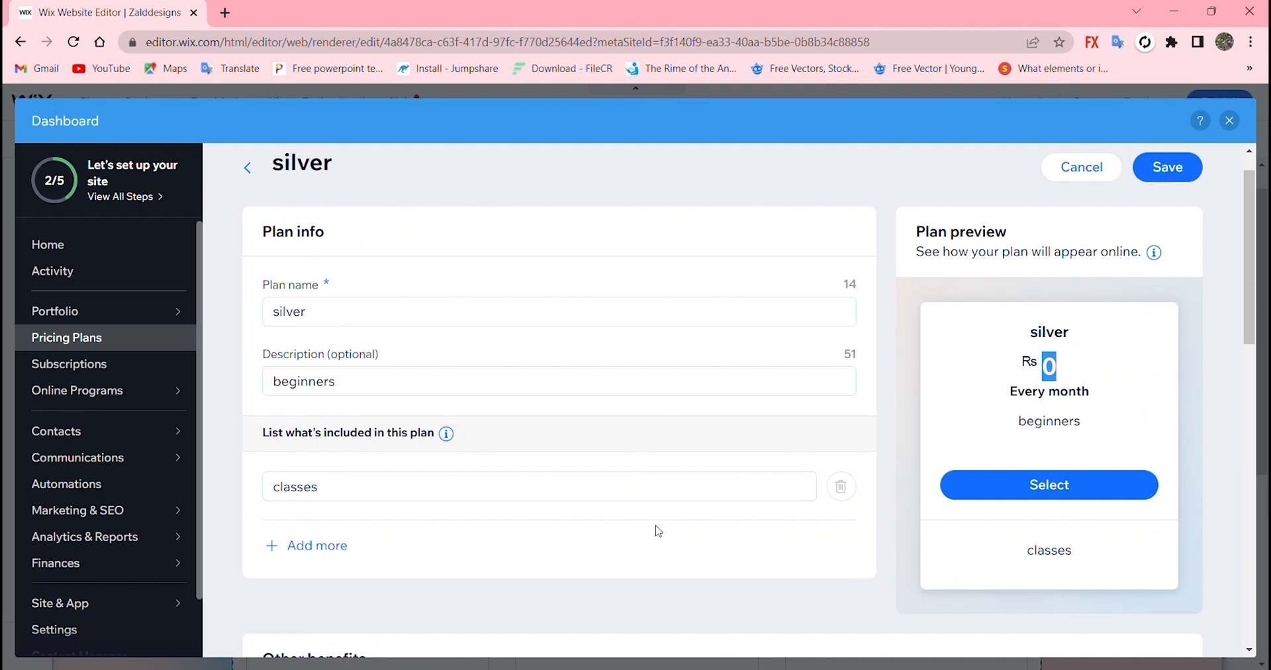
scroll(down, 3)
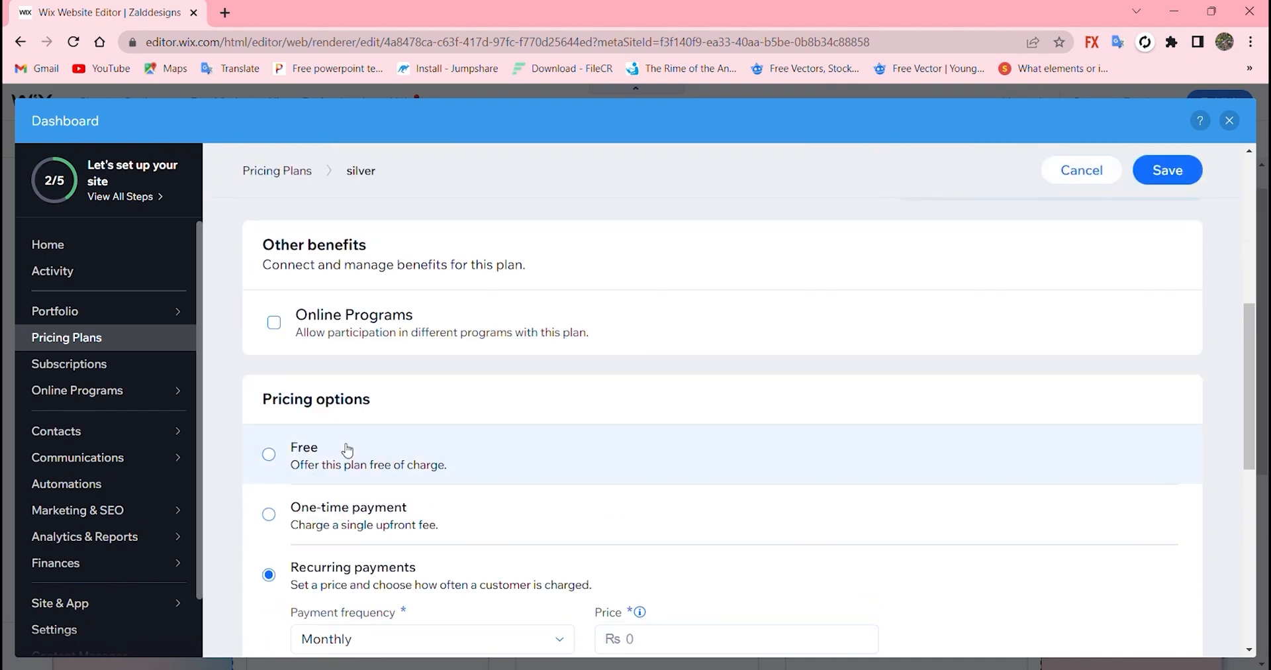
scroll(down, 3)
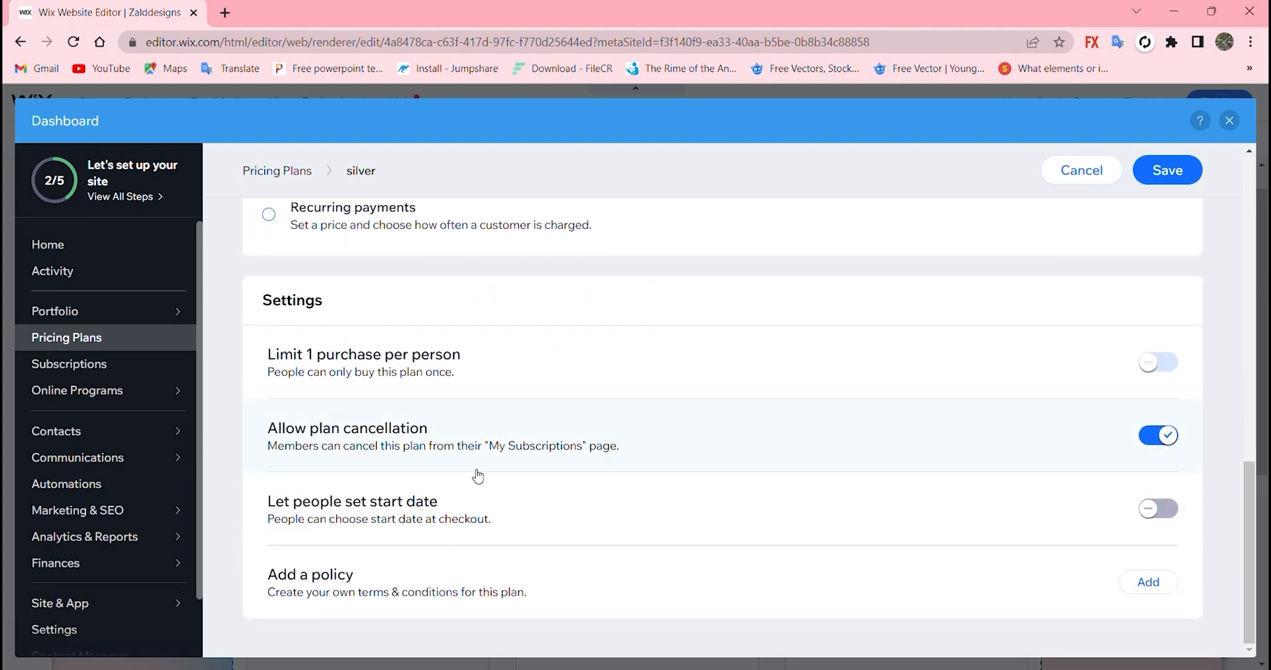
mouse_move(715, 412)
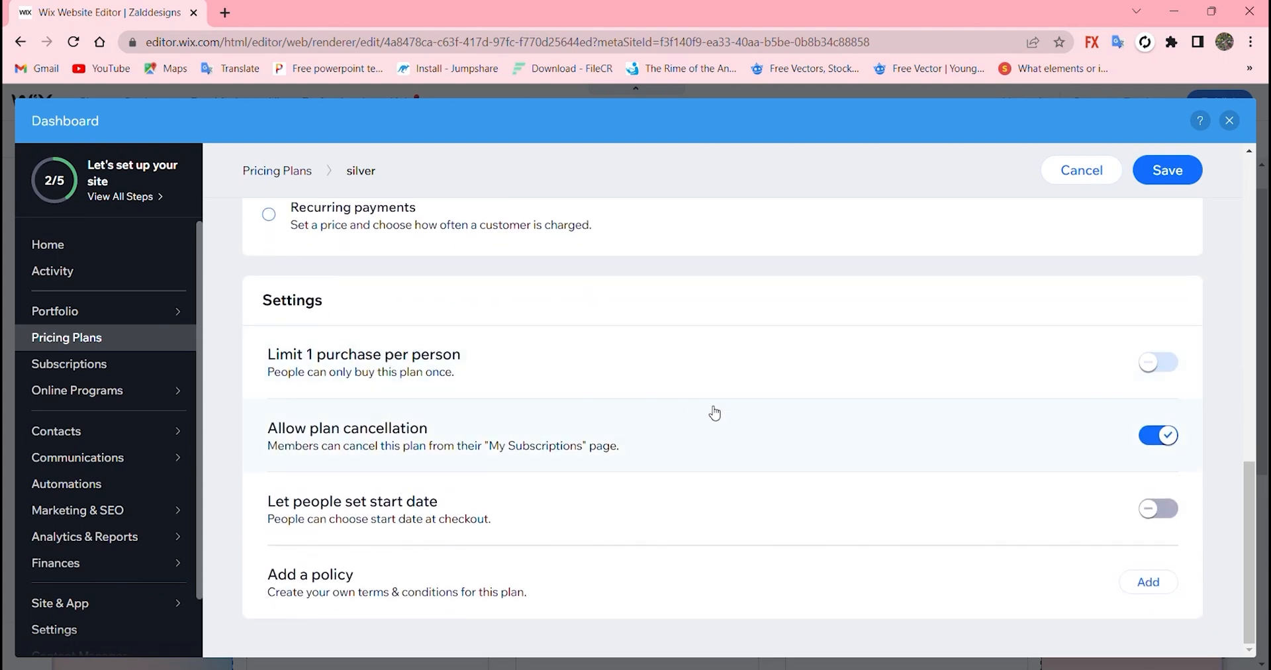
click(1157, 362)
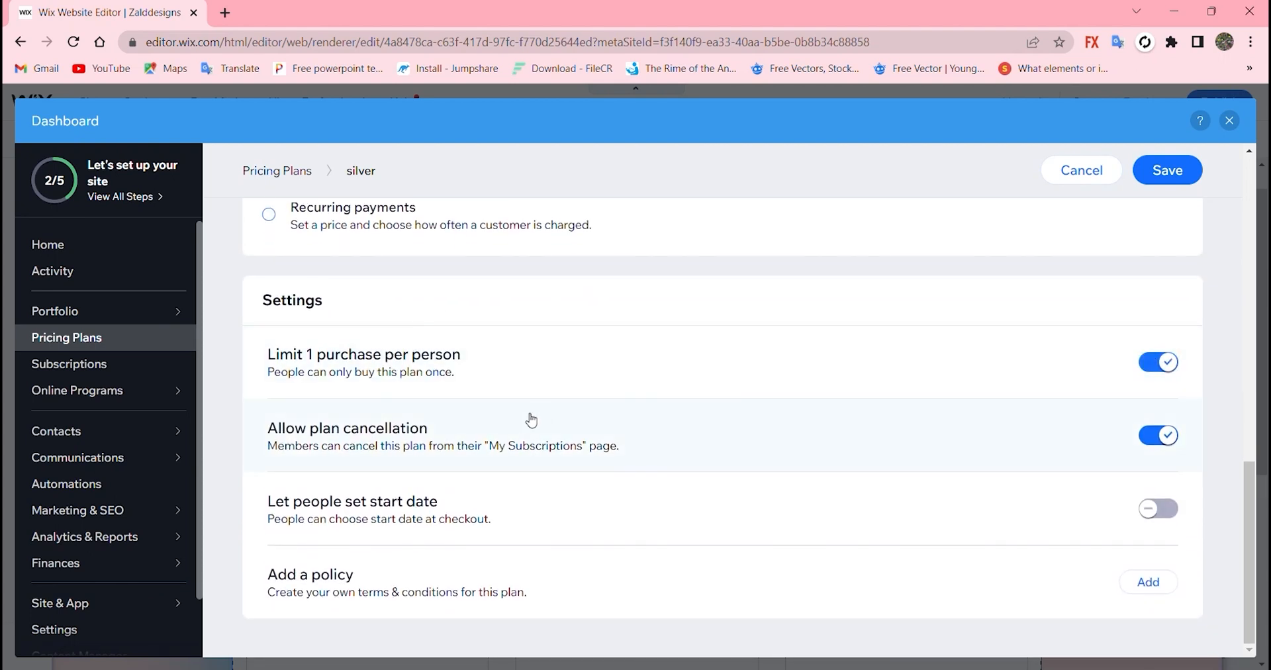
mouse_move(304, 528)
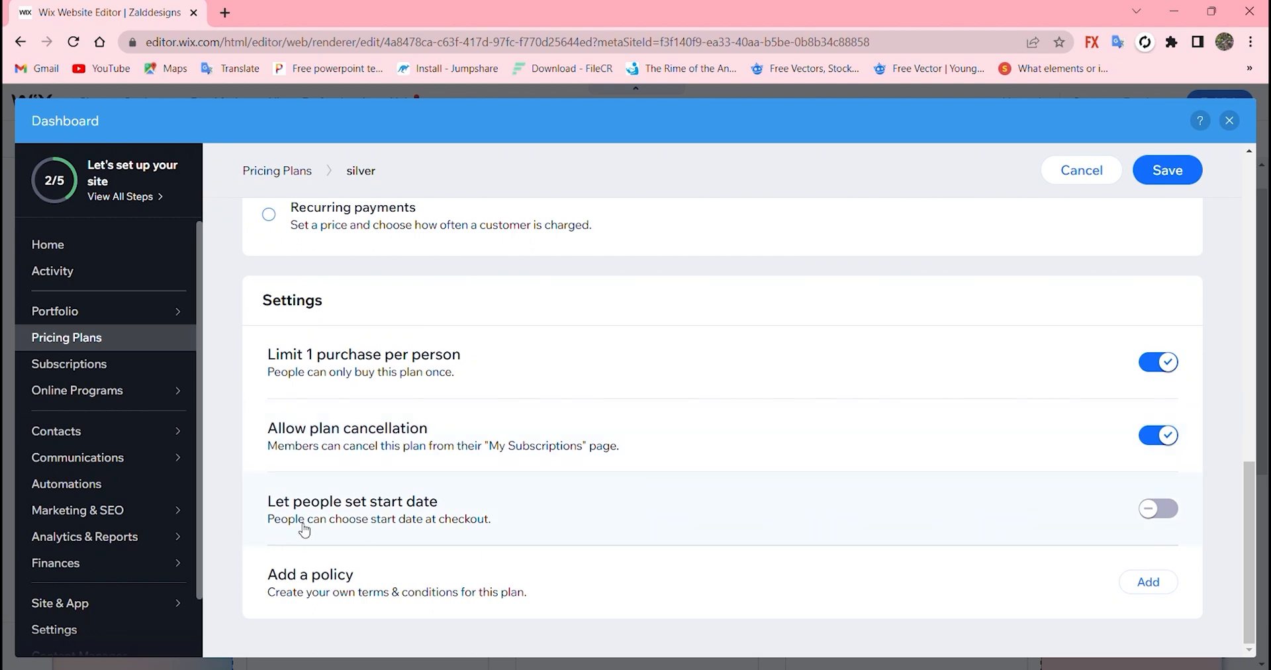
mouse_move(956, 552)
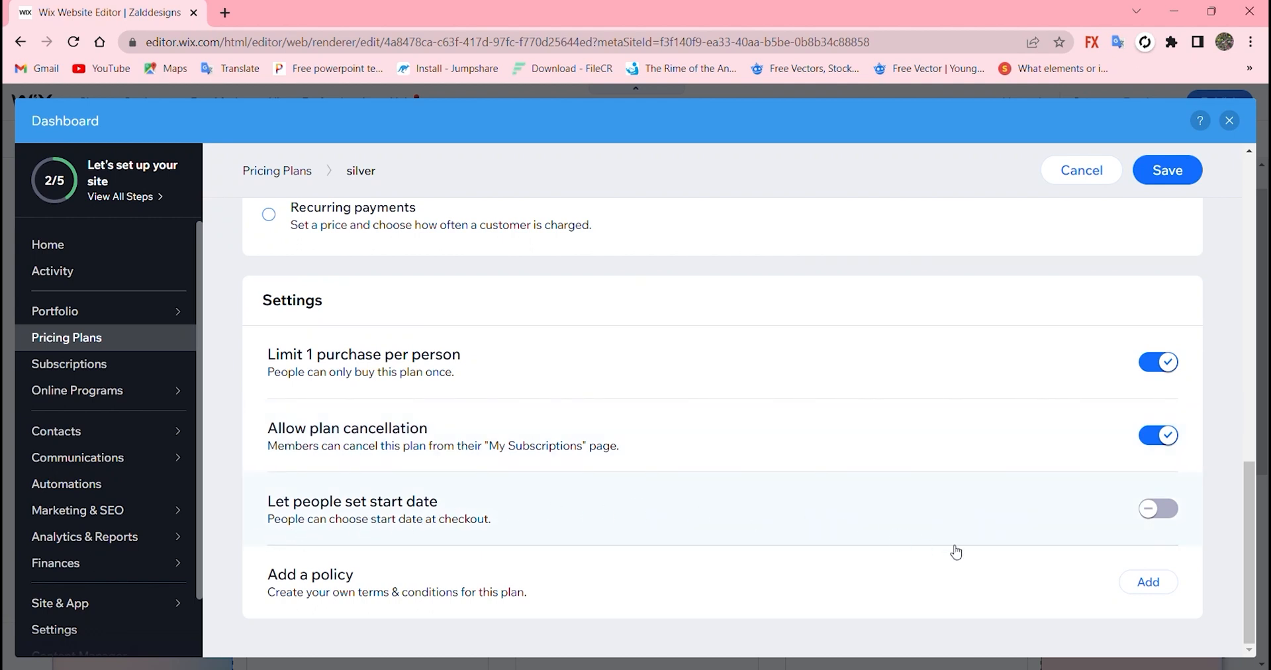
mouse_move(1025, 584)
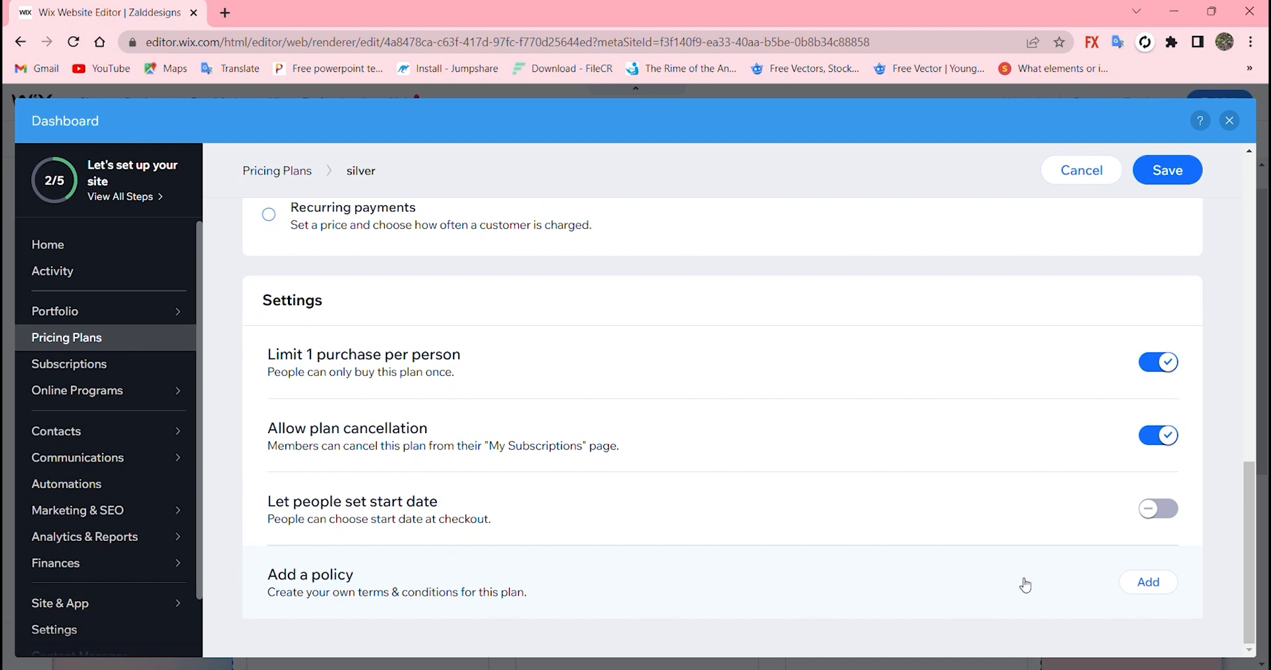
scroll(up, 3)
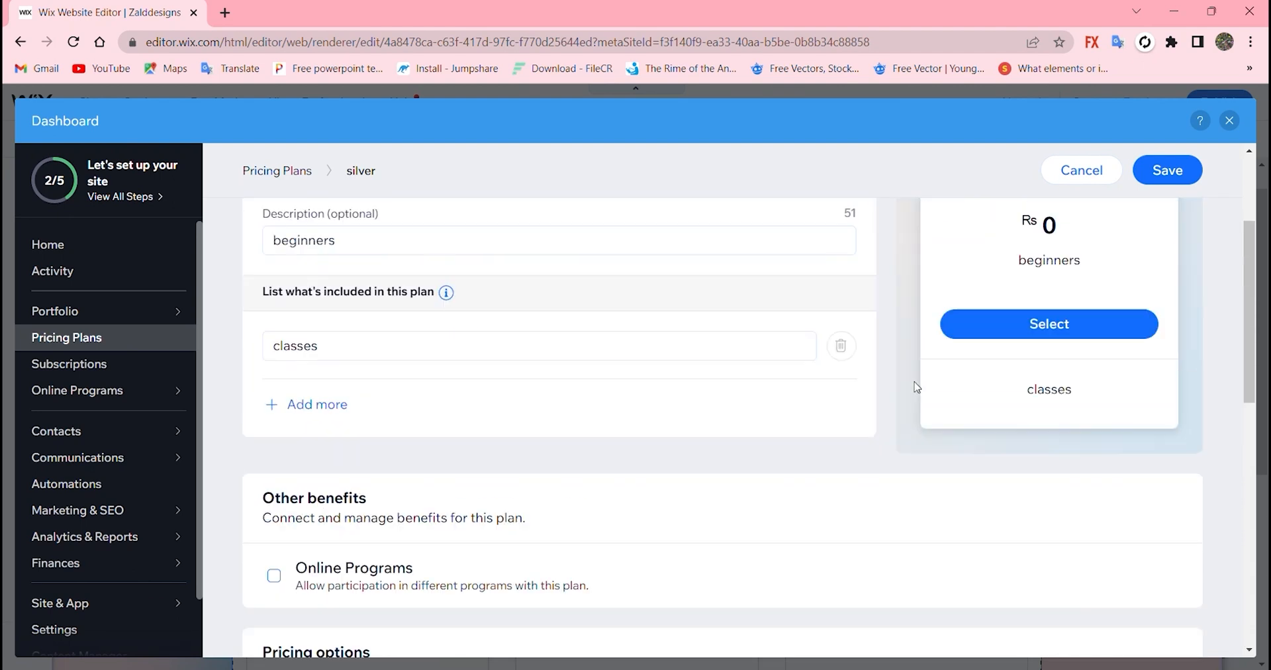
scroll(up, 3)
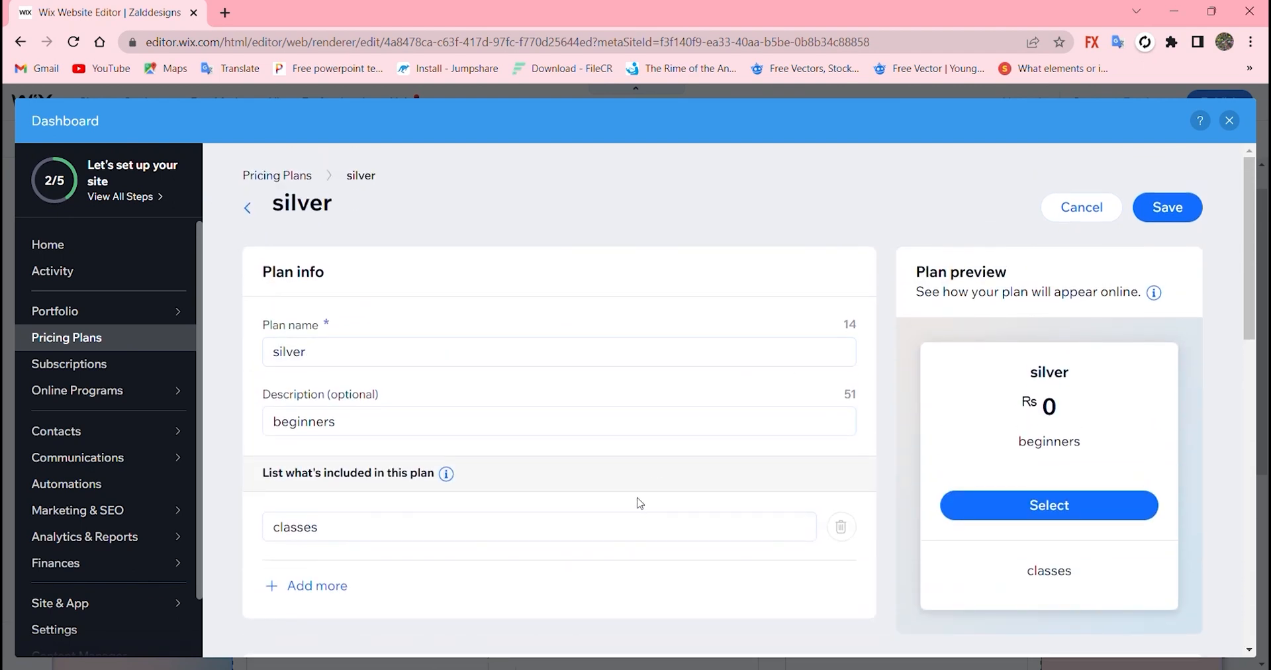
click(317, 585)
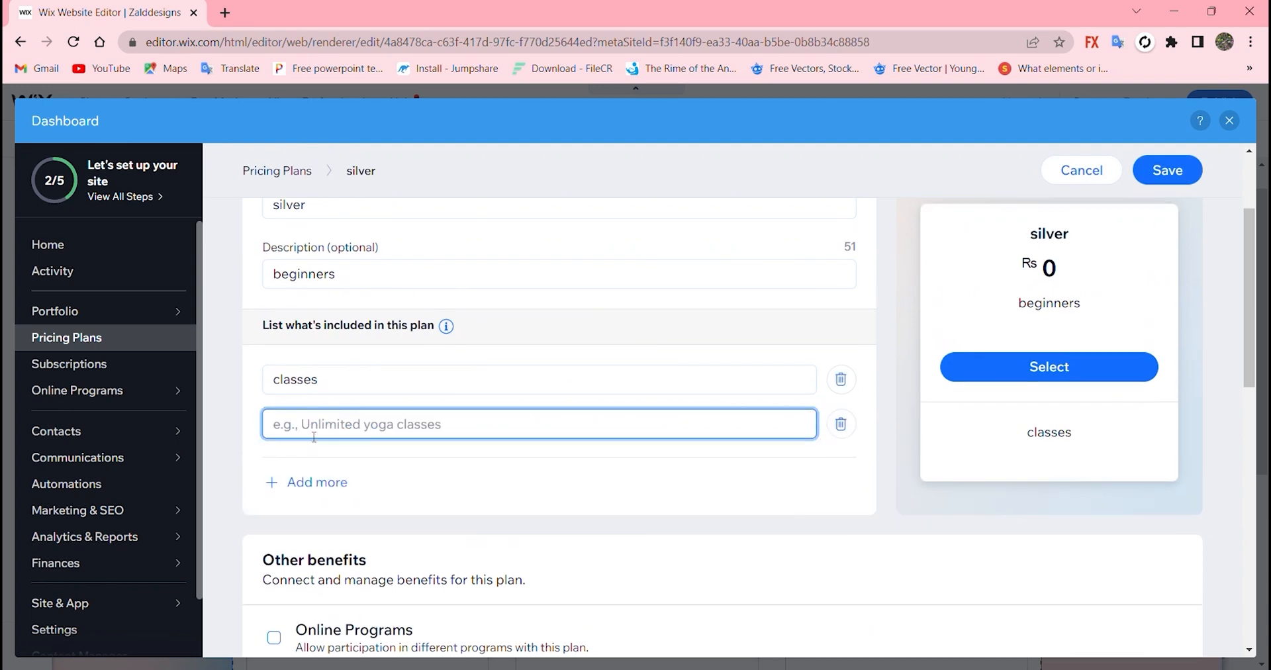
mouse_move(408, 491)
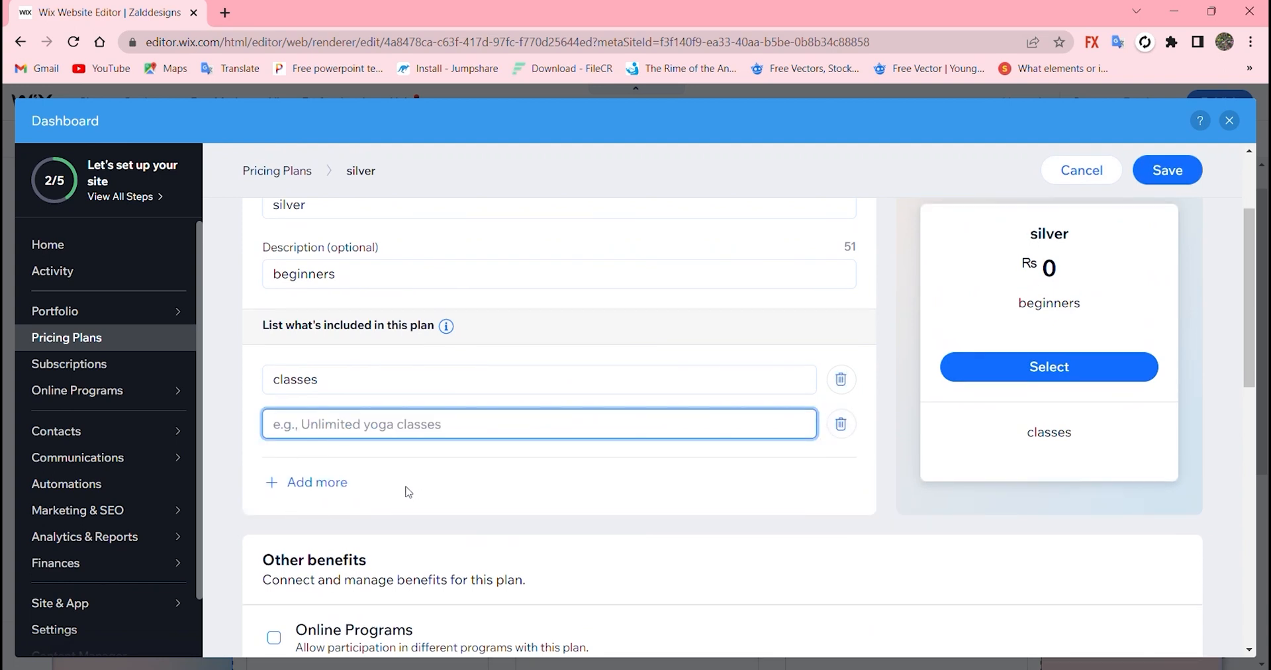
- Set the plan length to 3 months and save the silver plan
scroll(down, 3)
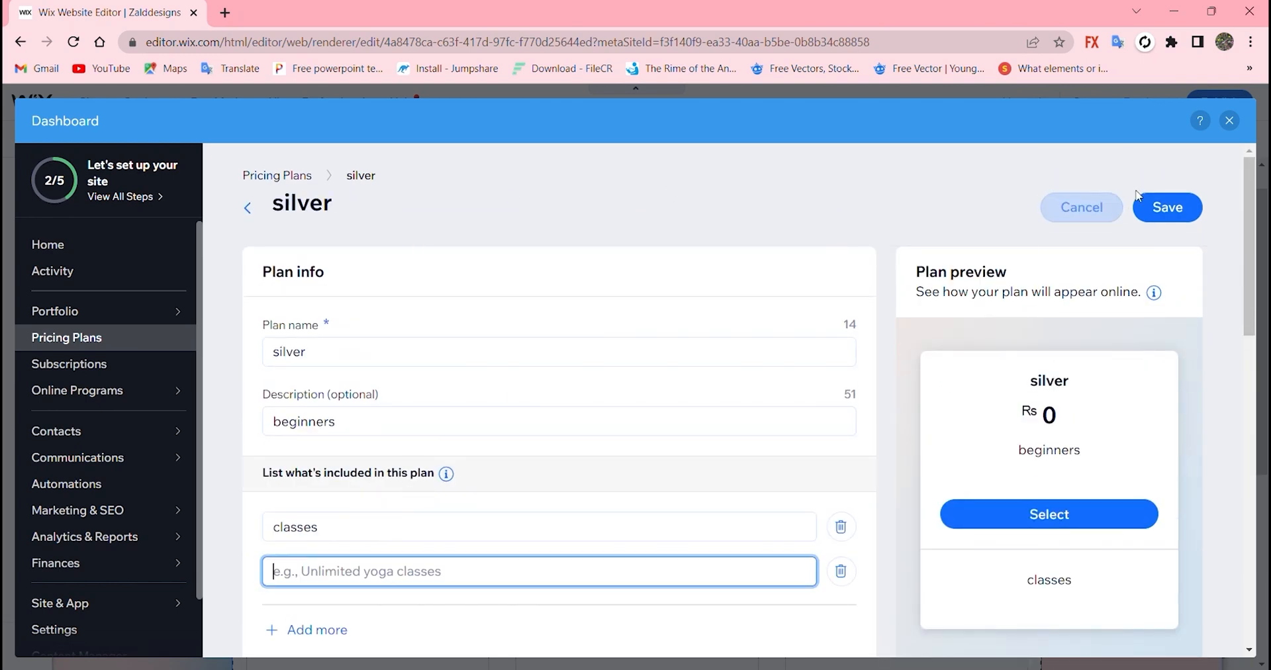
scroll(down, 3)
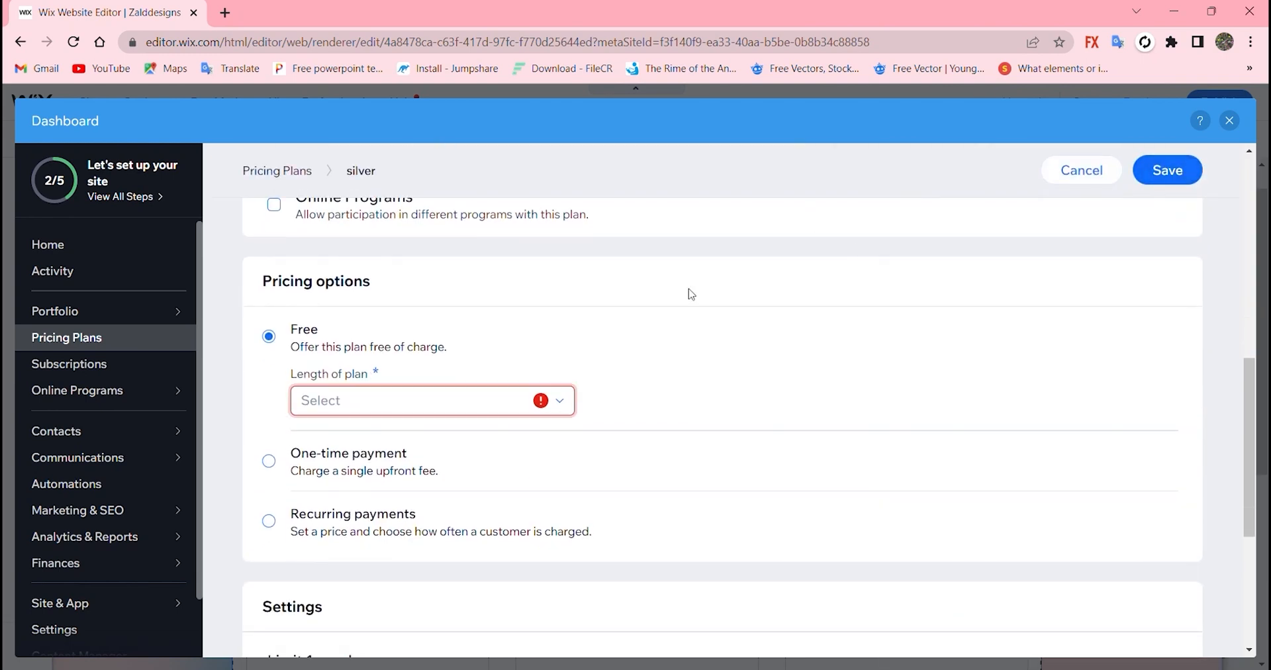
click(432, 400)
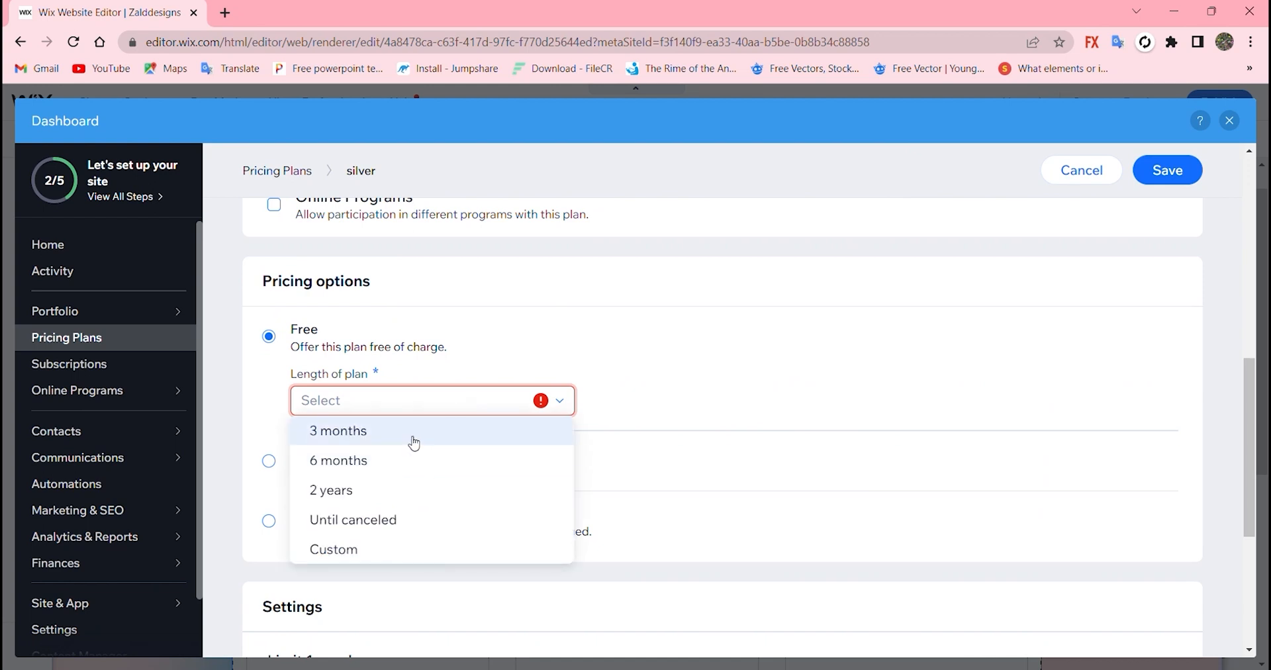
click(337, 430)
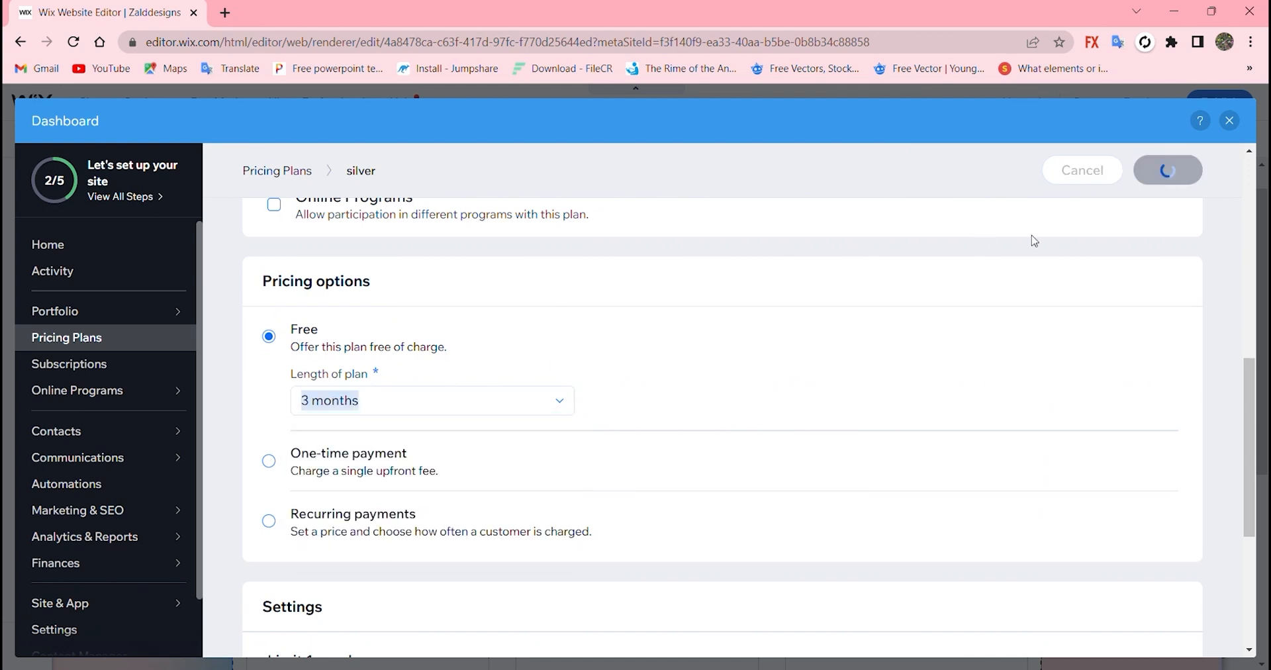
click(1168, 171)
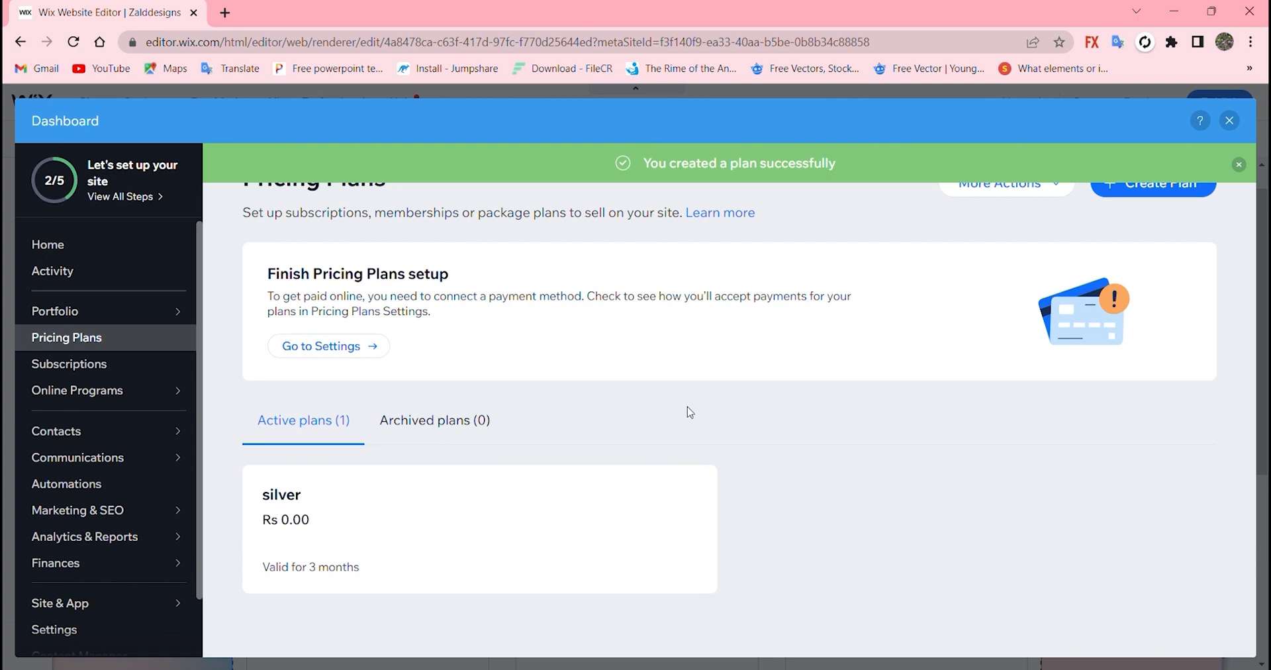
mouse_move(586, 517)
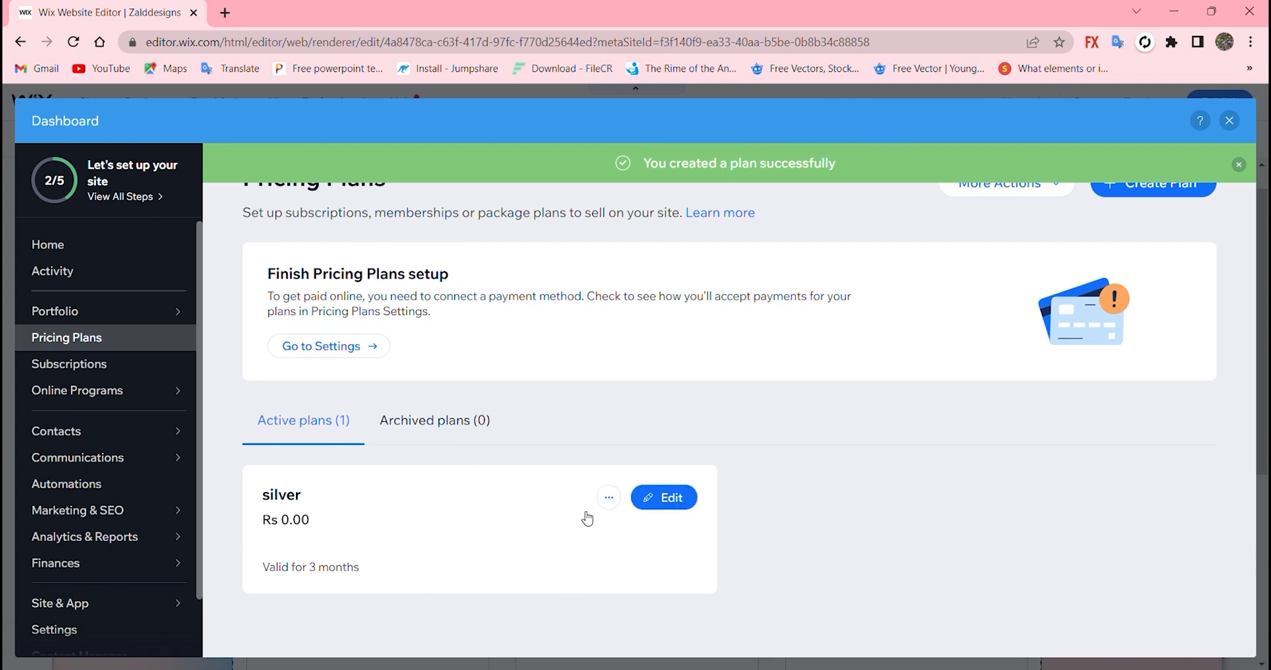
mouse_move(1143, 137)
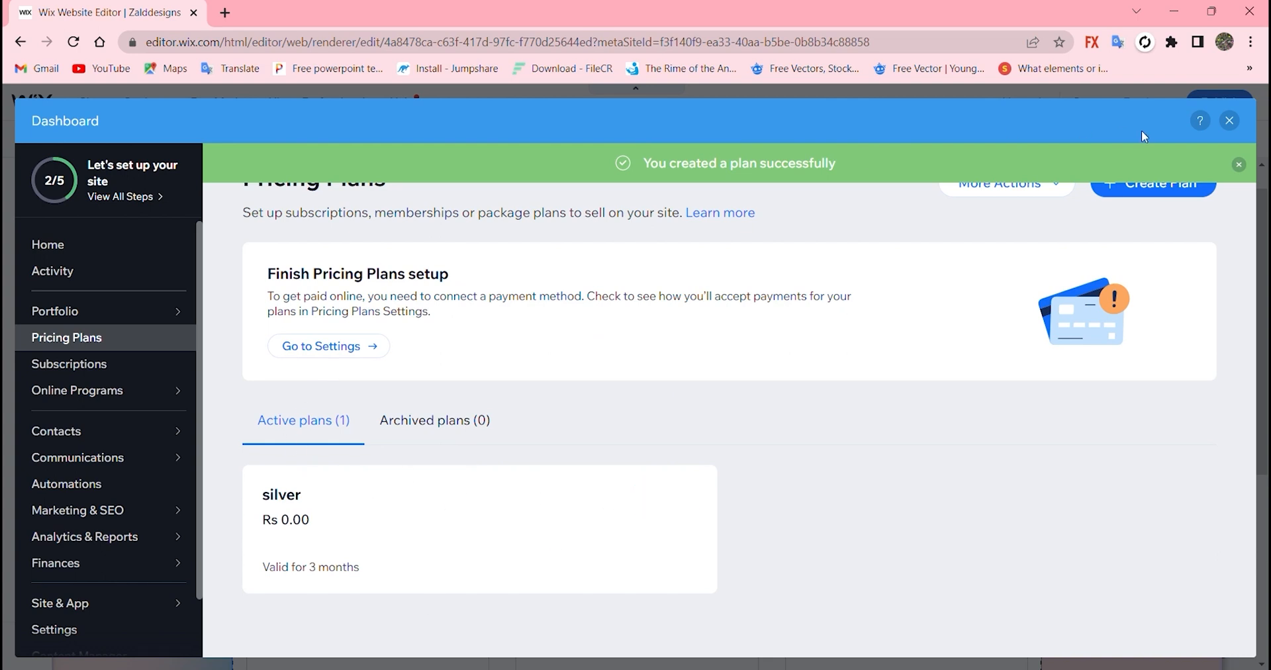
- Back in the editor, give the Plans & Pricing section outlined check-circle benefit bullets
click(1228, 120)
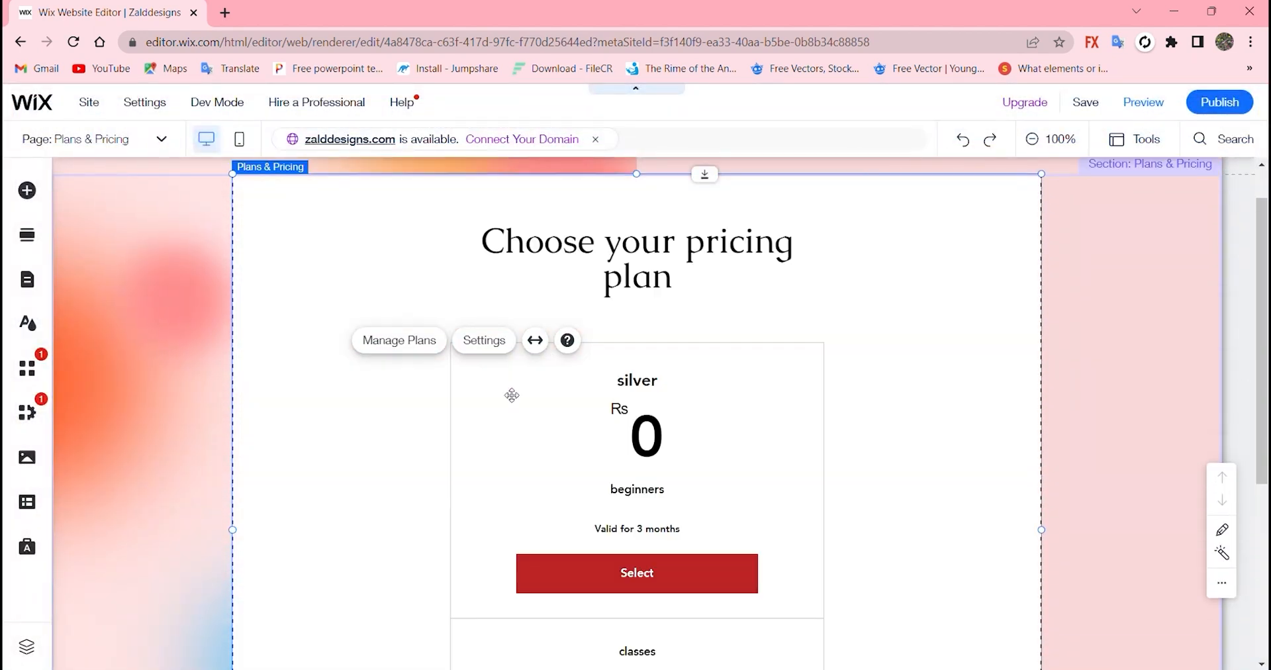
scroll(down, 3)
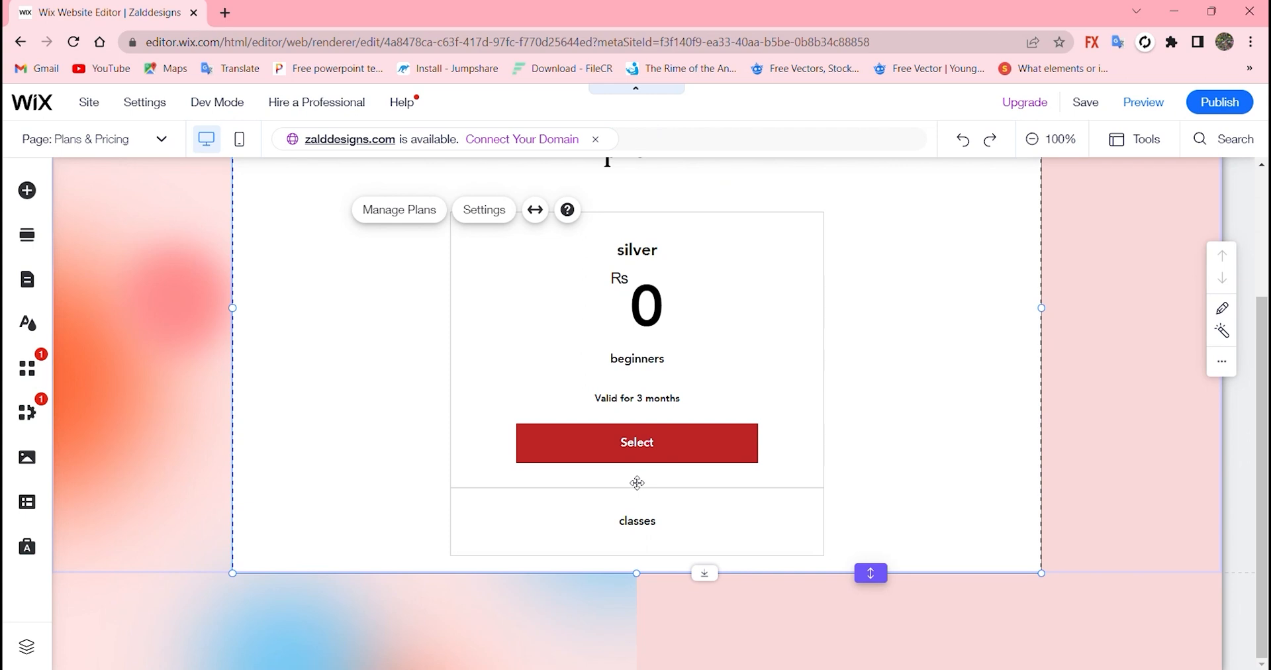
scroll(up, 3)
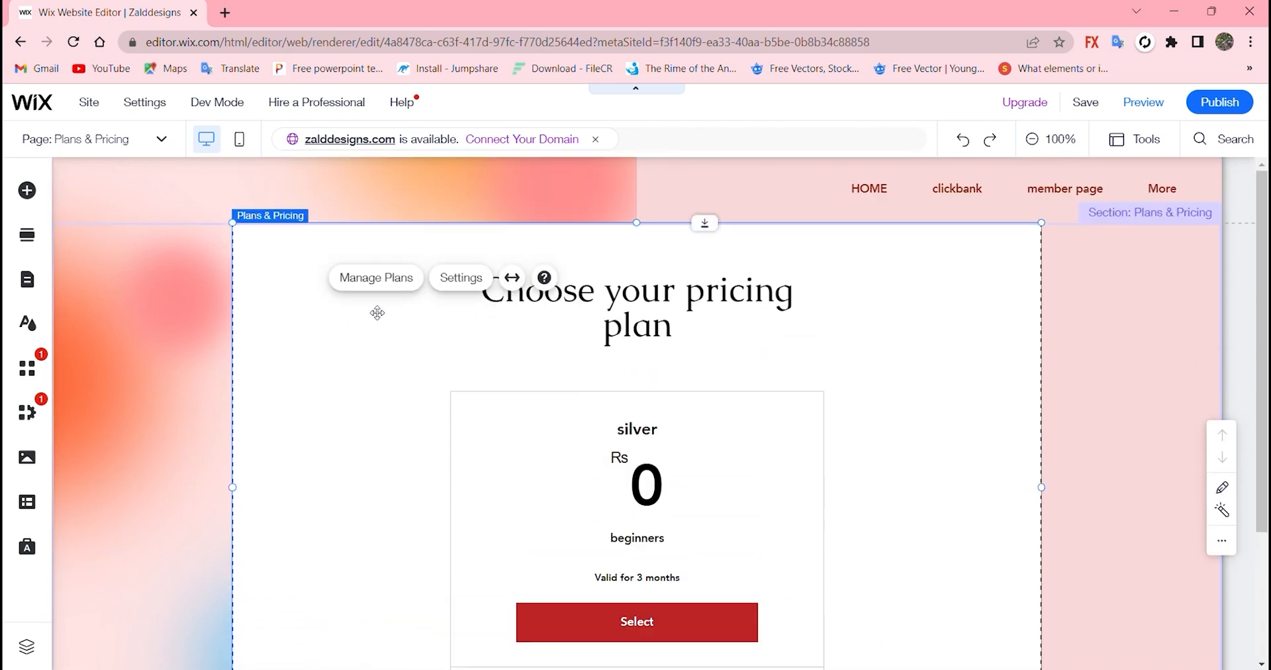
click(460, 278)
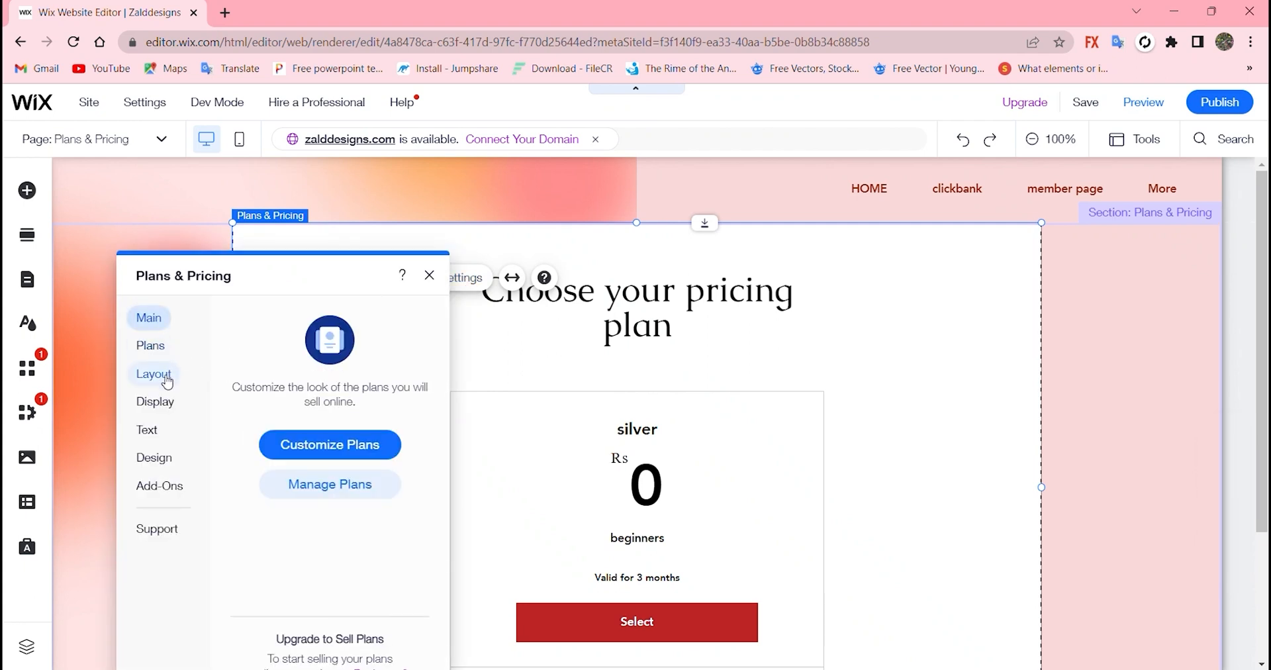
click(153, 374)
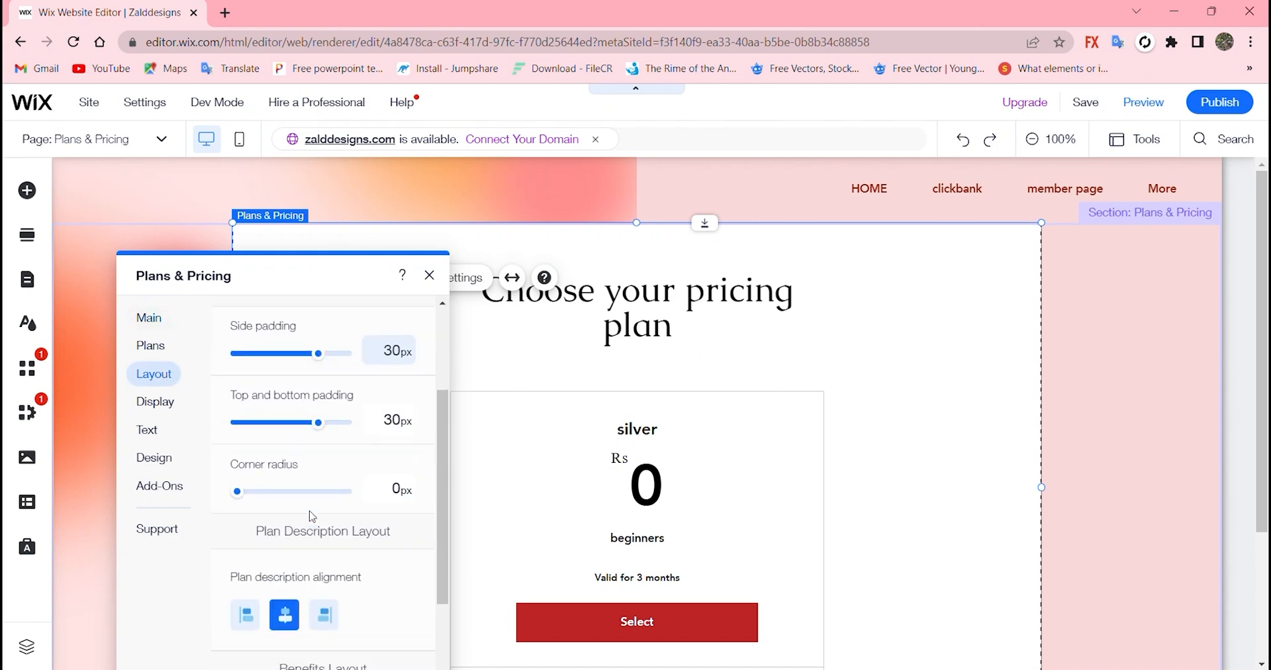
scroll(down, 3)
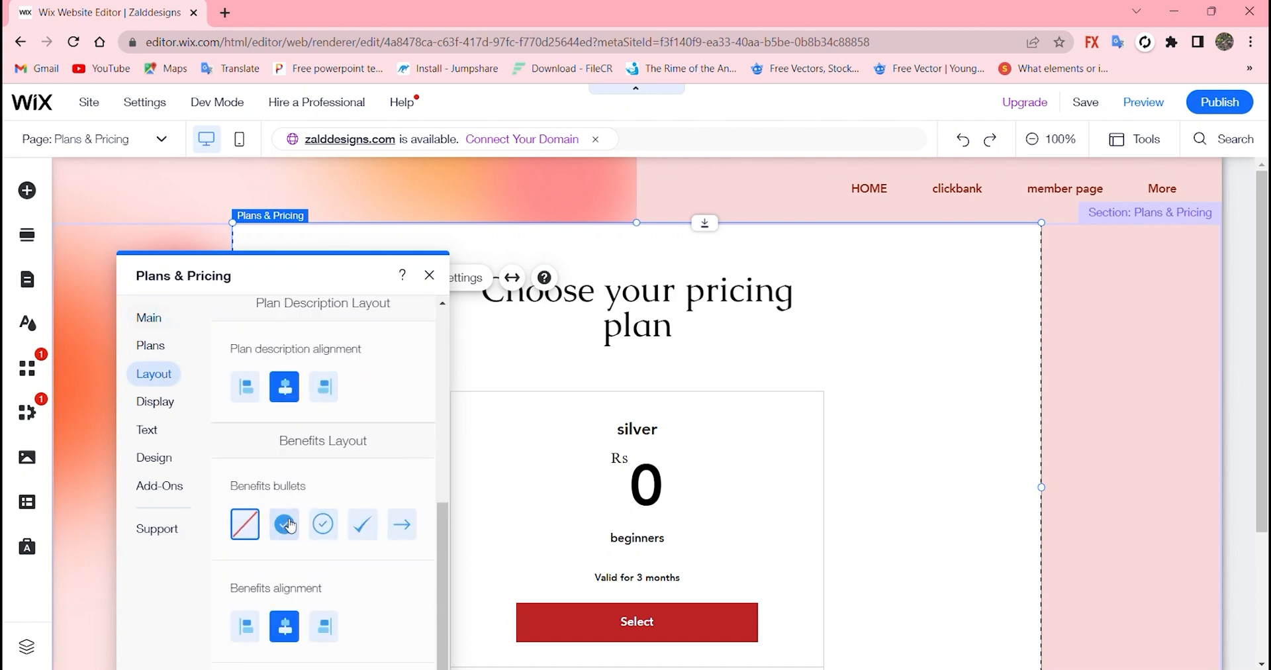
click(284, 524)
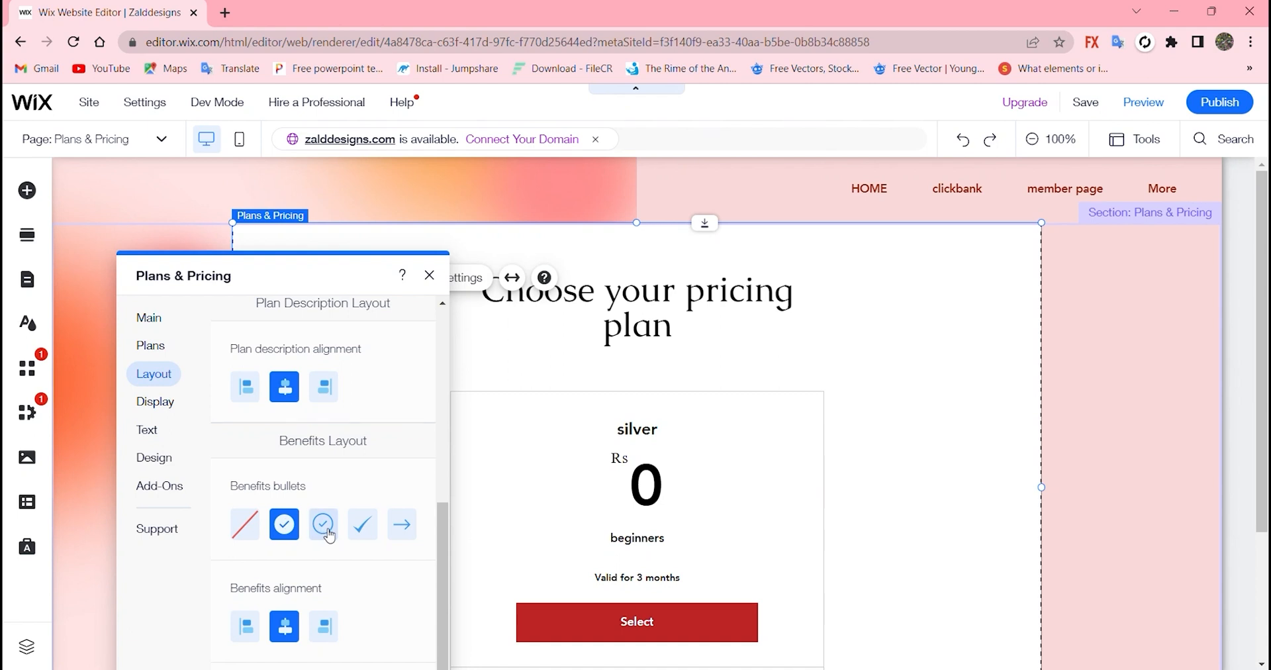
click(324, 524)
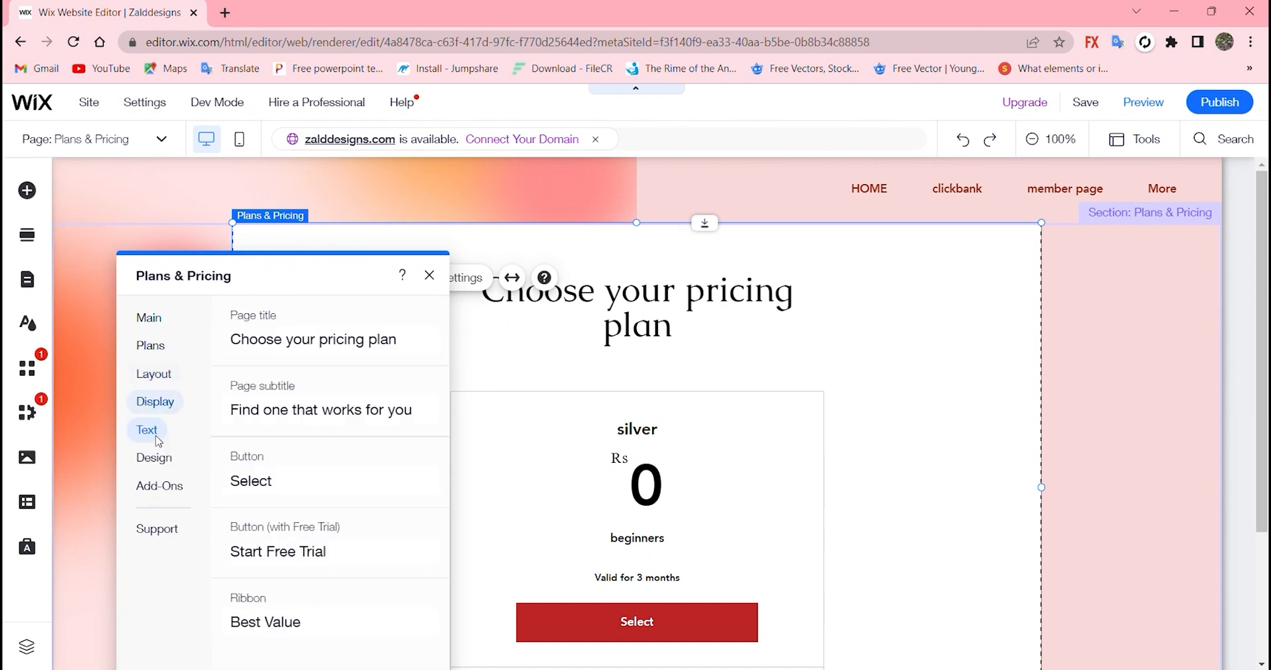
- Make the section background purple under Background and Border, then close settings
click(154, 458)
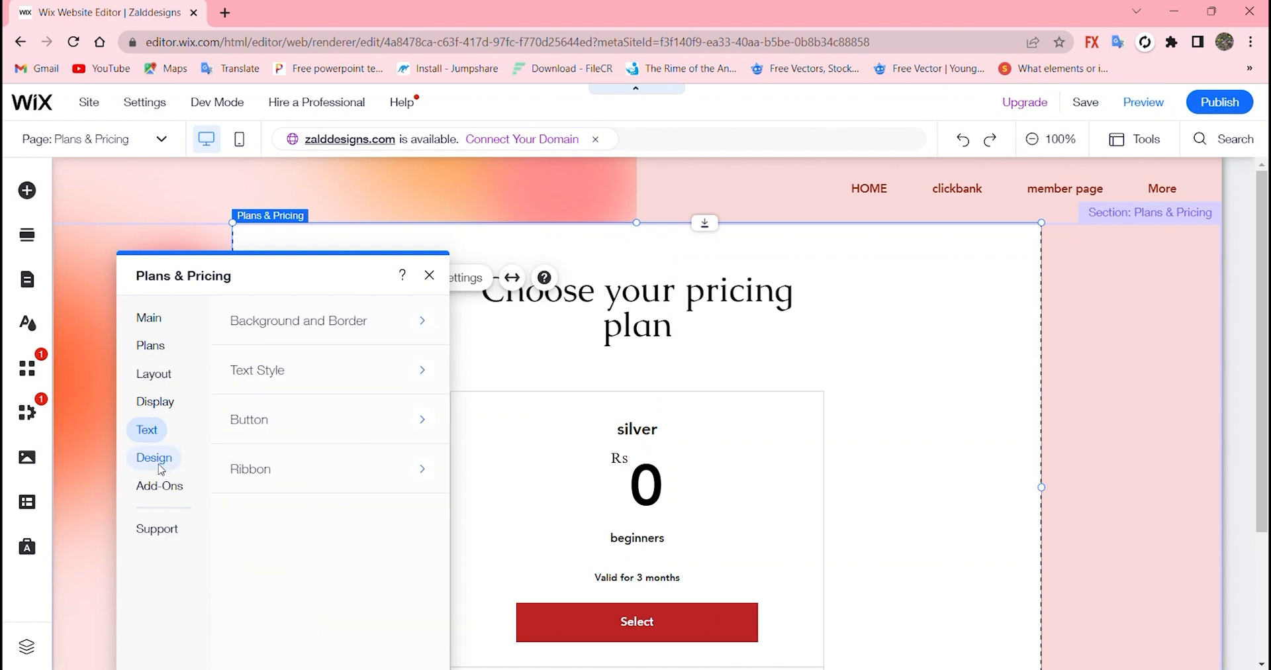
click(154, 458)
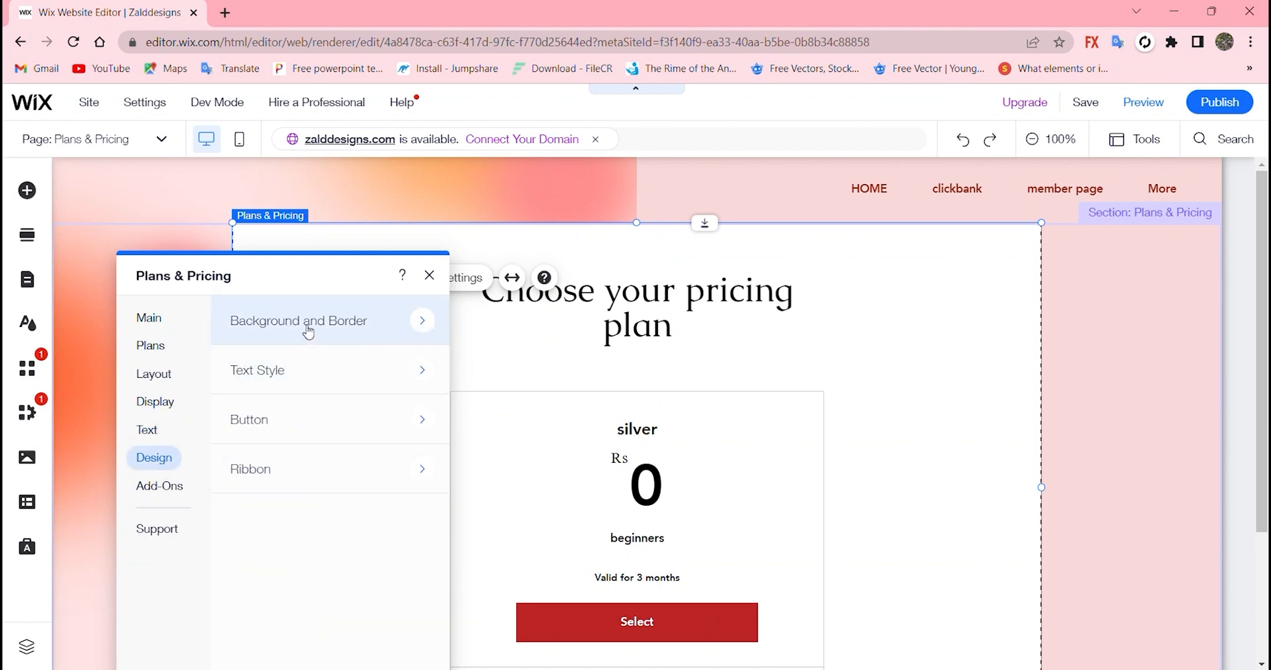
click(298, 321)
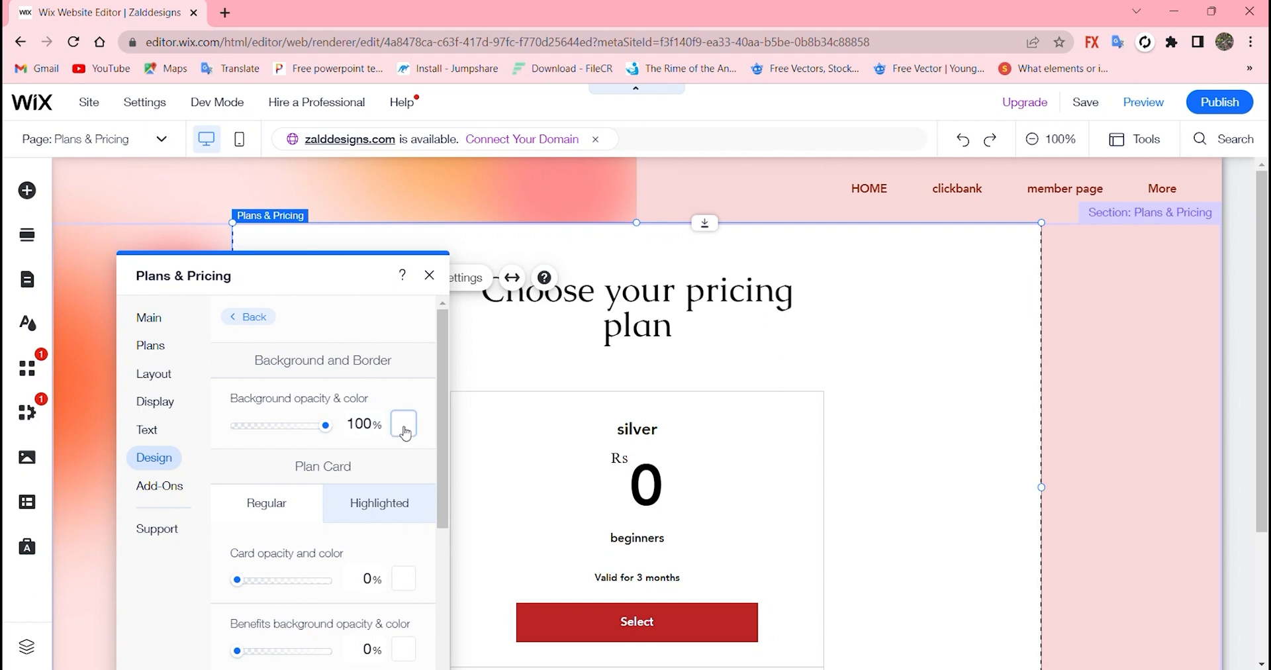
click(404, 423)
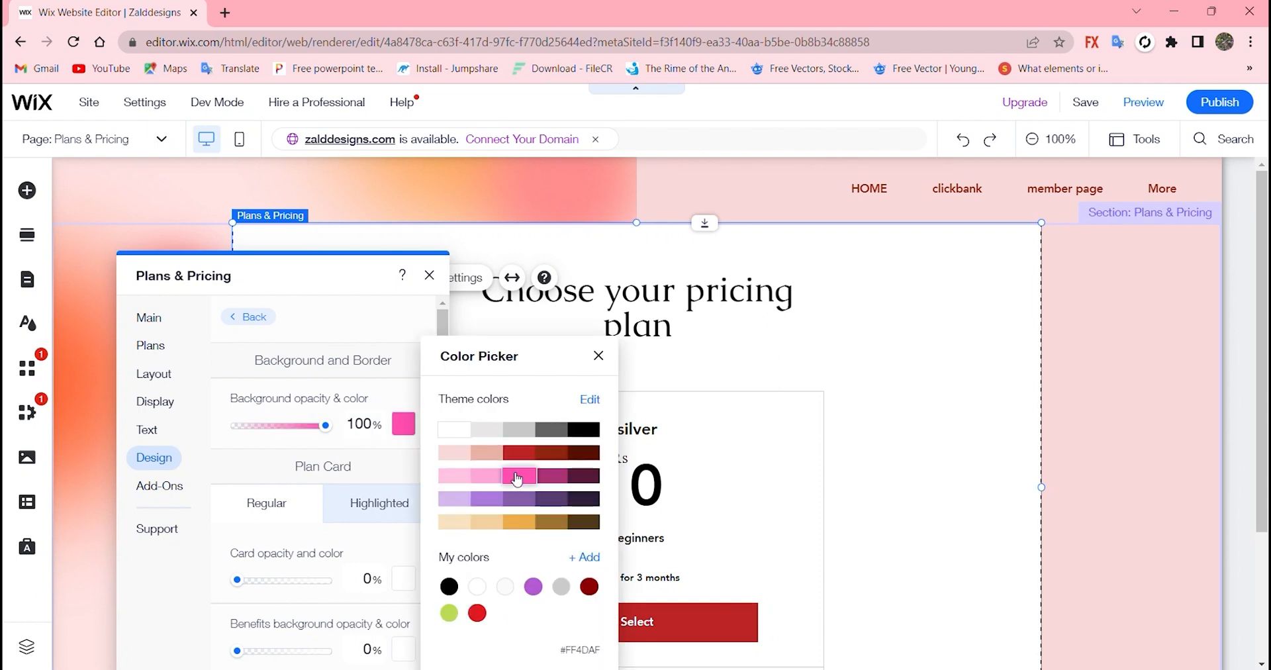
click(519, 477)
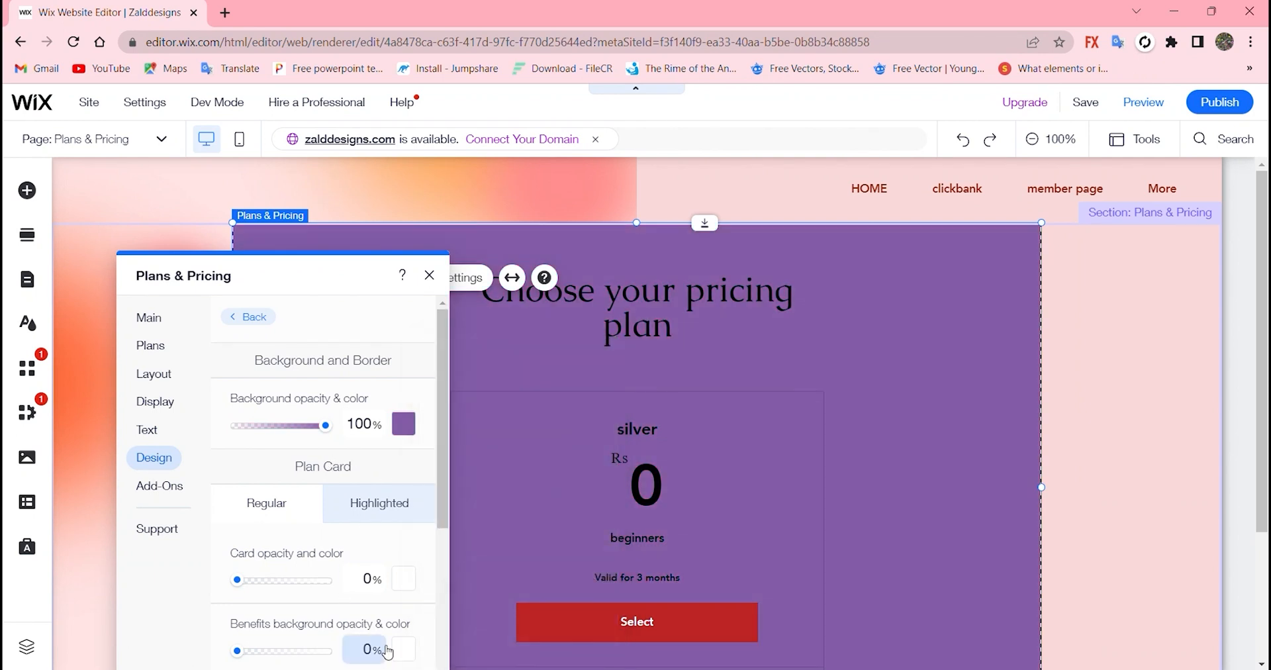
click(429, 276)
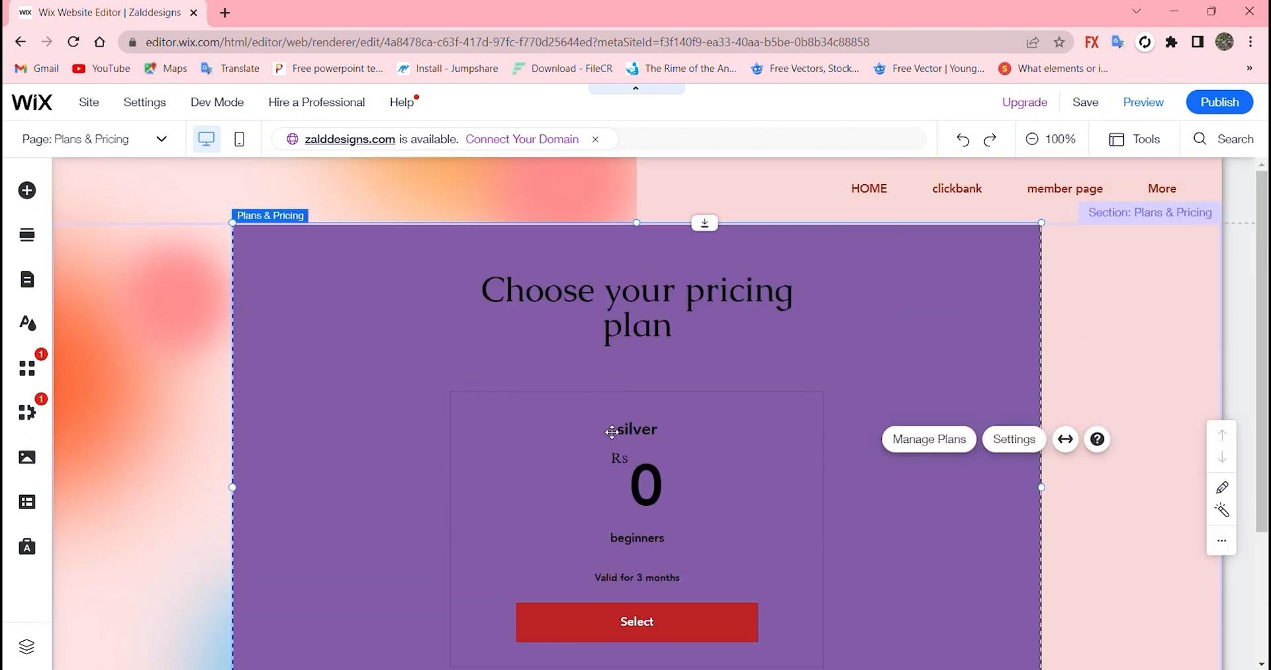
mouse_move(354, 396)
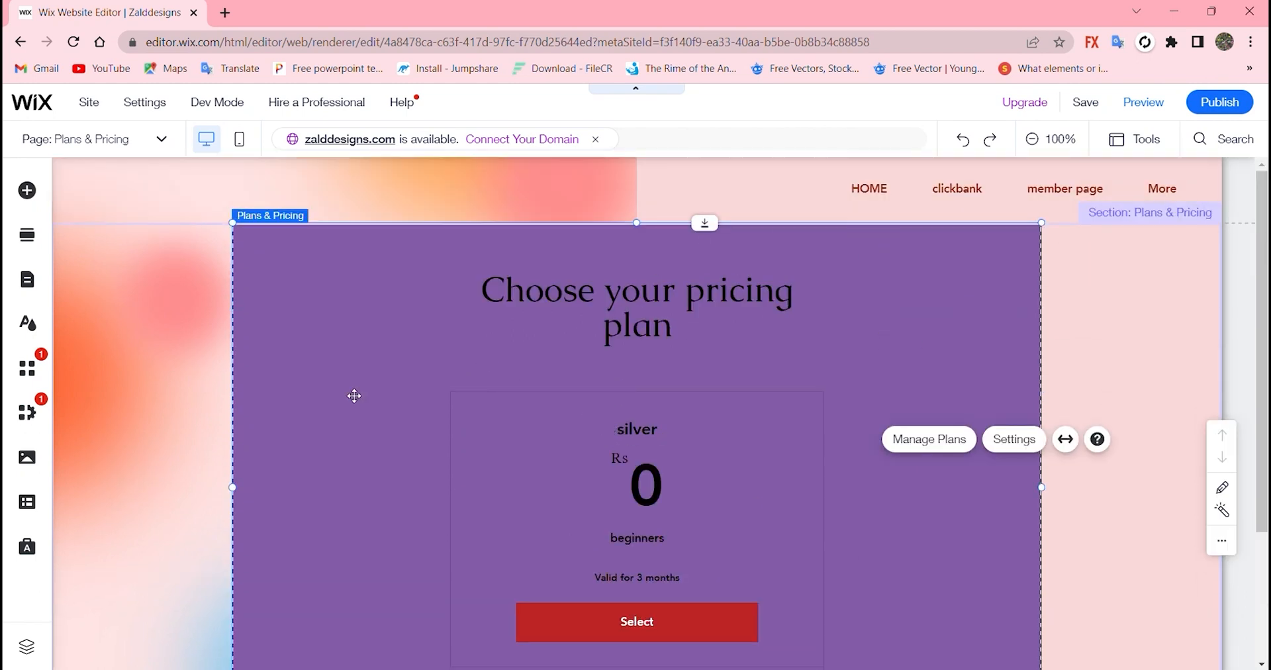
mouse_move(509, 268)
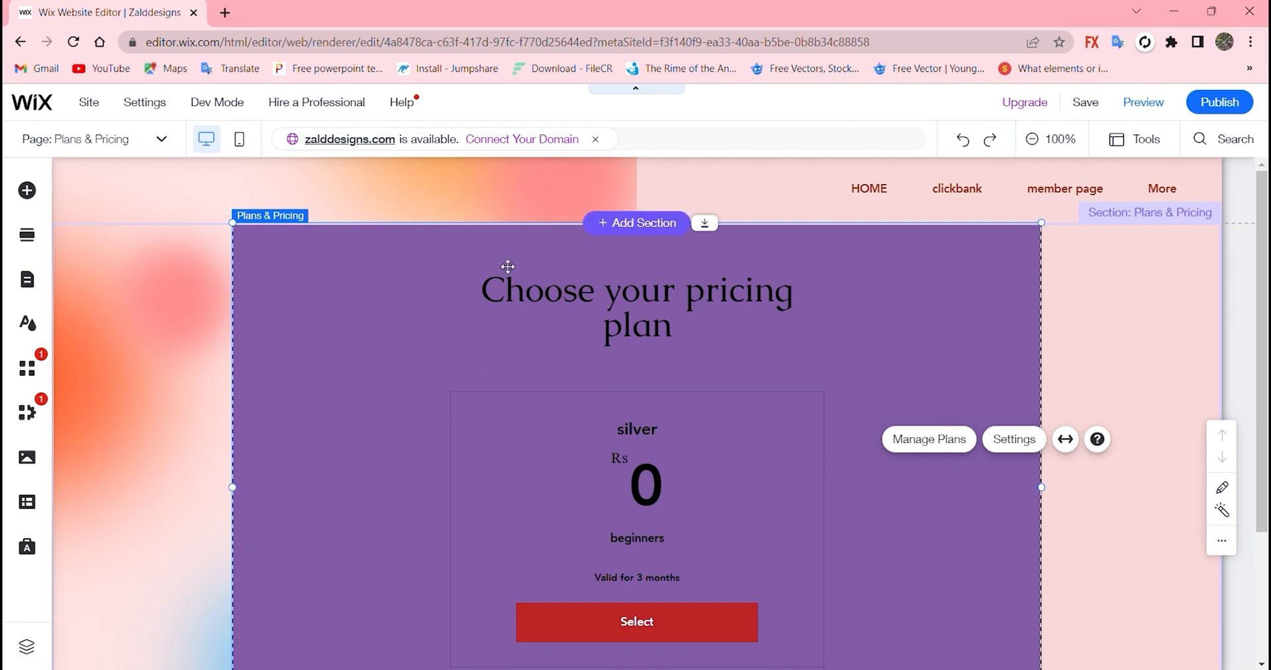
mouse_move(205, 349)
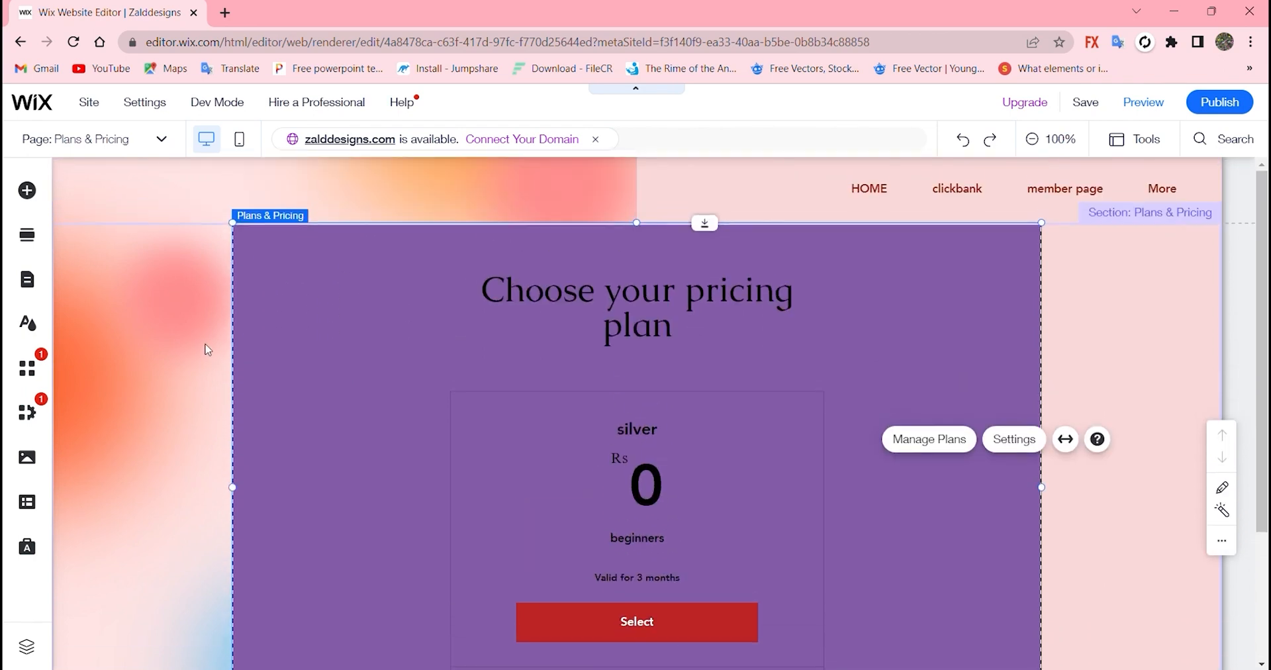
mouse_move(796, 377)
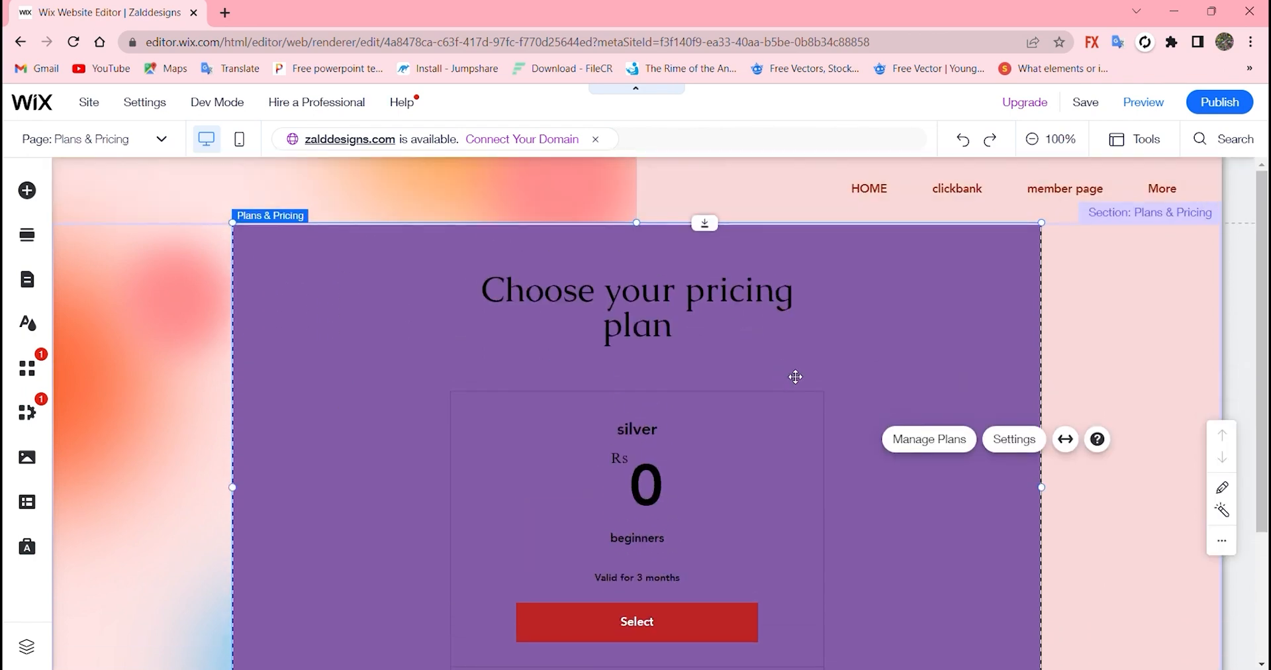
mouse_move(432, 350)
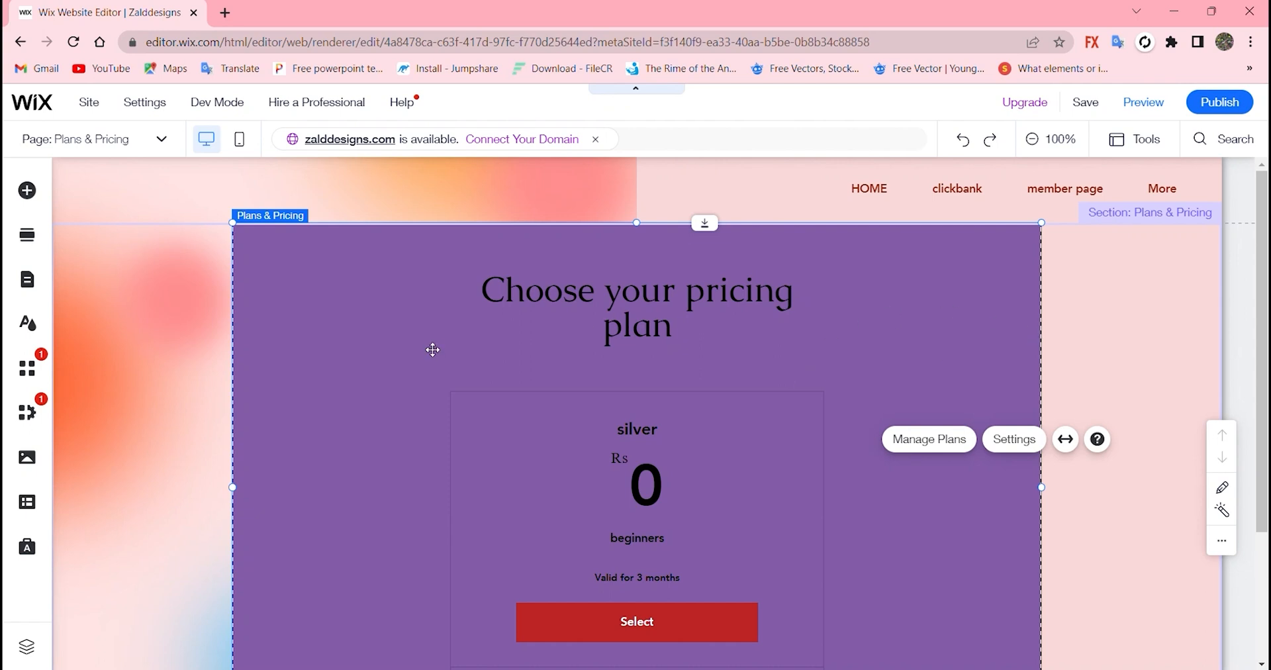
mouse_move(772, 312)
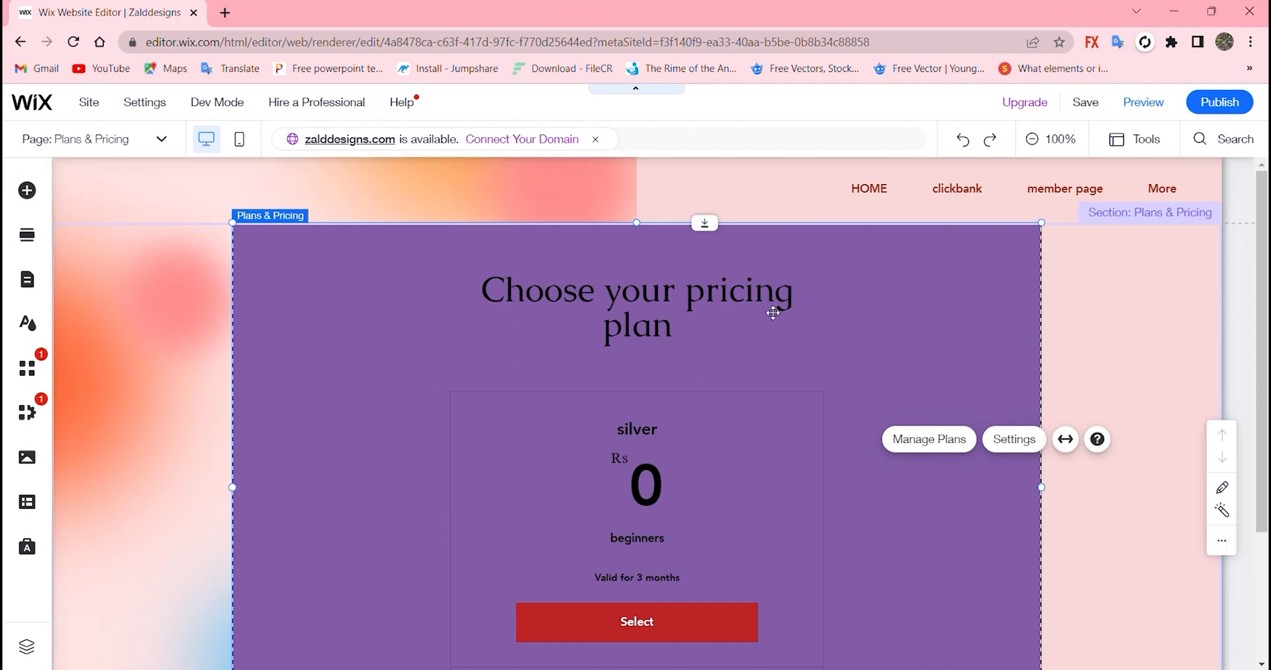
mouse_move(905, 412)
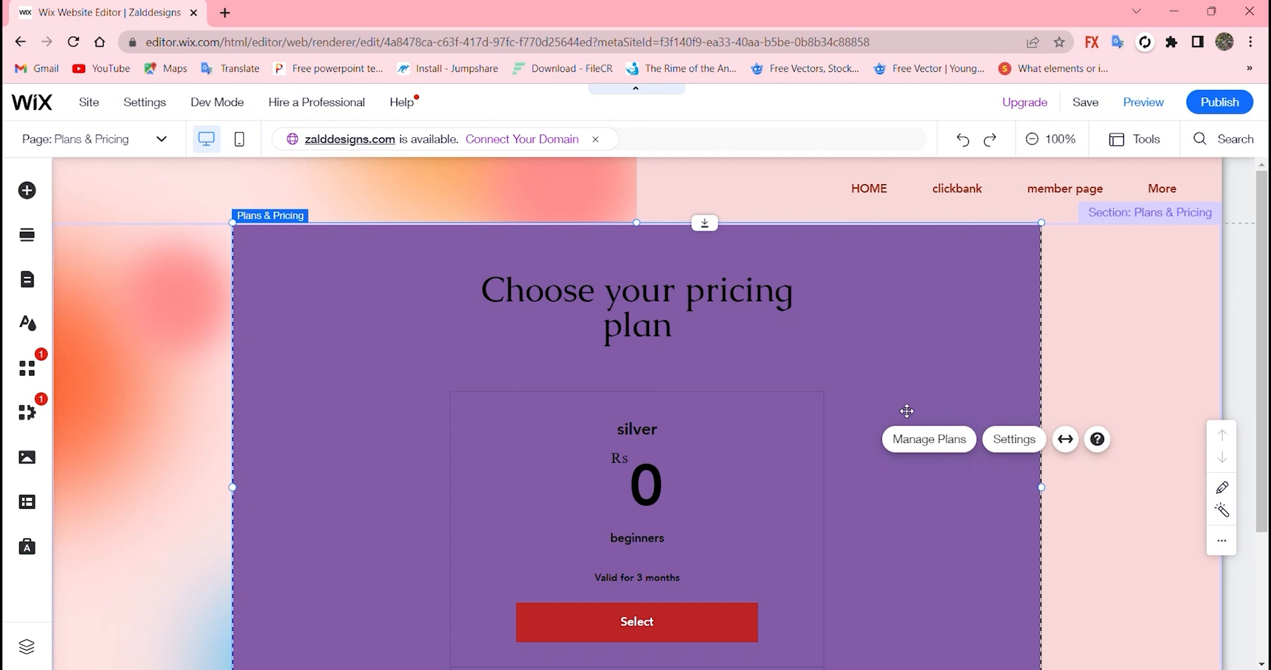
scroll(down, 3)
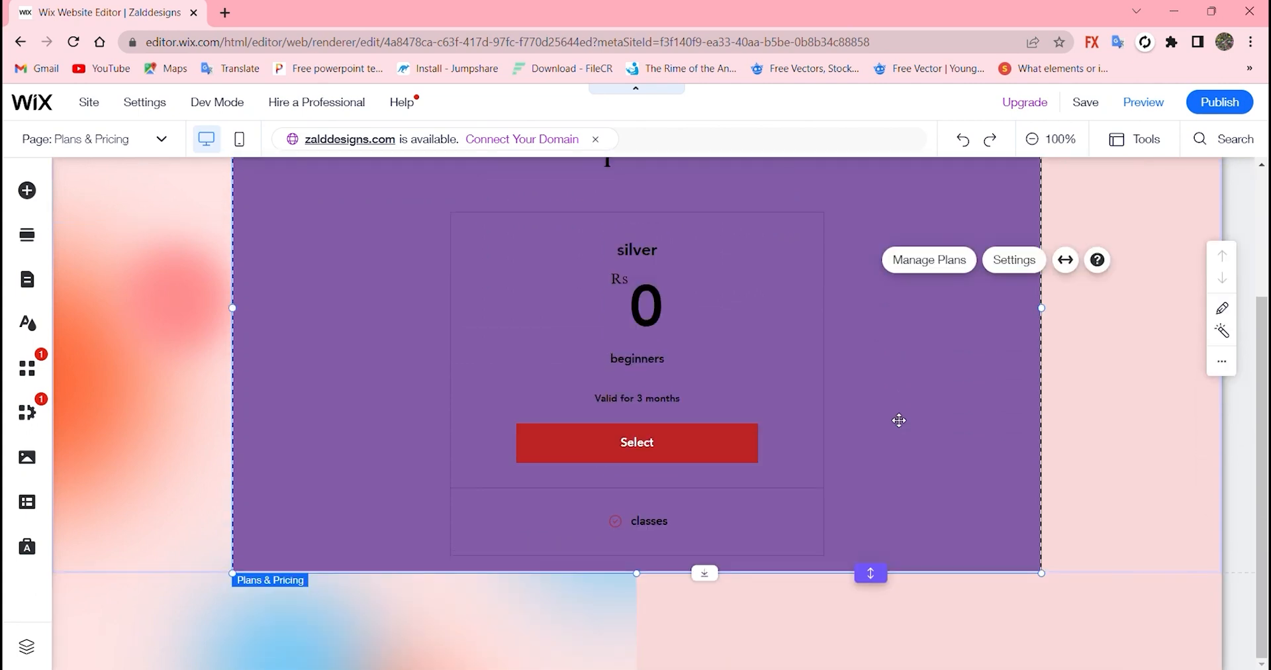
scroll(up, 3)
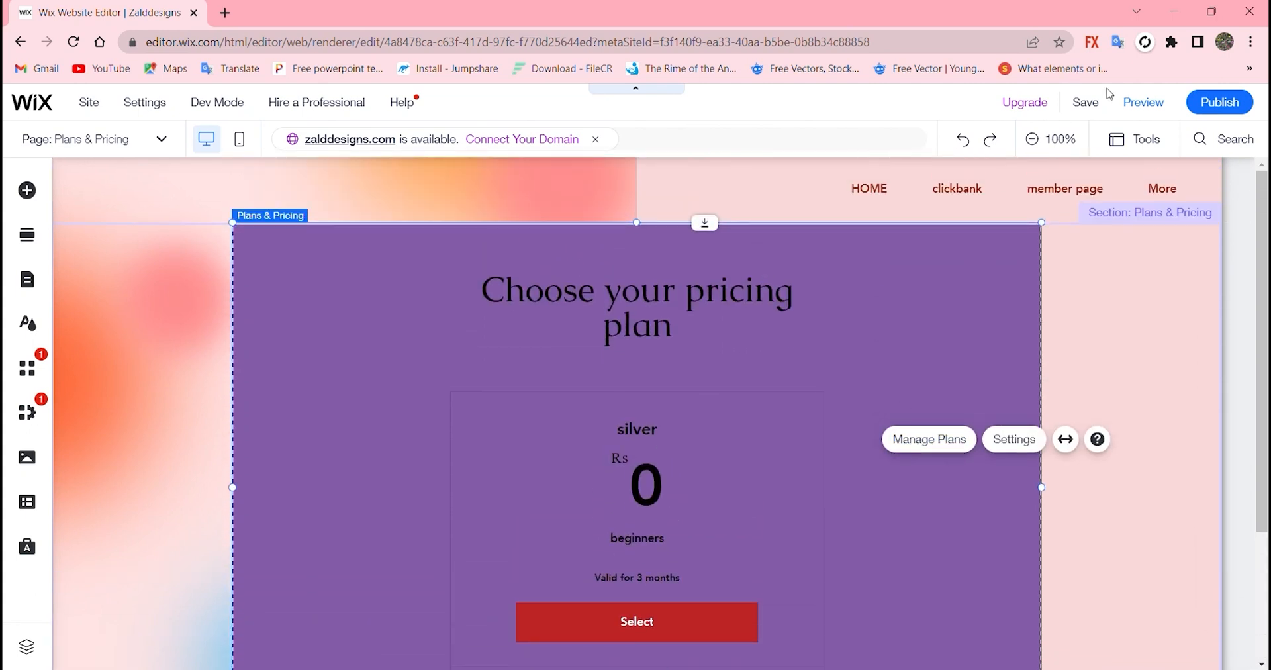